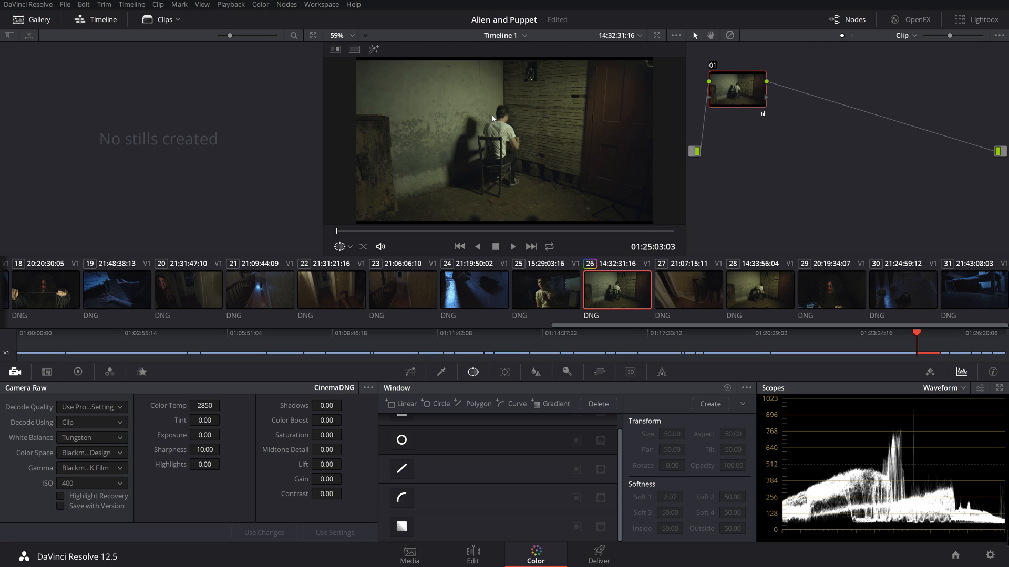
pyautogui.moveTo(626, 170)
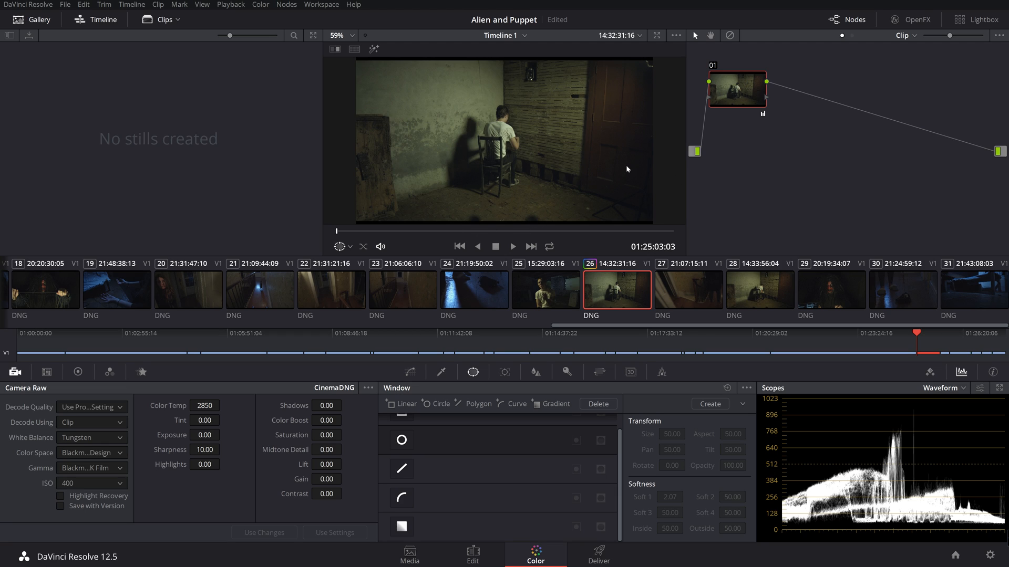
pyautogui.moveTo(351, 182)
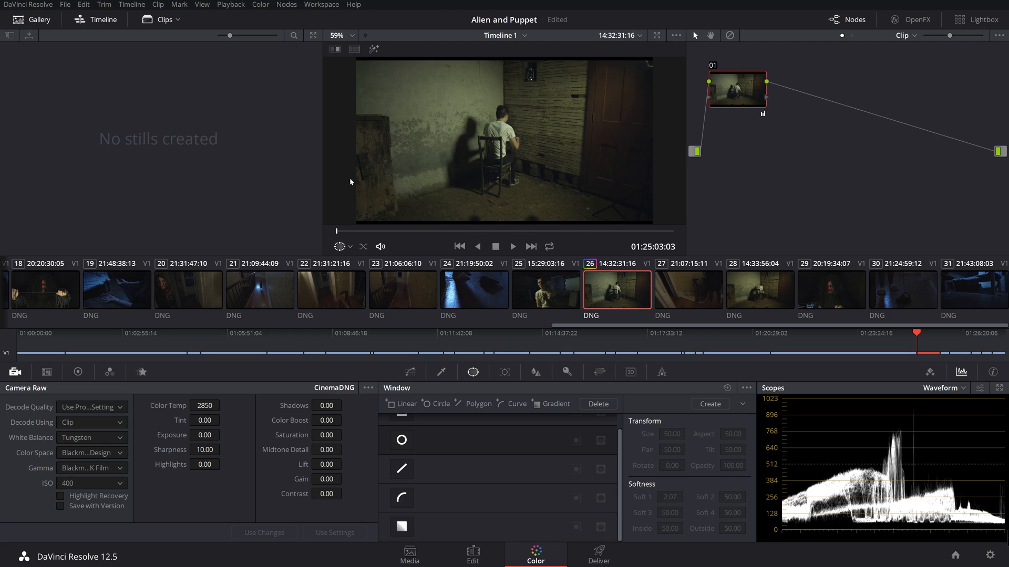
pyautogui.moveTo(458, 160)
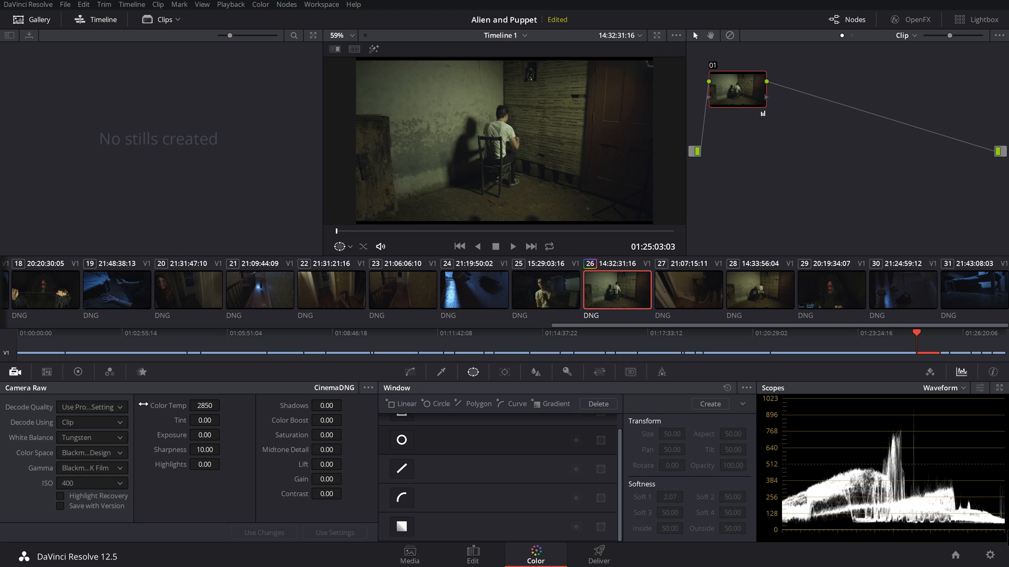
# Step: Try raw decode options, keeping clip decode settings, Tungsten white balance and ISO 400
pyautogui.click(91, 422)
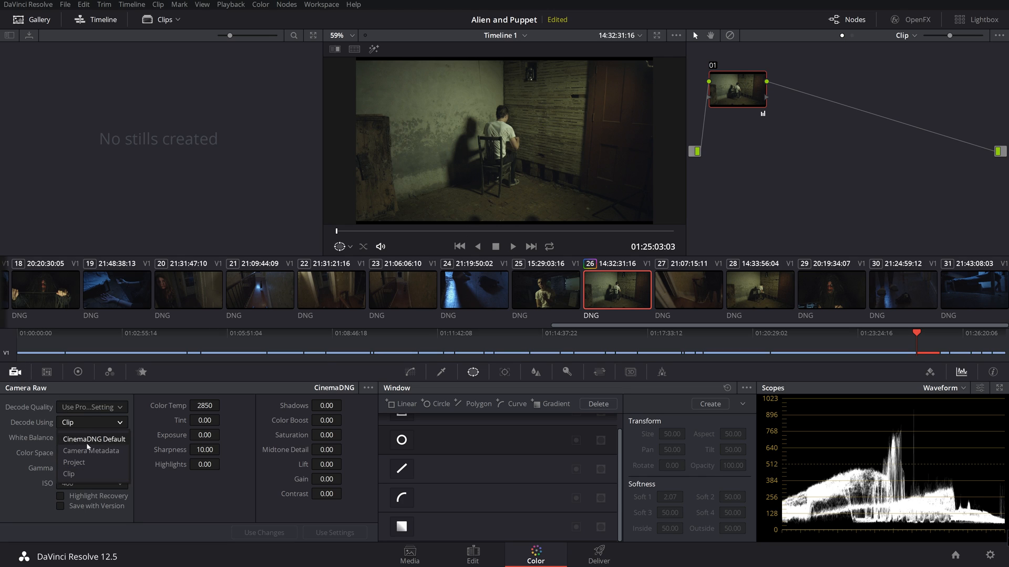
pyautogui.click(73, 462)
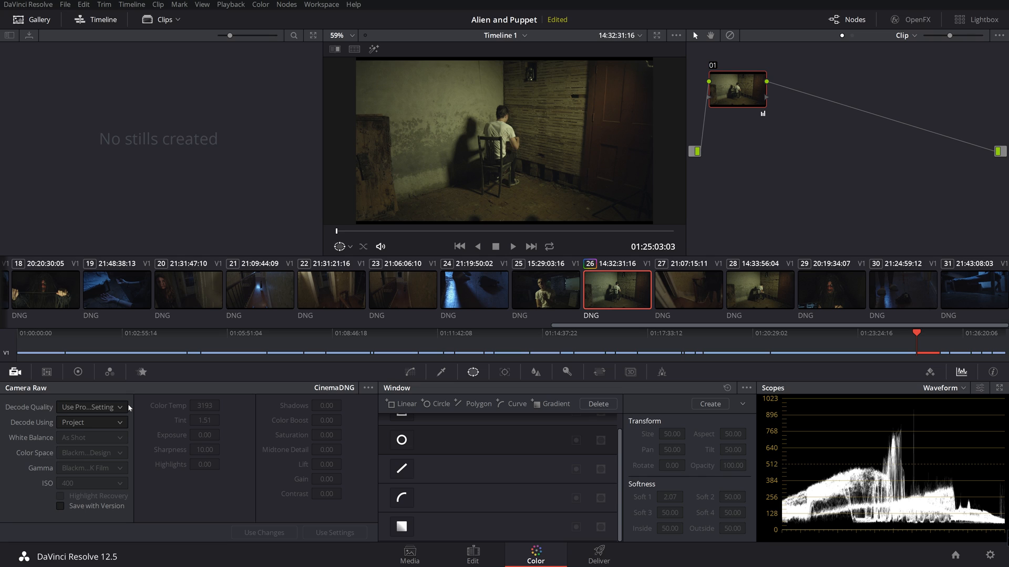
pyautogui.click(91, 421)
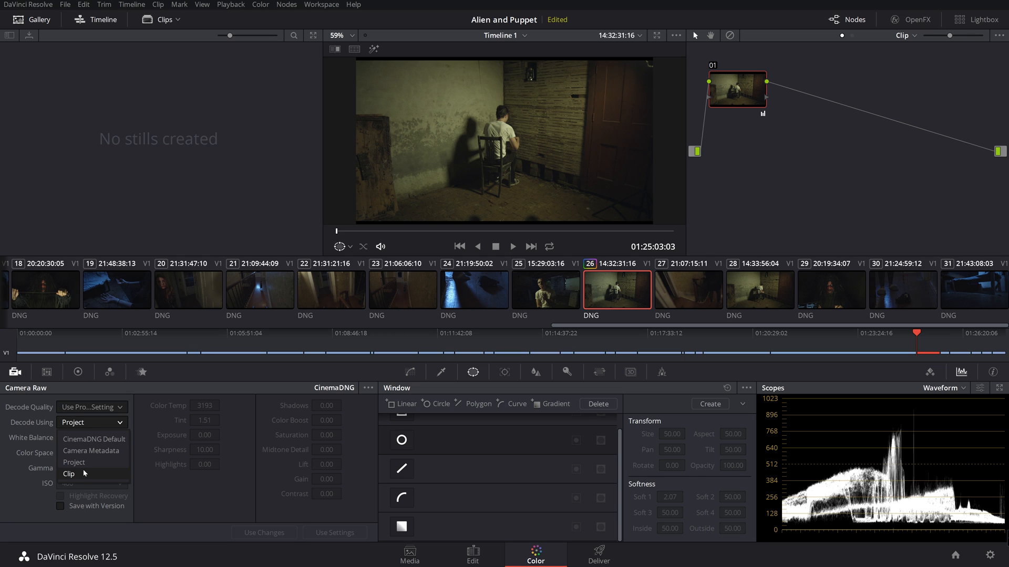
pyautogui.click(68, 474)
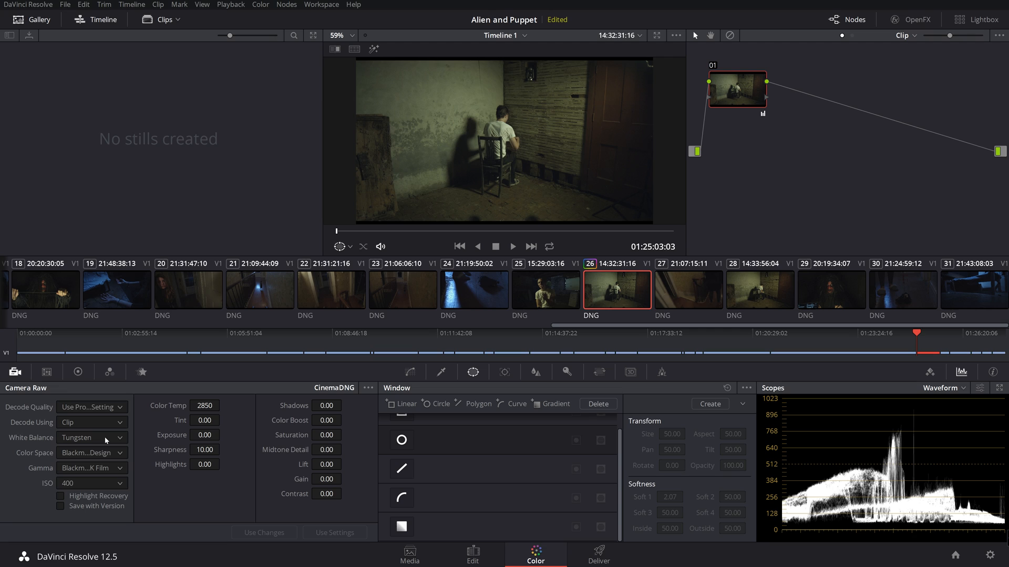
pyautogui.click(92, 438)
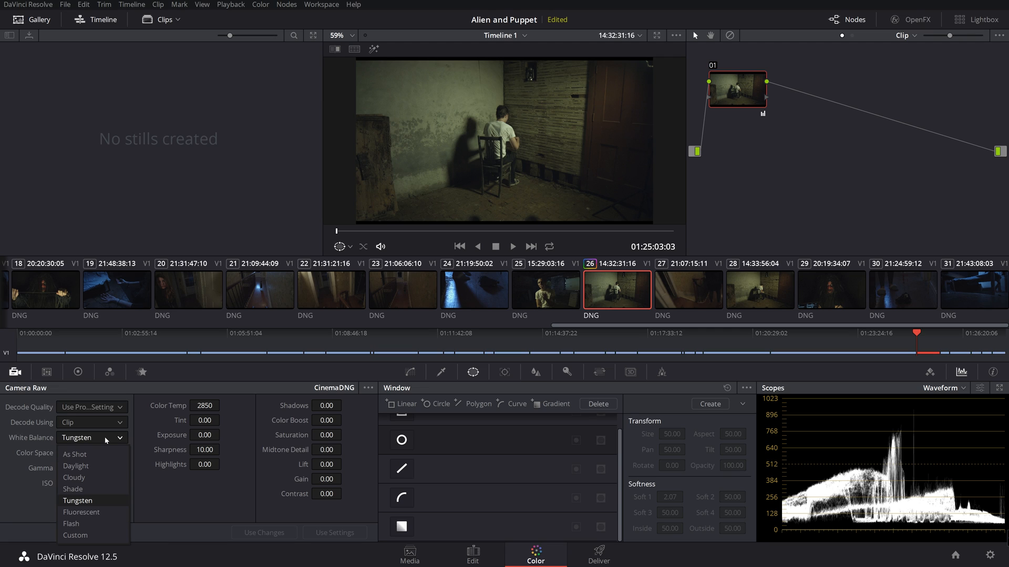
pyautogui.click(74, 454)
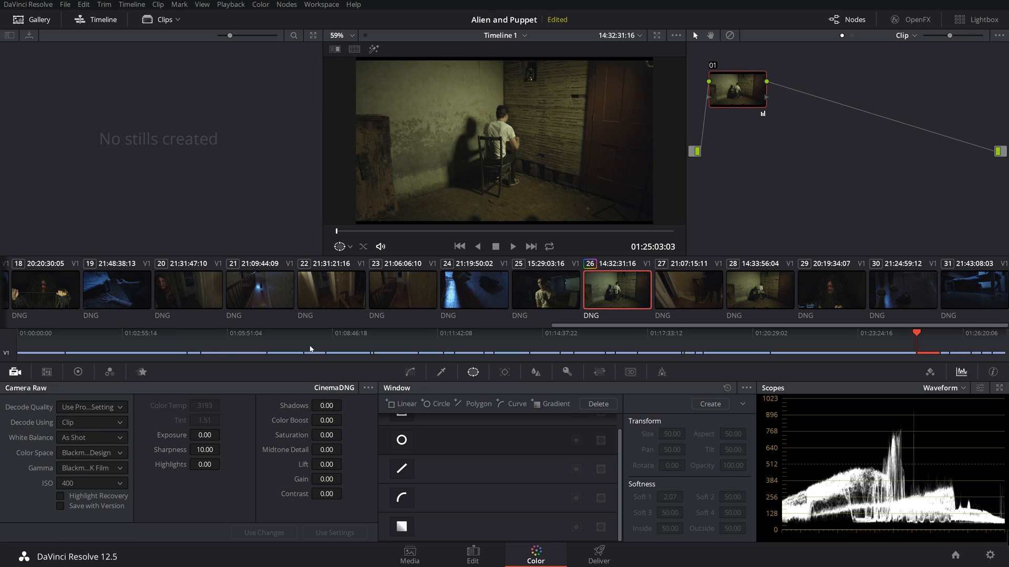
pyautogui.moveTo(72, 444)
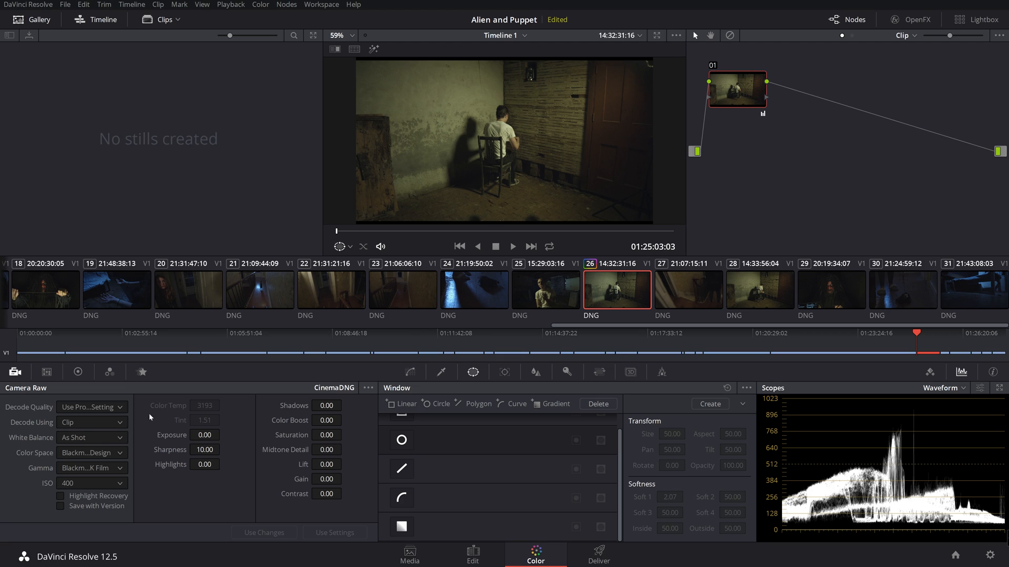
pyautogui.click(92, 438)
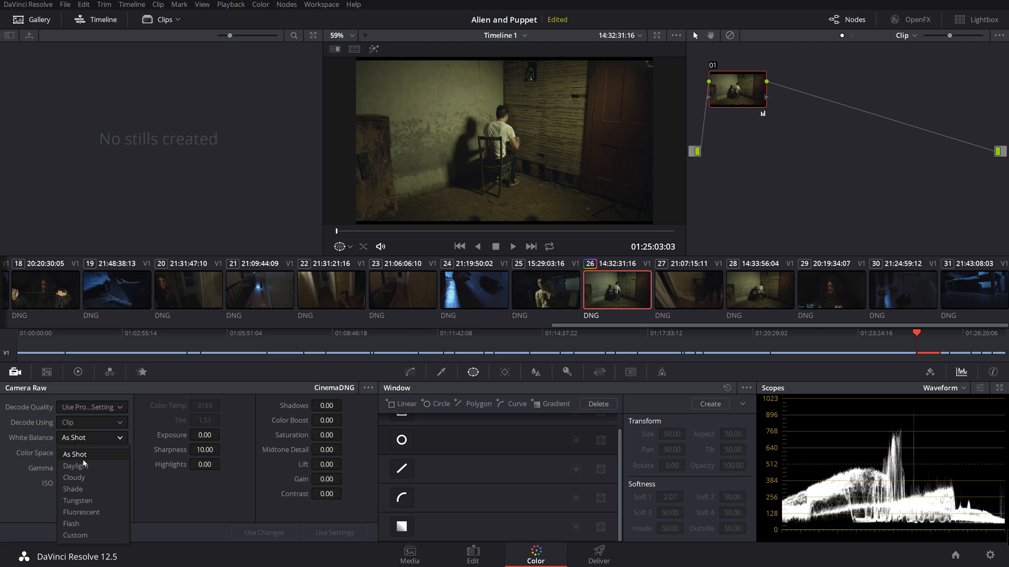
pyautogui.moveTo(78, 501)
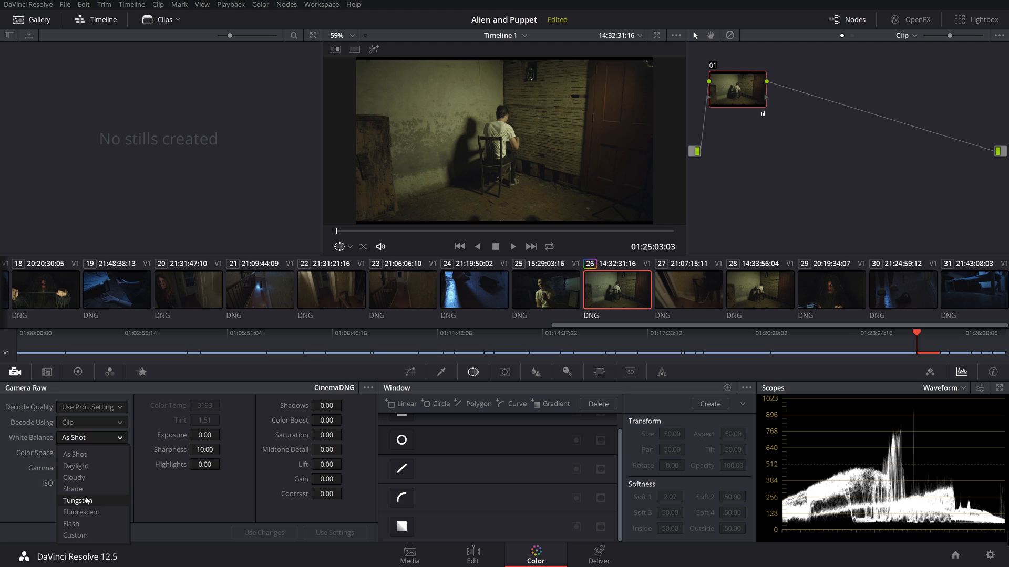
pyautogui.click(77, 500)
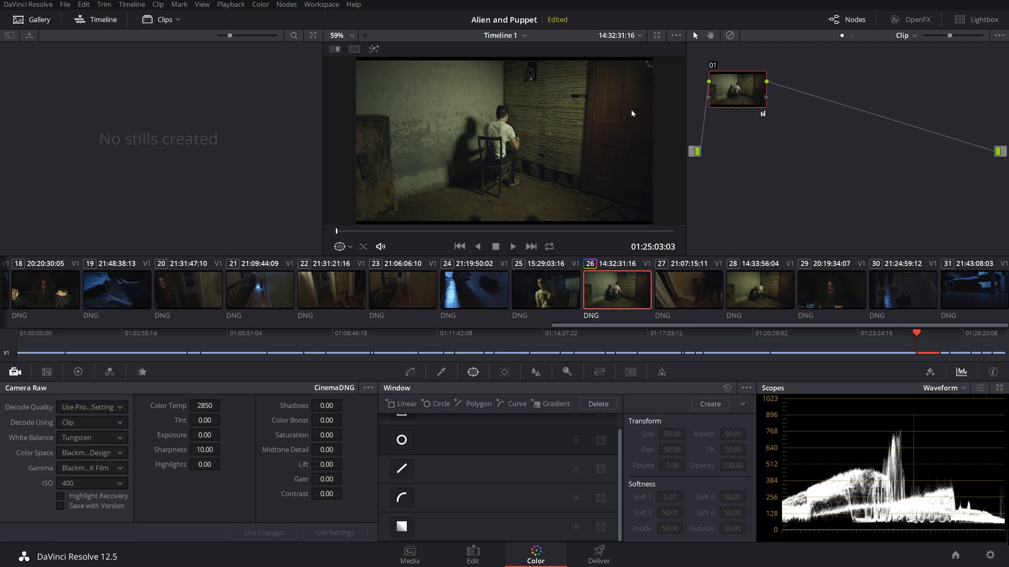
pyautogui.moveTo(640, 86)
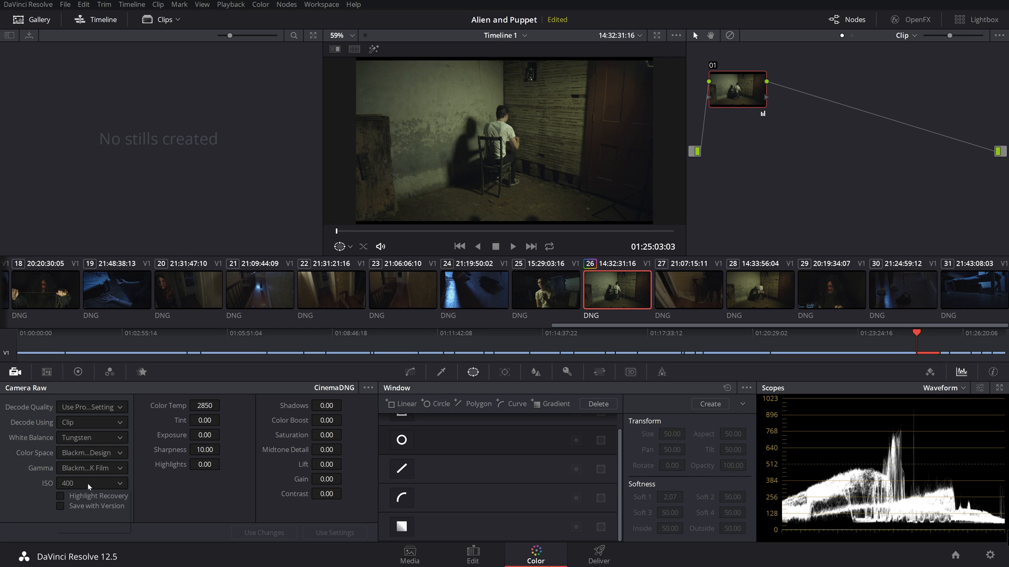
pyautogui.click(91, 483)
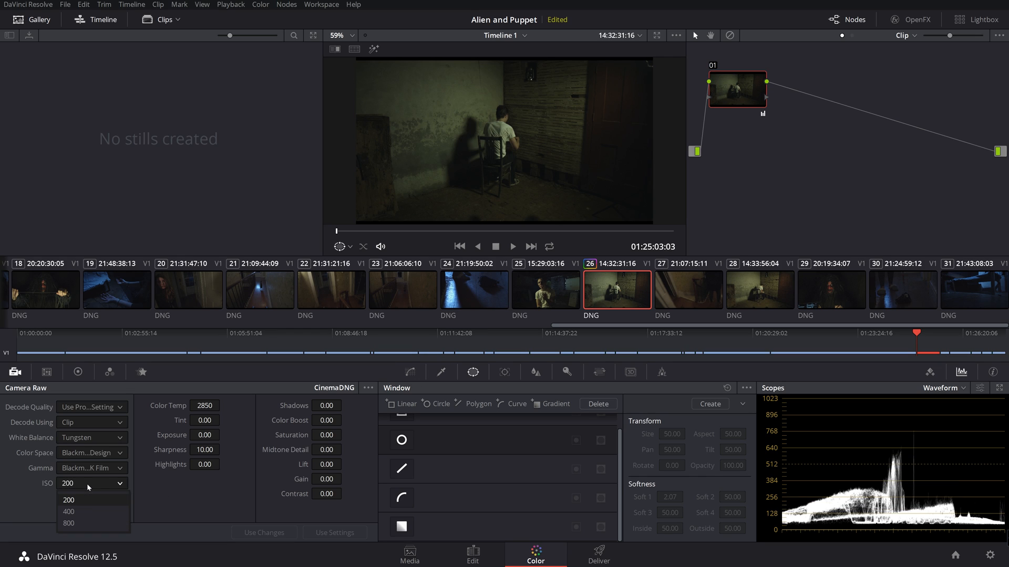
pyautogui.click(68, 511)
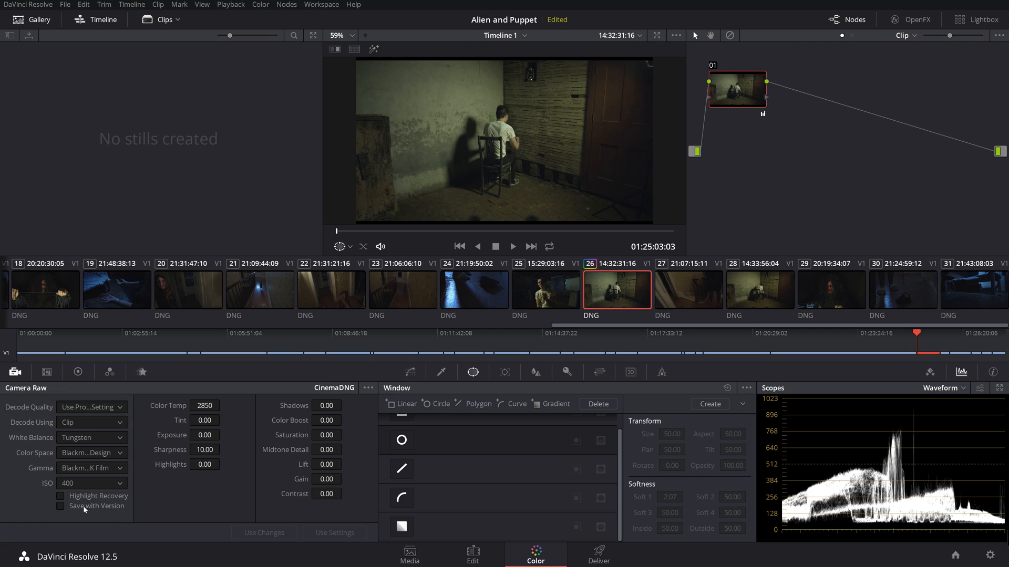
pyautogui.moveTo(66, 510)
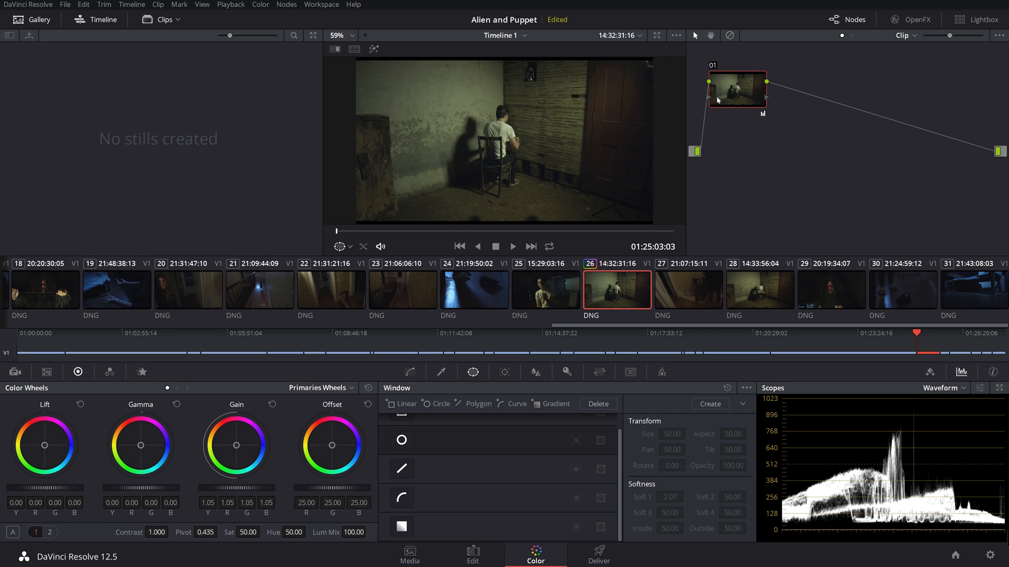
pyautogui.moveTo(733, 94)
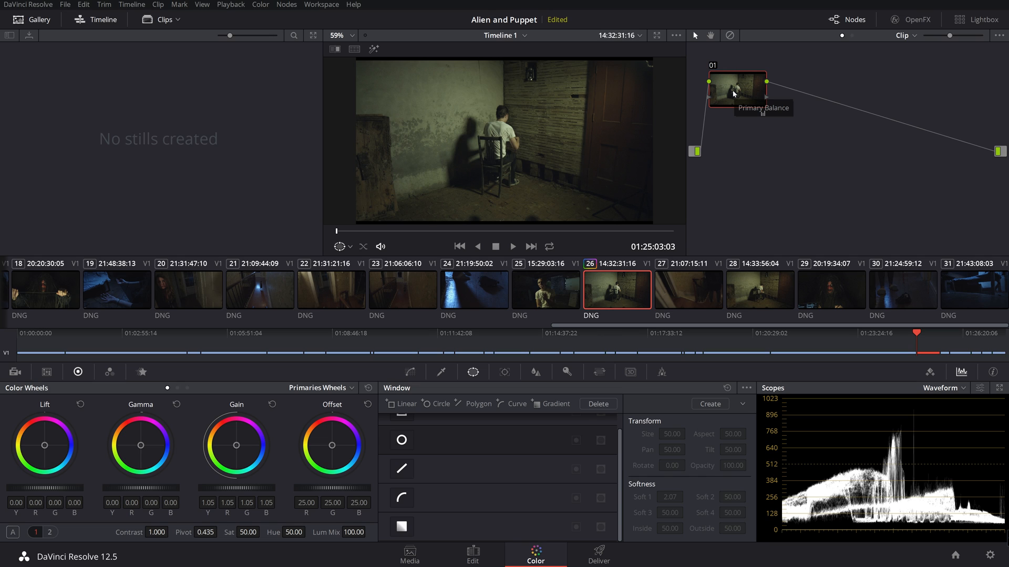
pyautogui.moveTo(725, 101)
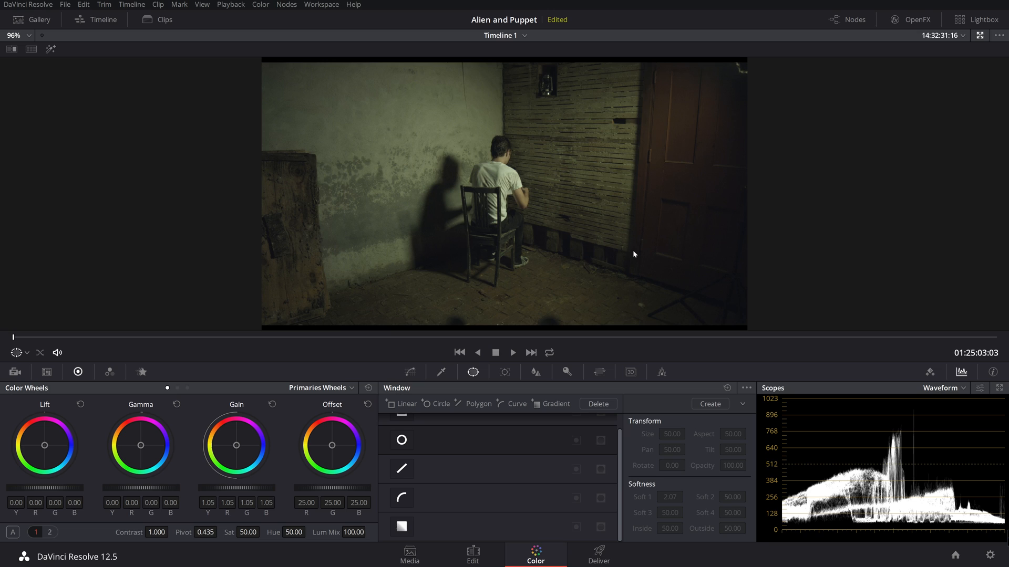
pyautogui.moveTo(473, 172)
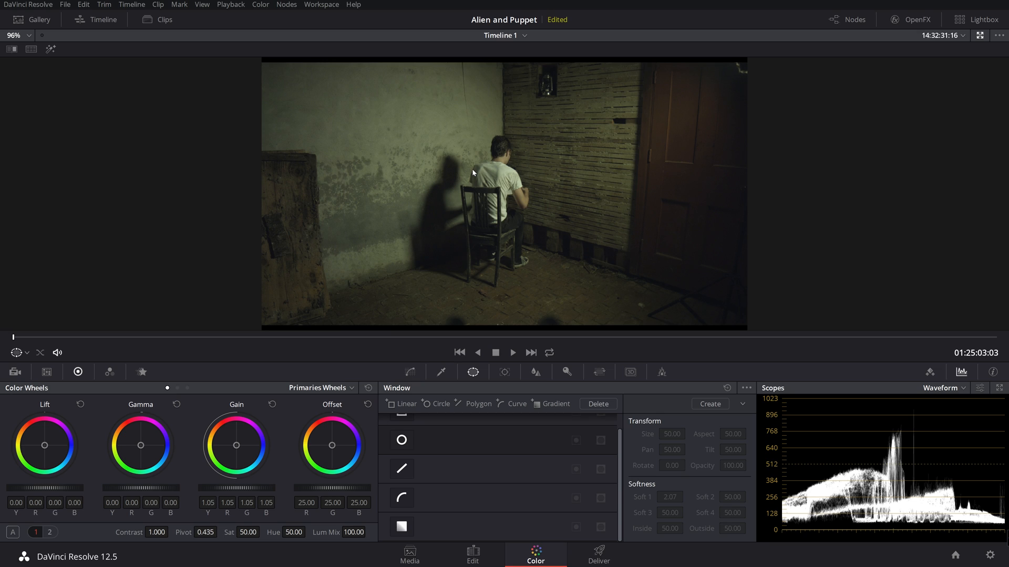
pyautogui.moveTo(389, 277)
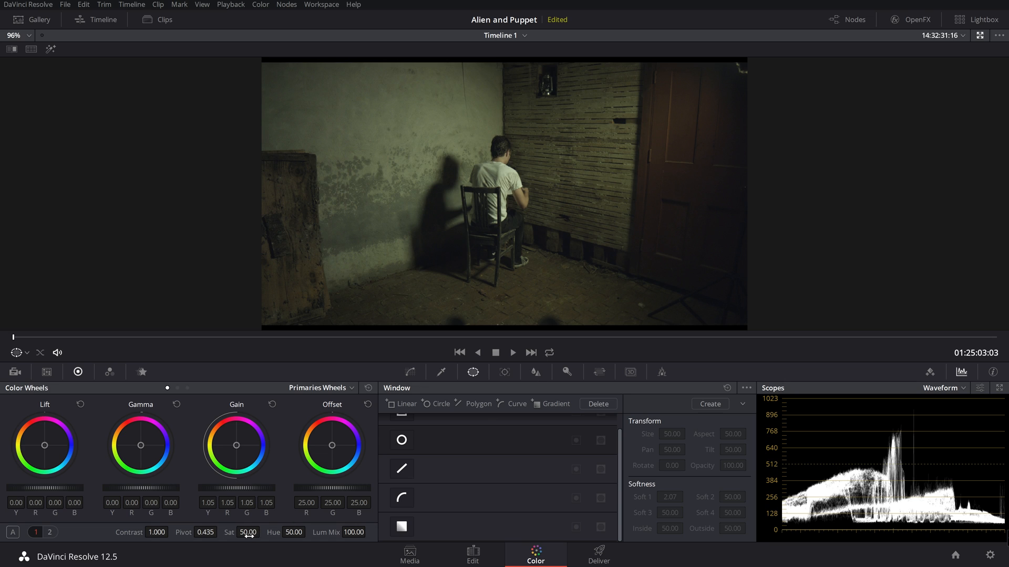
# Step: Raise saturation to 64.60, dim the Gain master to 0.98 and lower Lift to -0.03
pyautogui.moveTo(247, 533); pyautogui.dragTo(238, 542)
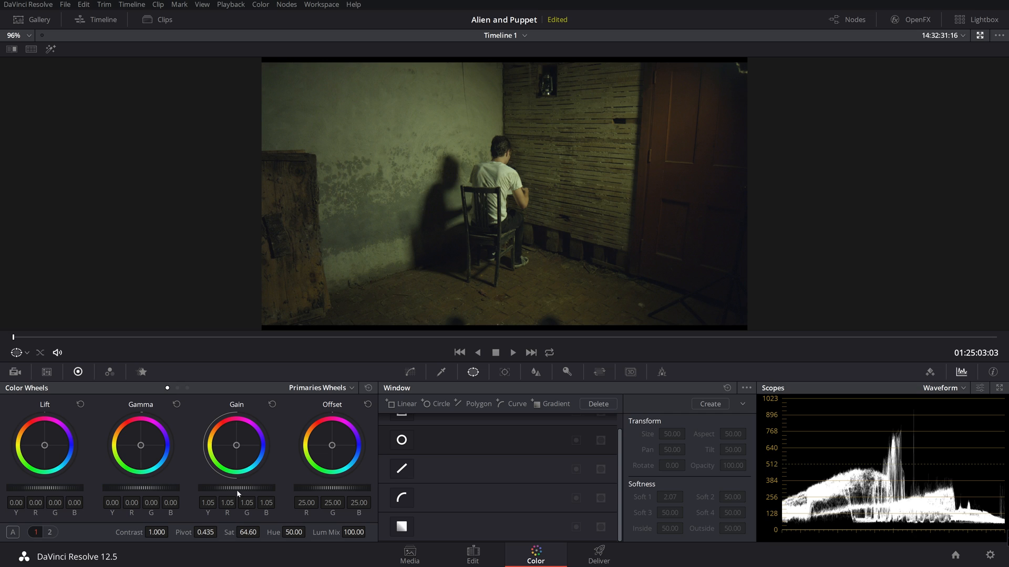
pyautogui.moveTo(244, 489); pyautogui.dragTo(231, 489)
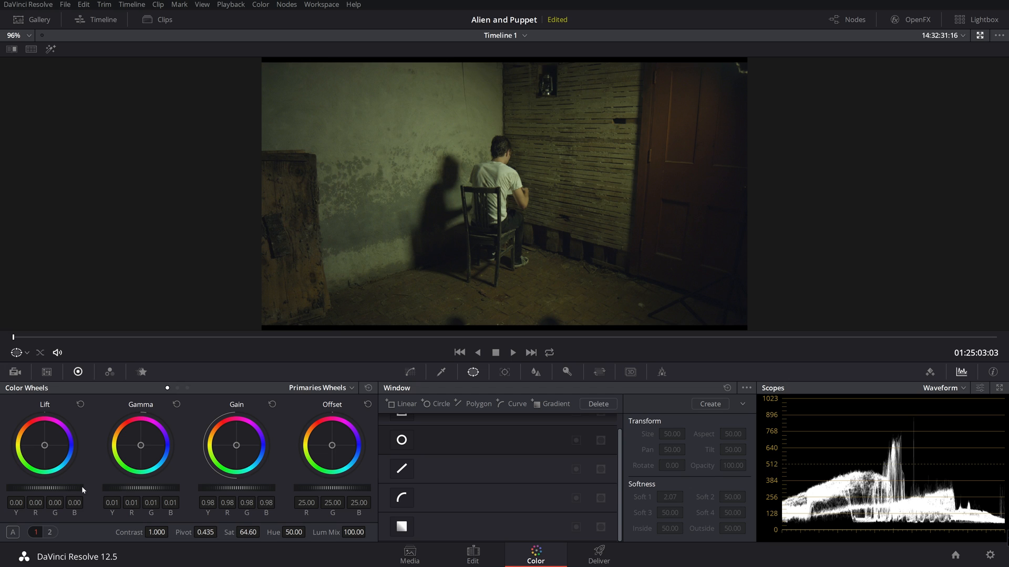
pyautogui.moveTo(71, 490); pyautogui.dragTo(45, 491)
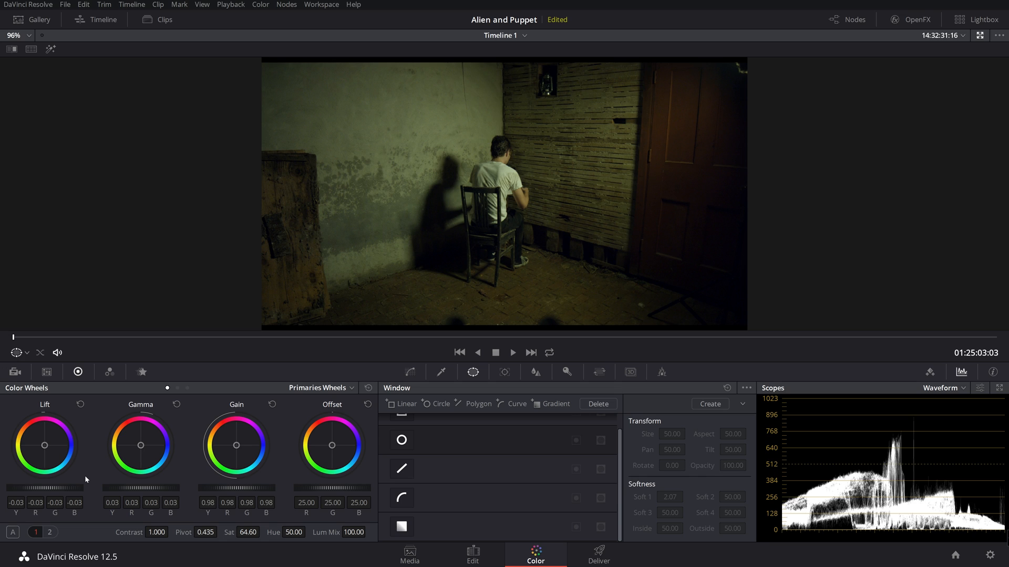
pyautogui.moveTo(752, 326)
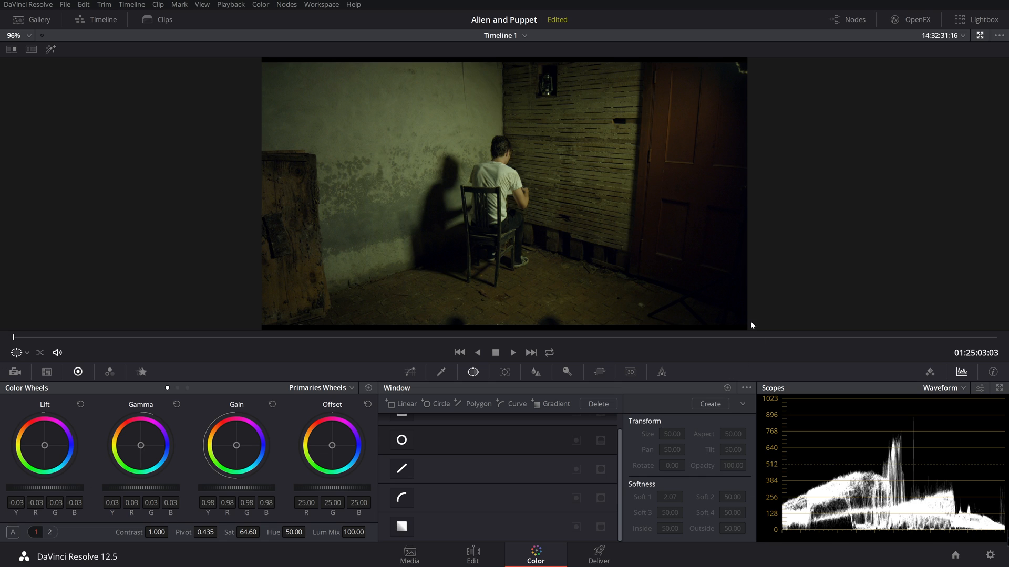
pyautogui.moveTo(422, 231)
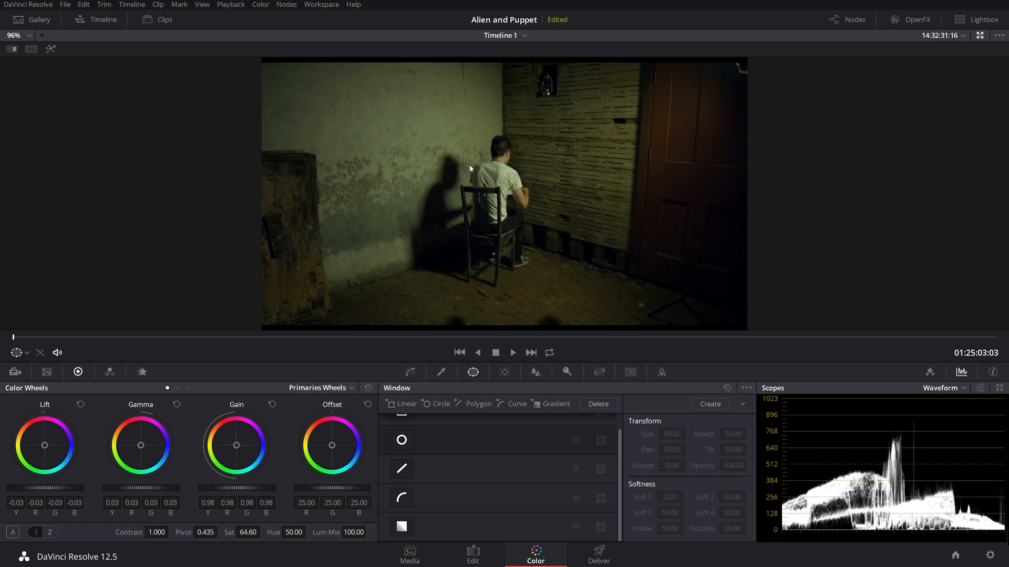
pyautogui.moveTo(504, 234)
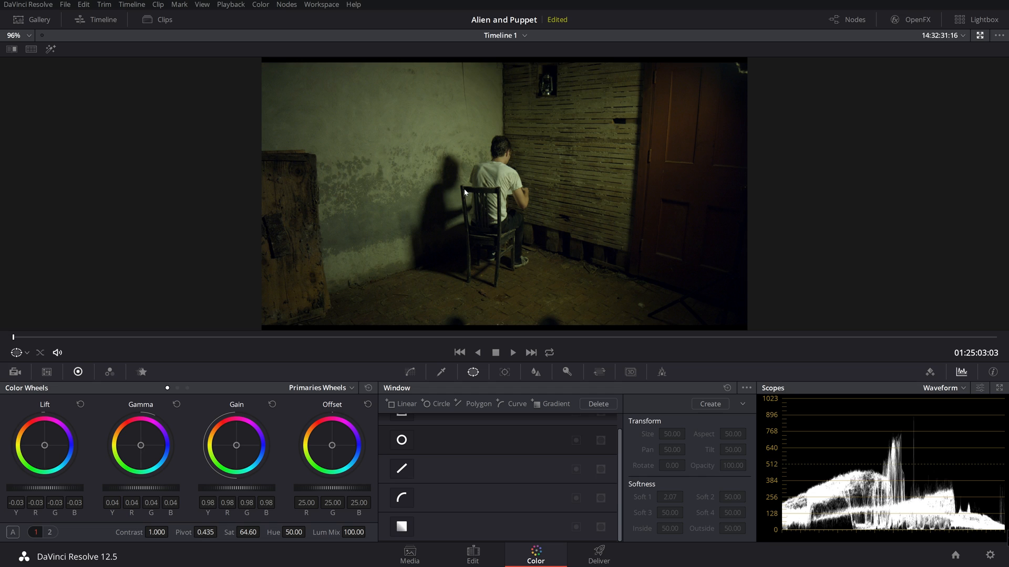
pyautogui.moveTo(354, 180)
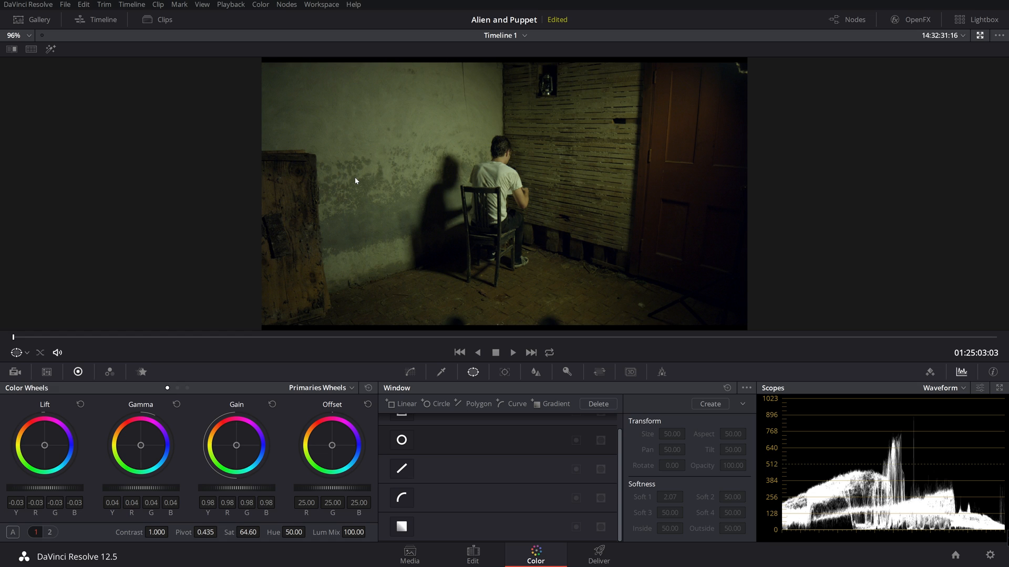
pyautogui.moveTo(857, 60)
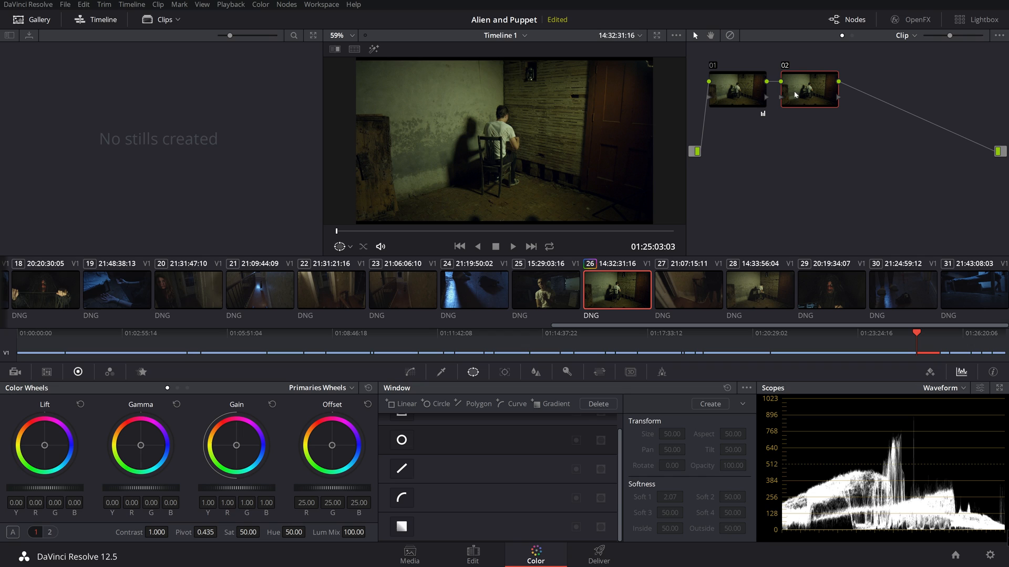
pyautogui.moveTo(794, 95)
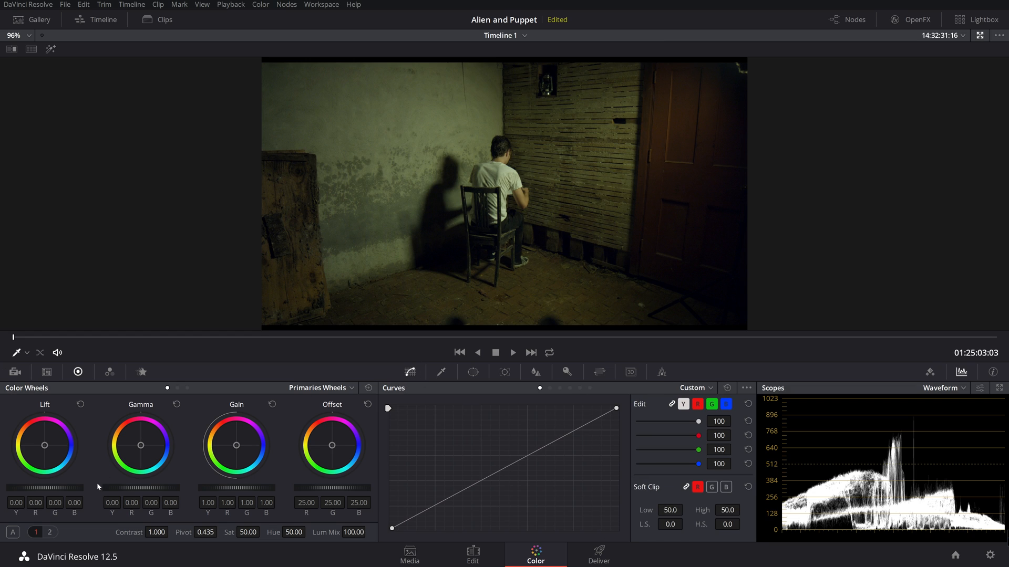
pyautogui.moveTo(45, 447)
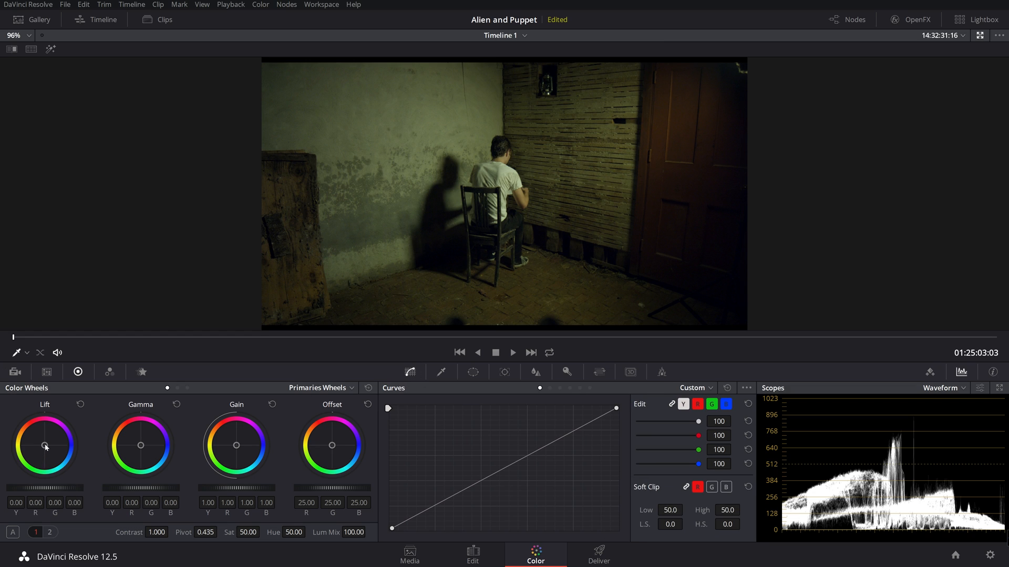
# Step: Nudge the shadow colour, then push the Gain wheel to R 0.97, G 1.00, B 1.09
pyautogui.moveTo(46, 446); pyautogui.dragTo(45, 447)
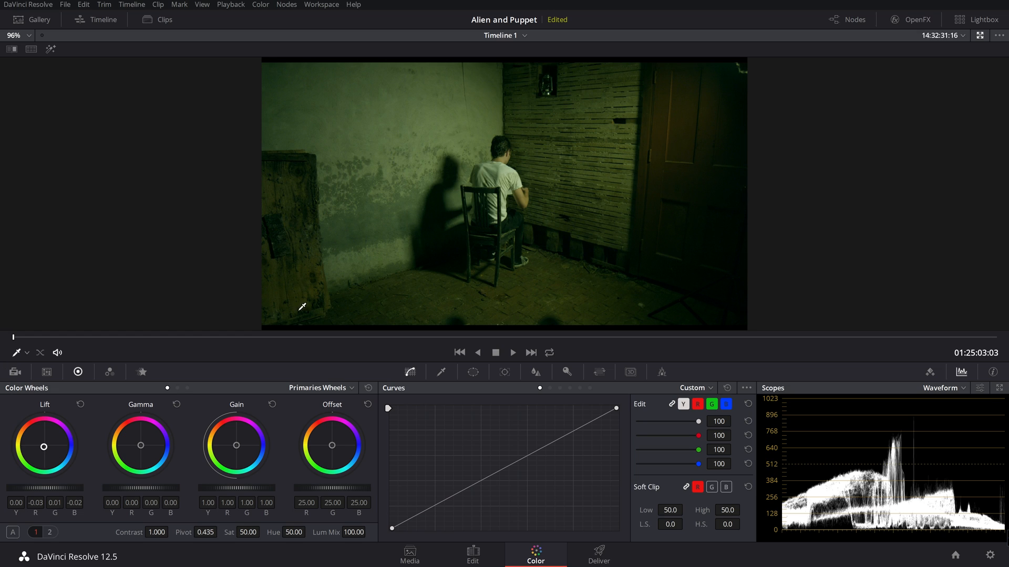
pyautogui.moveTo(558, 221)
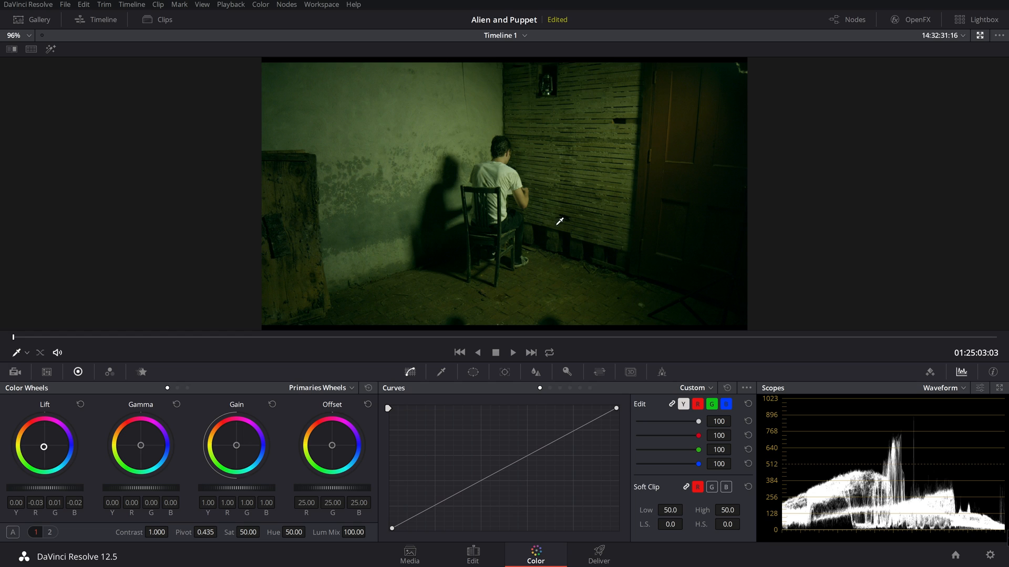
pyautogui.moveTo(140, 447)
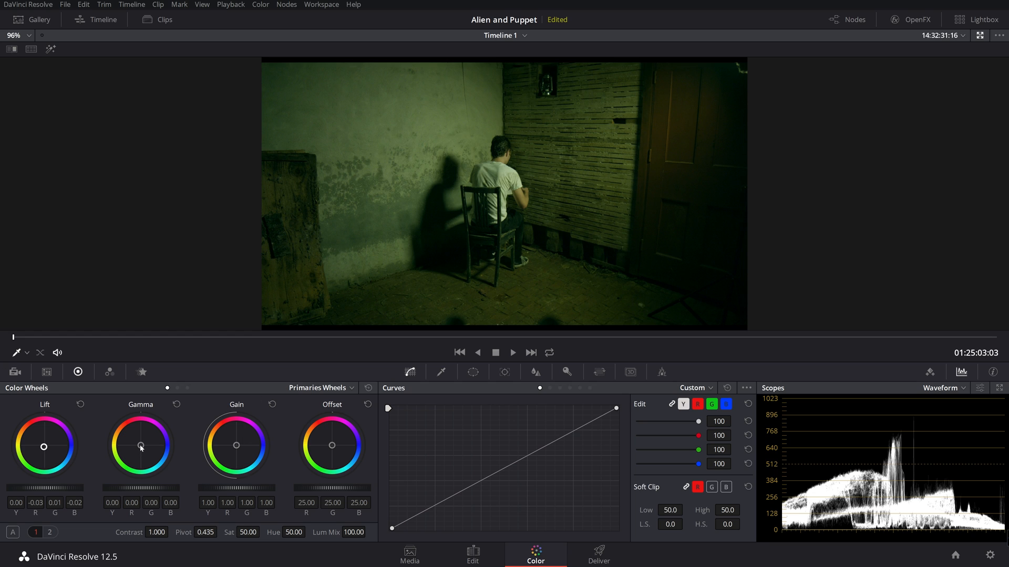
pyautogui.moveTo(141, 447); pyautogui.dragTo(138, 447)
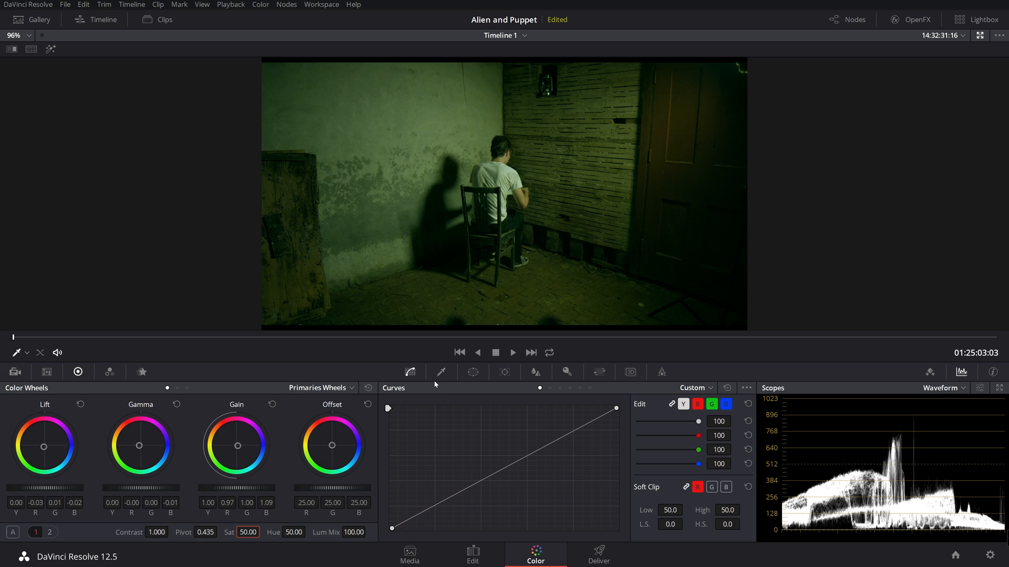
pyautogui.moveTo(395, 397)
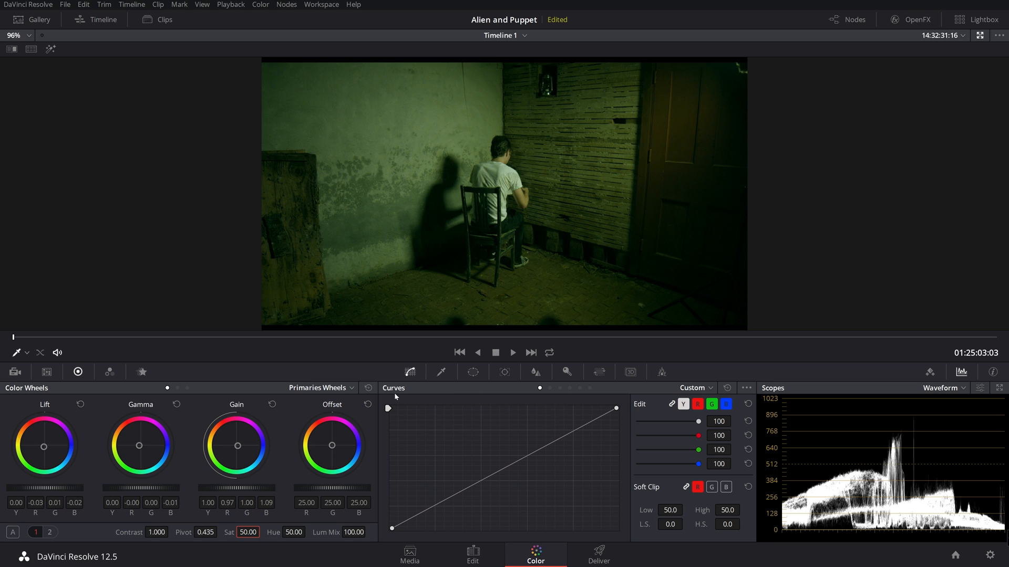
# Step: Build a Lum Vs Sat curve muting deep shadows, with a point near 0.26 at 0.88
pyautogui.click(695, 387)
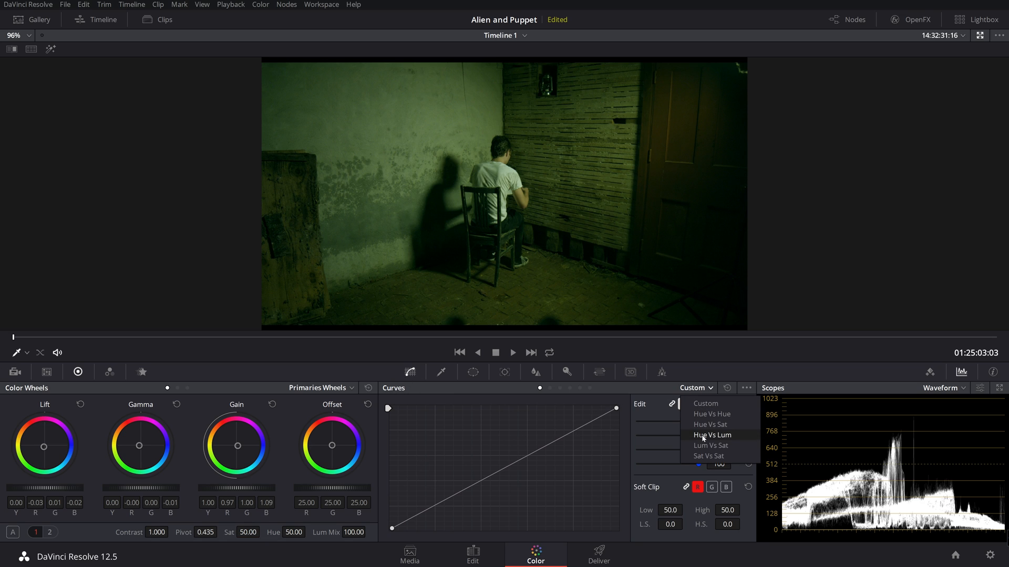
pyautogui.click(708, 446)
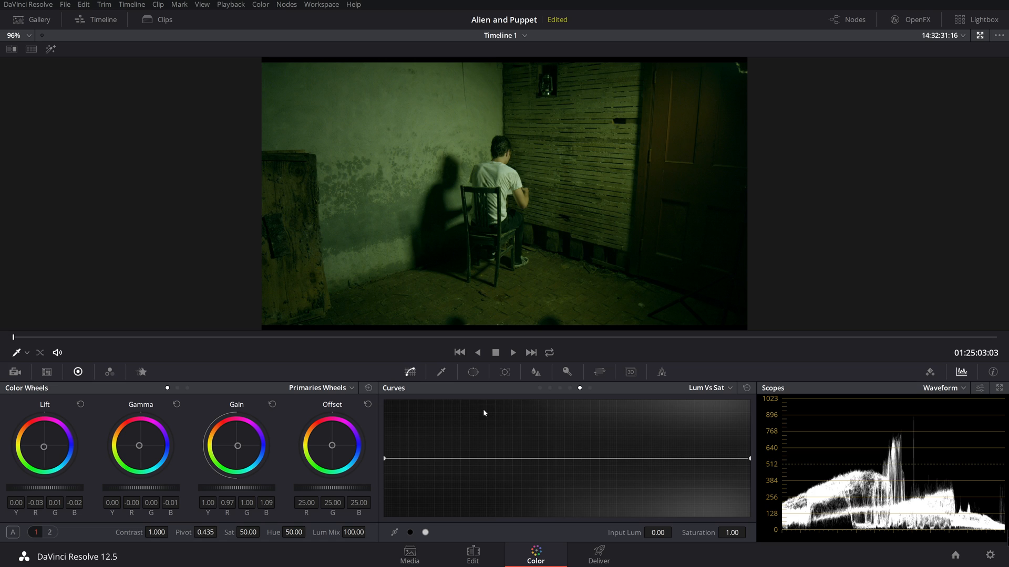
pyautogui.moveTo(452, 424)
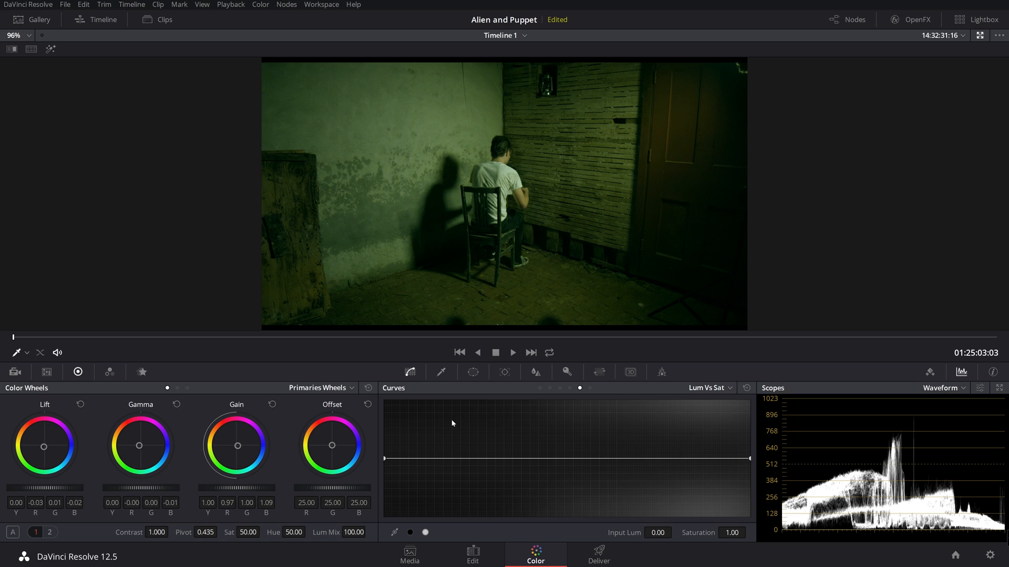
pyautogui.moveTo(530, 510)
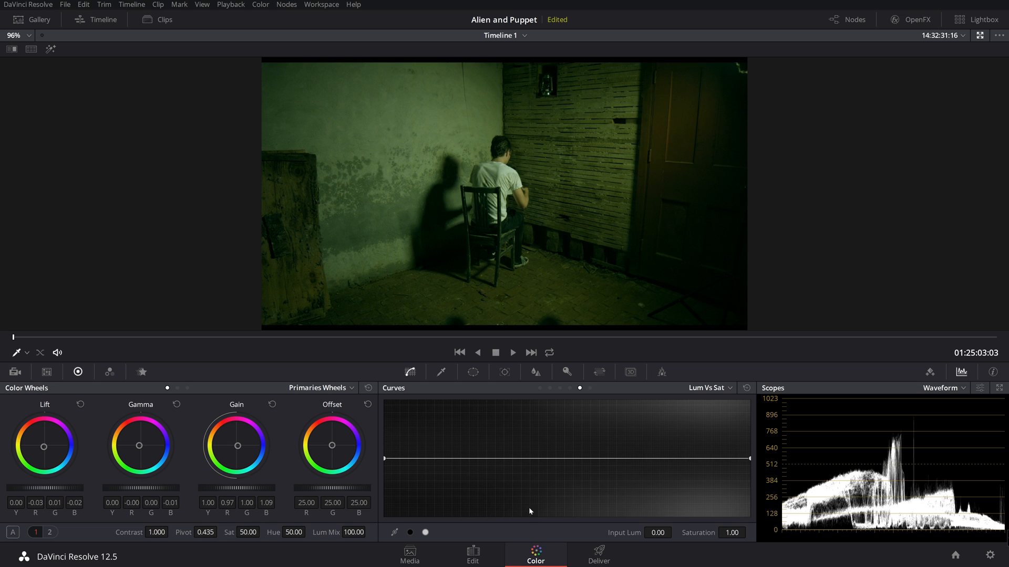
pyautogui.moveTo(576, 460)
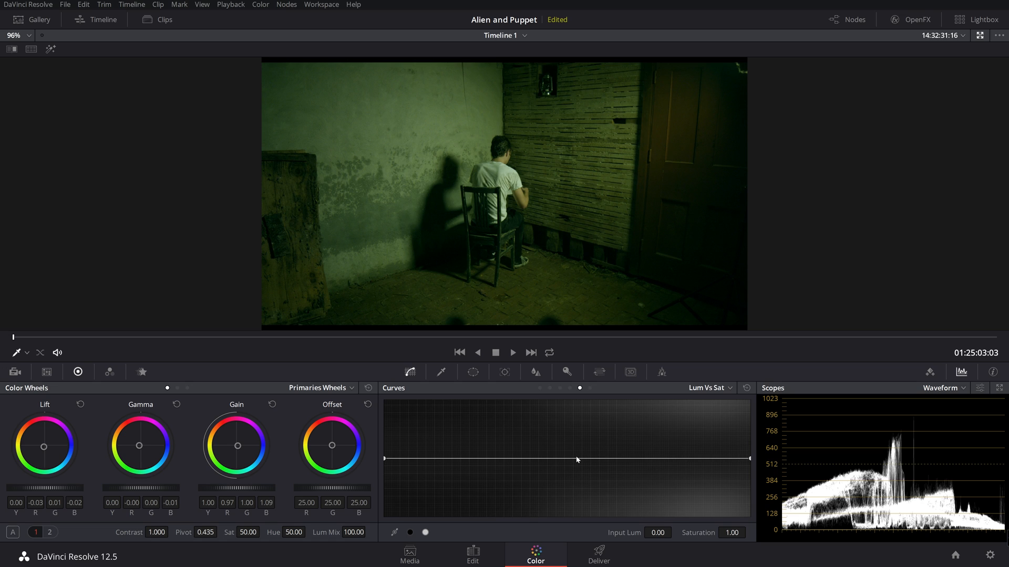
pyautogui.moveTo(450, 389)
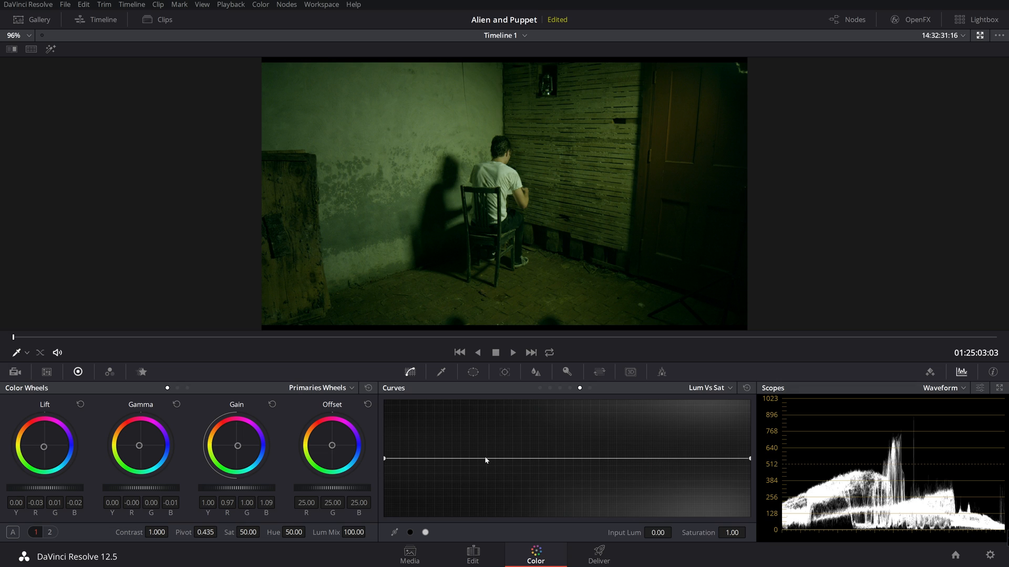
pyautogui.moveTo(383, 462)
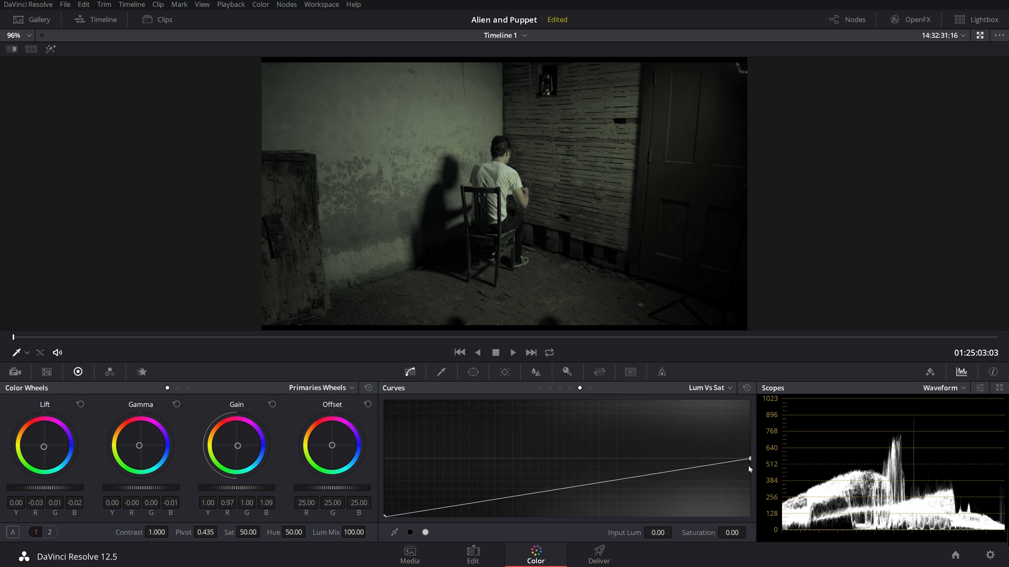
pyautogui.moveTo(748, 467)
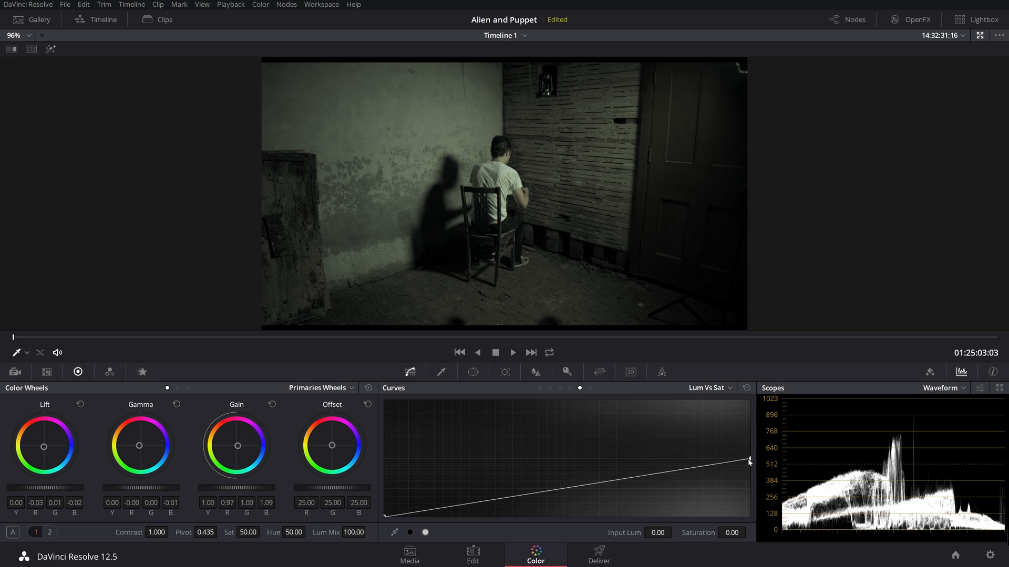
pyautogui.moveTo(880, 409)
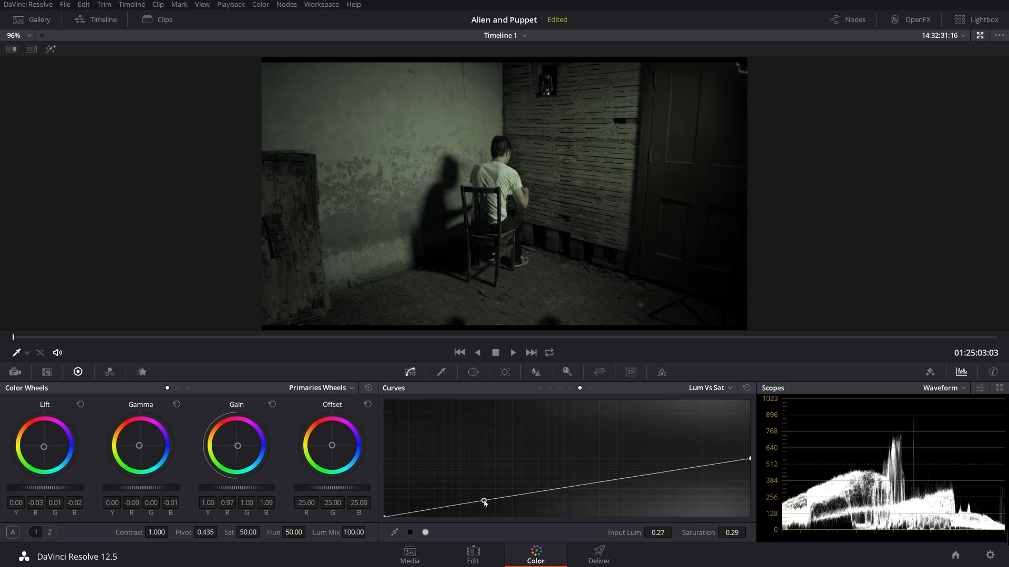
pyautogui.moveTo(484, 502); pyautogui.dragTo(455, 464)
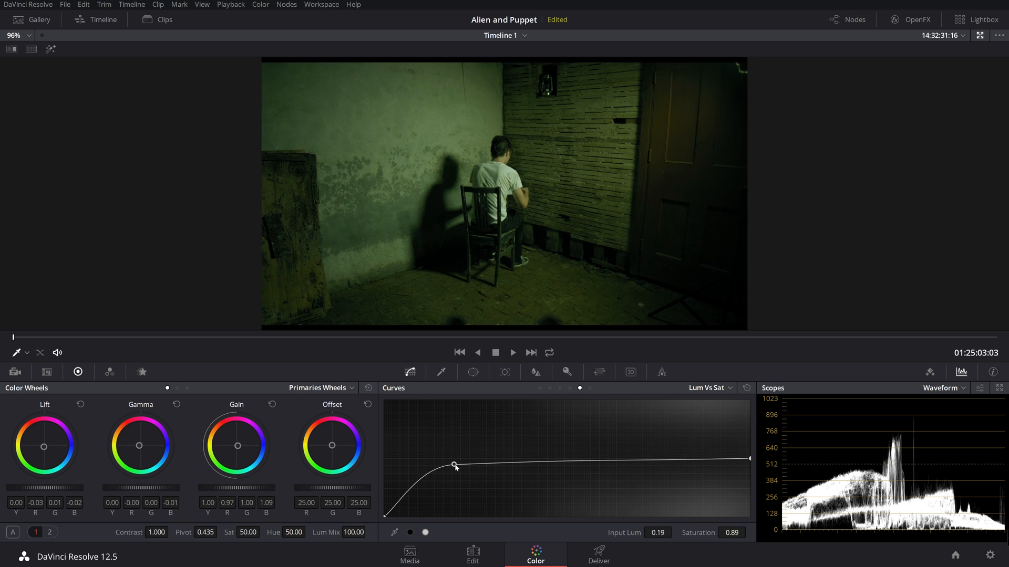
pyautogui.moveTo(454, 464); pyautogui.dragTo(457, 461)
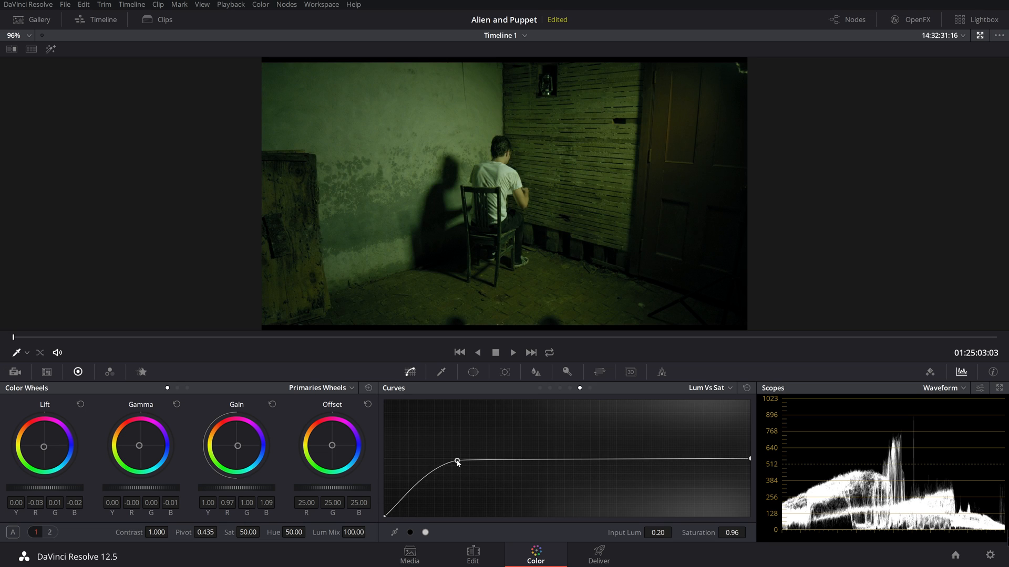
pyautogui.moveTo(457, 462); pyautogui.dragTo(468, 463)
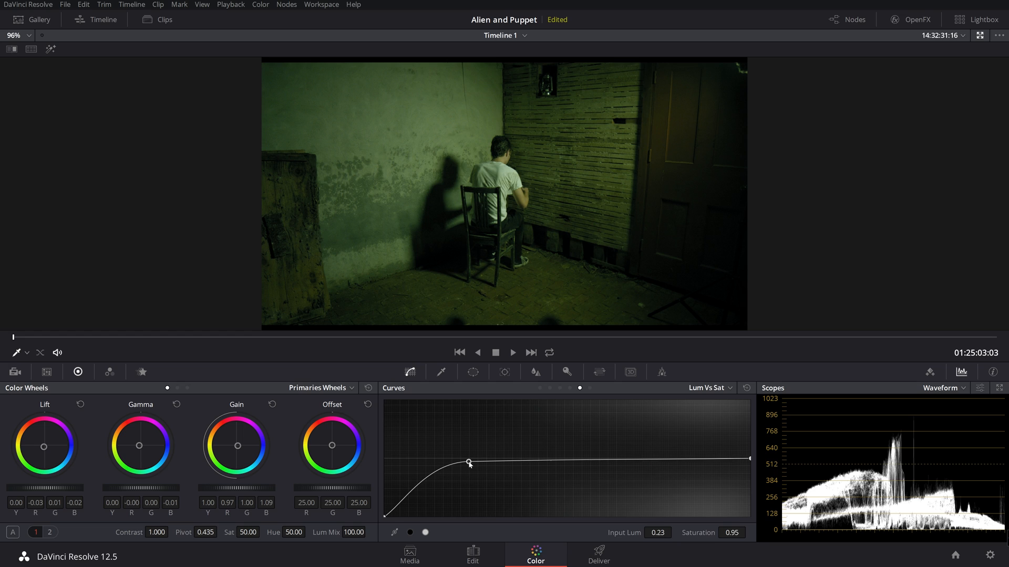
pyautogui.moveTo(468, 464); pyautogui.dragTo(476, 466)
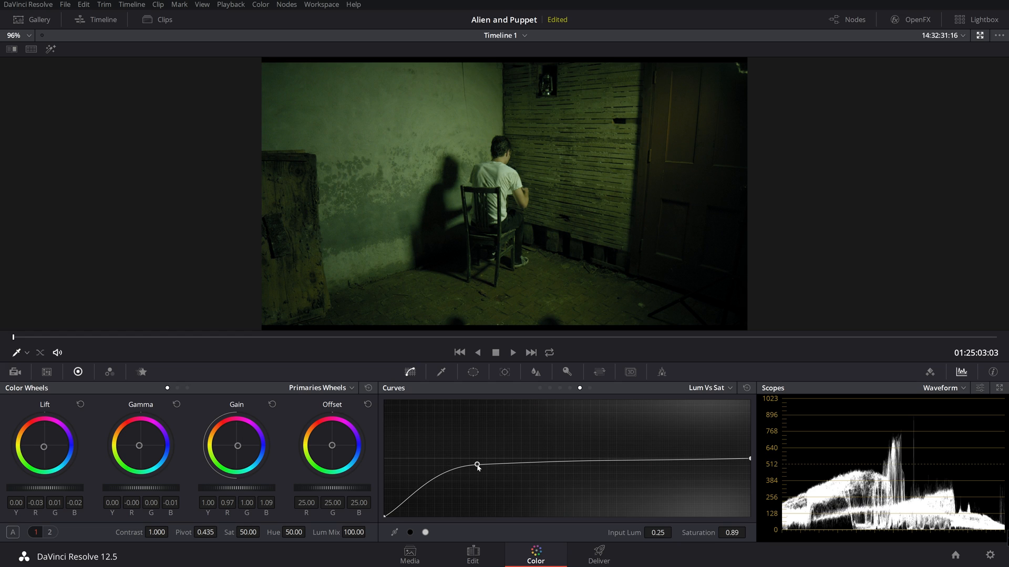
pyautogui.moveTo(476, 465); pyautogui.dragTo(479, 464)
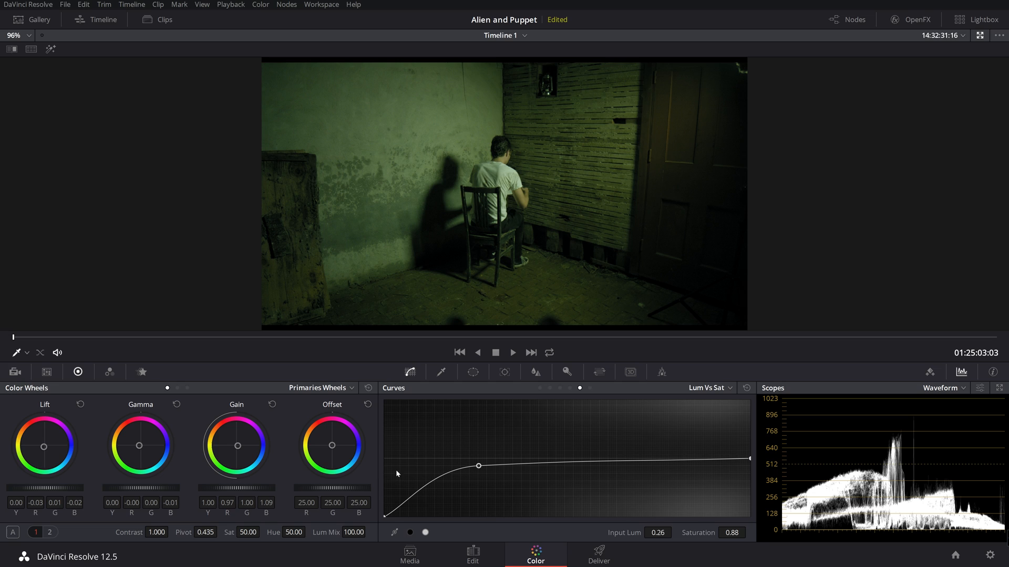
pyautogui.moveTo(688, 403)
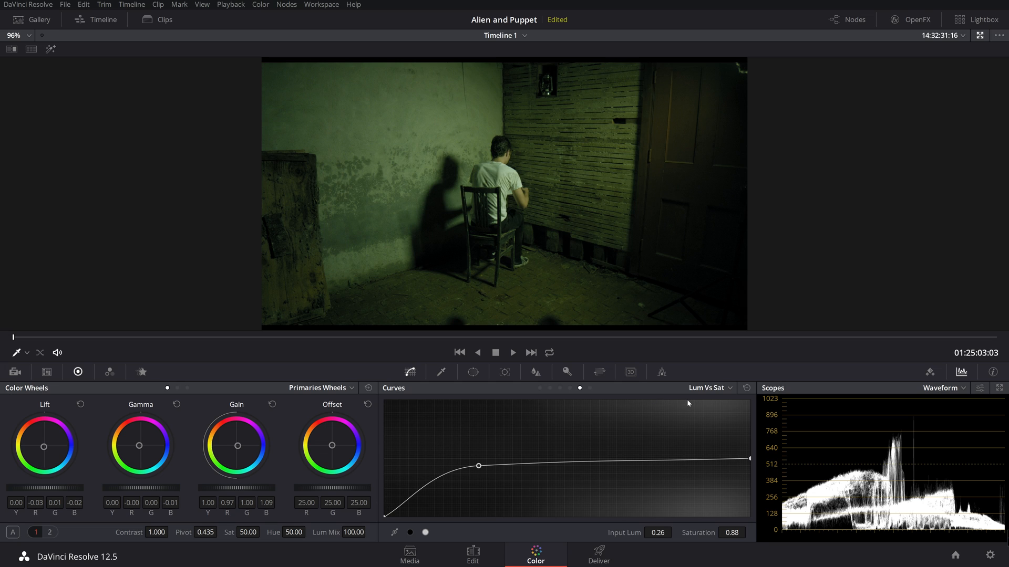
pyautogui.moveTo(375, 318)
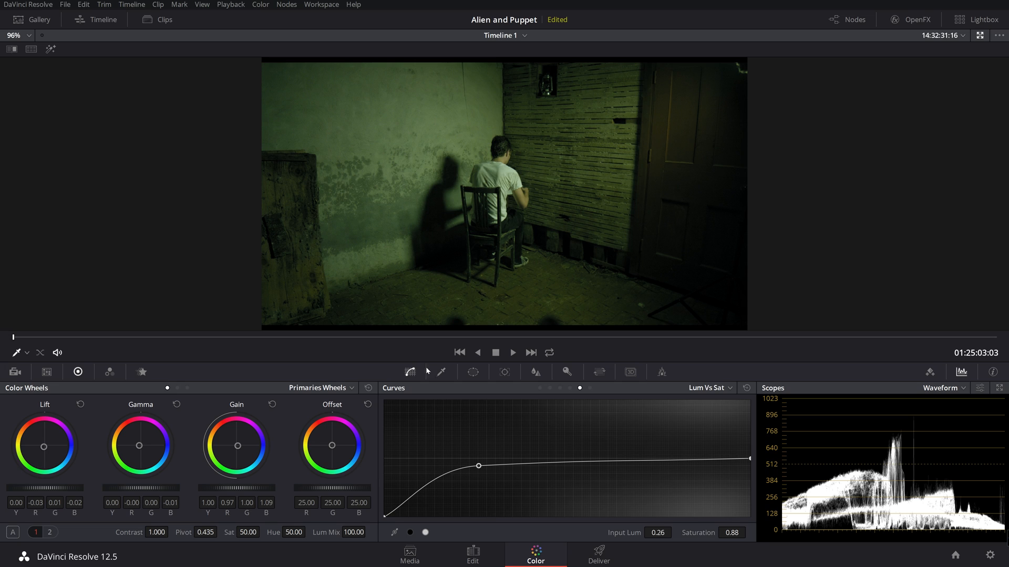
pyautogui.moveTo(447, 457)
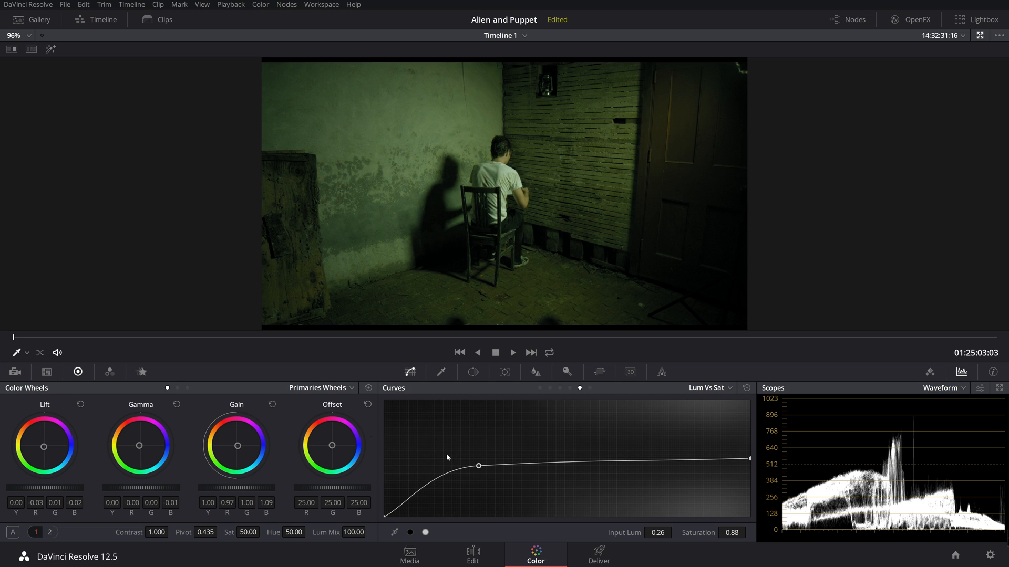
pyautogui.moveTo(670, 454)
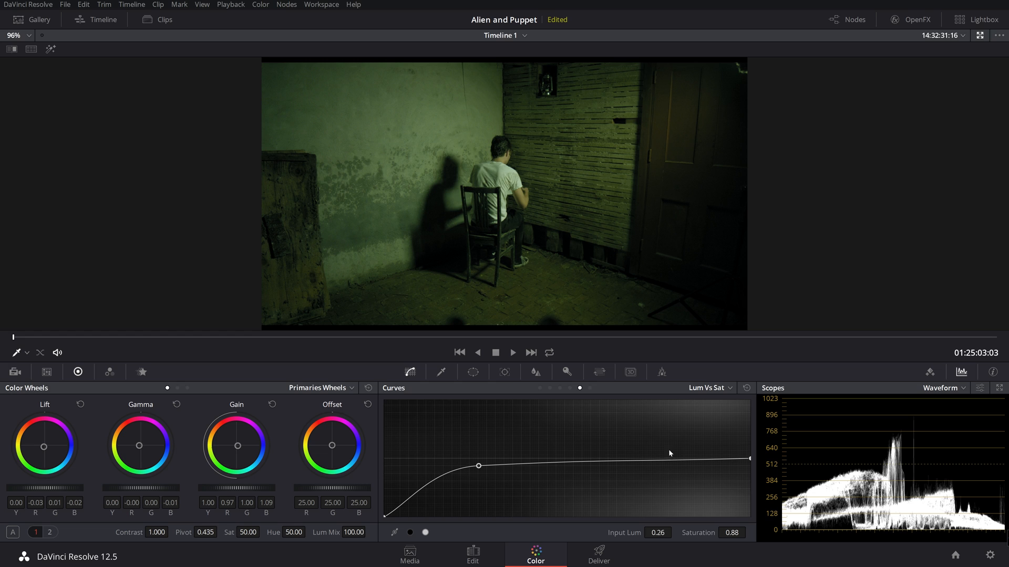
pyautogui.moveTo(738, 237)
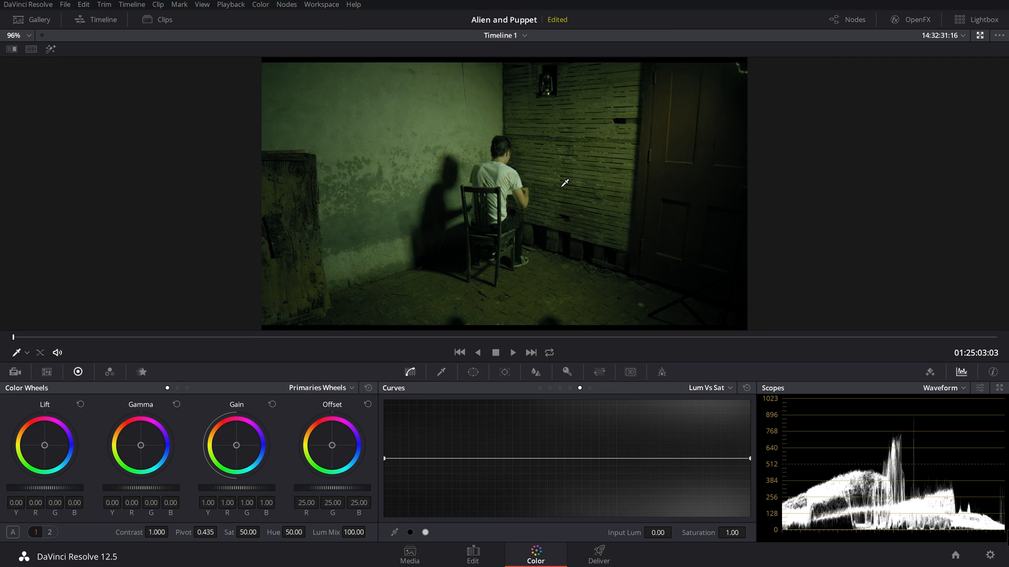
pyautogui.moveTo(513, 146)
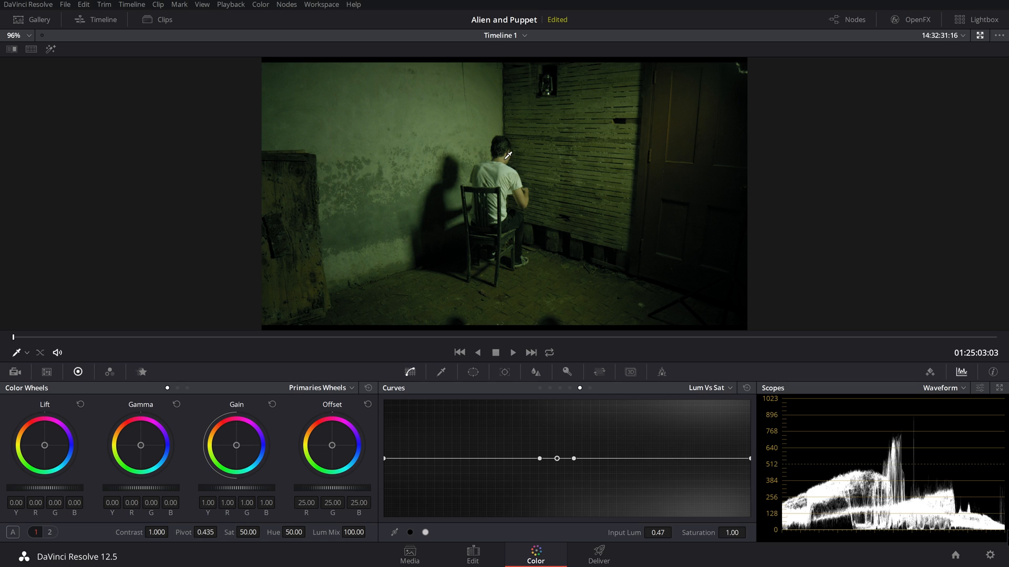
pyautogui.moveTo(222, 153)
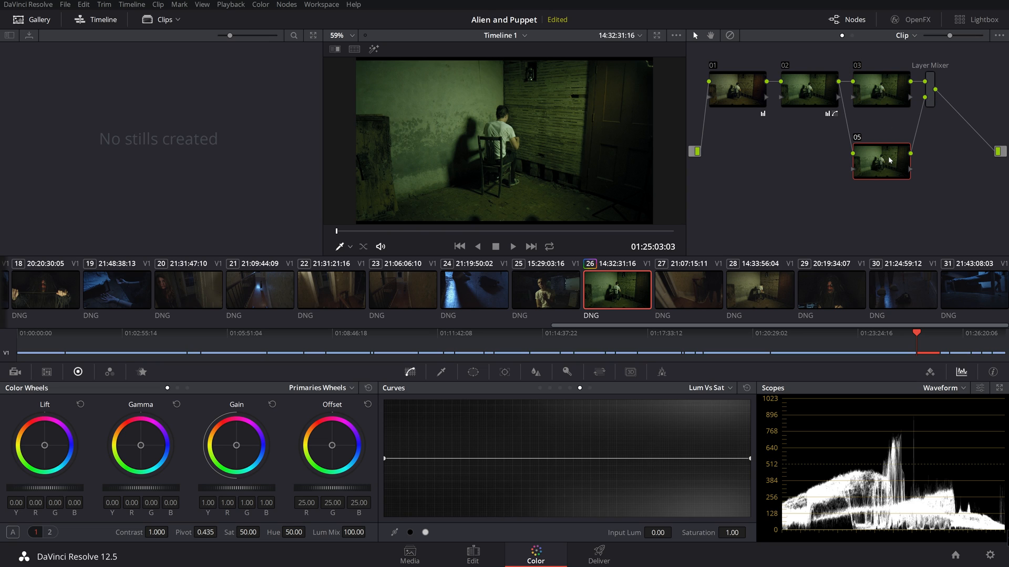
pyautogui.moveTo(890, 159)
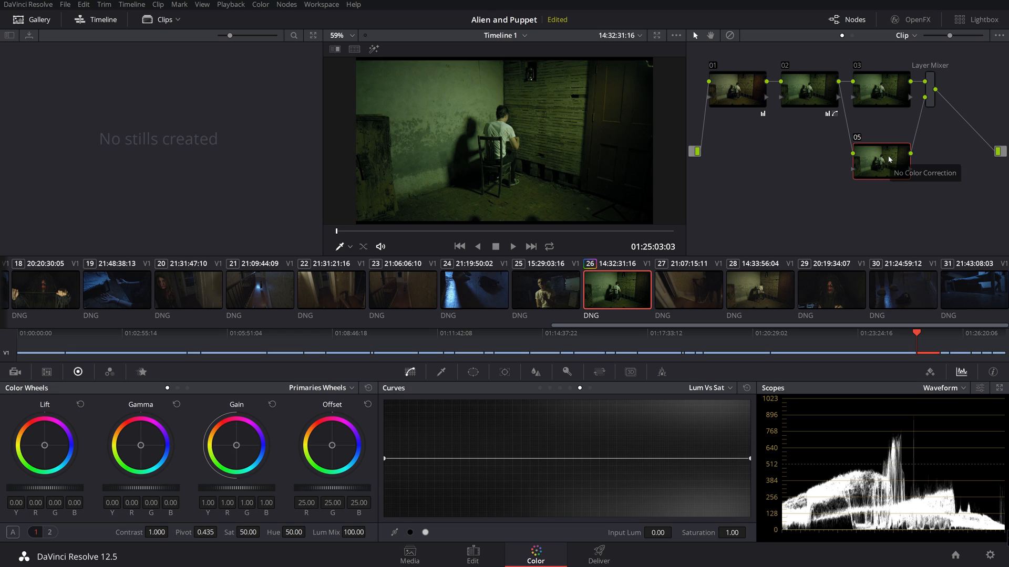
pyautogui.moveTo(873, 151)
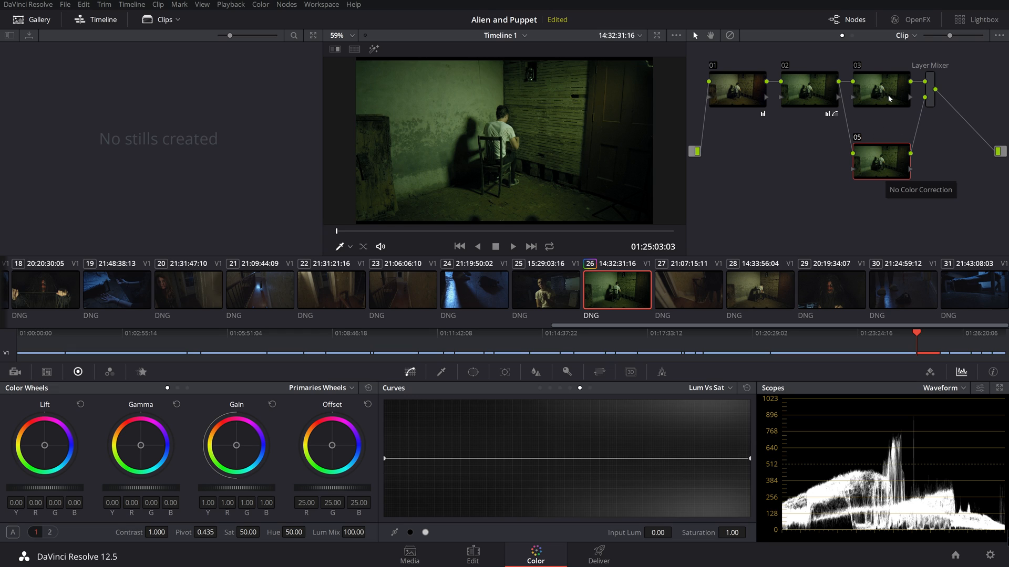
pyautogui.moveTo(710, 69)
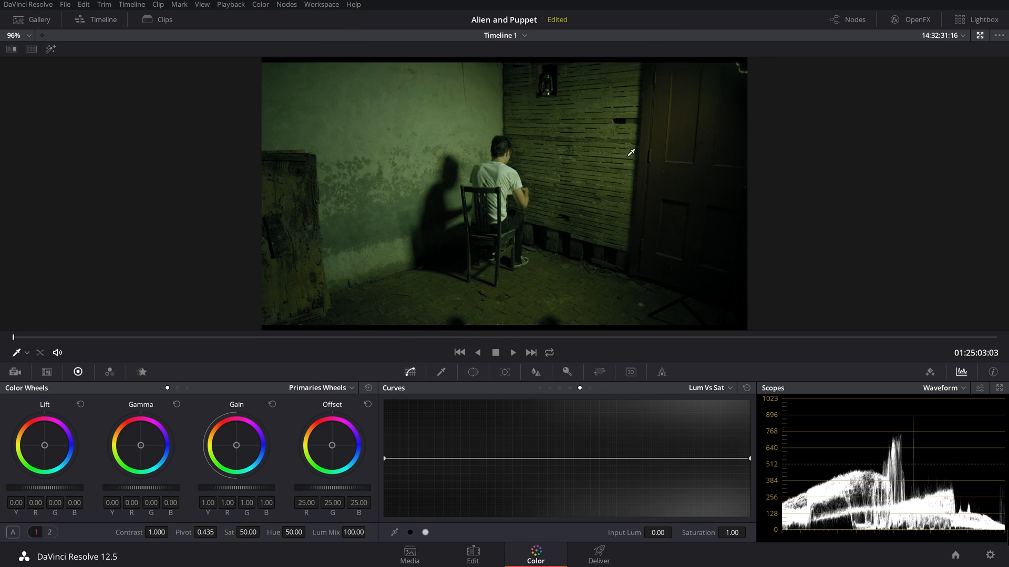
# Step: Key the head's bright spot, narrowing Hue Width to 6.5, Saturation High to 5.2 and raising Luminance High
pyautogui.click(441, 372)
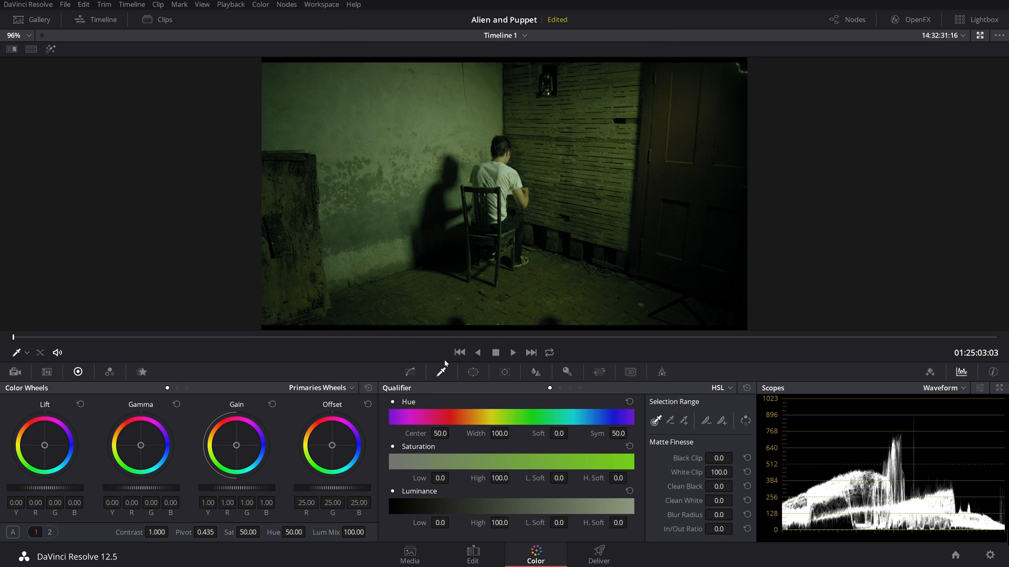
pyautogui.click(508, 154)
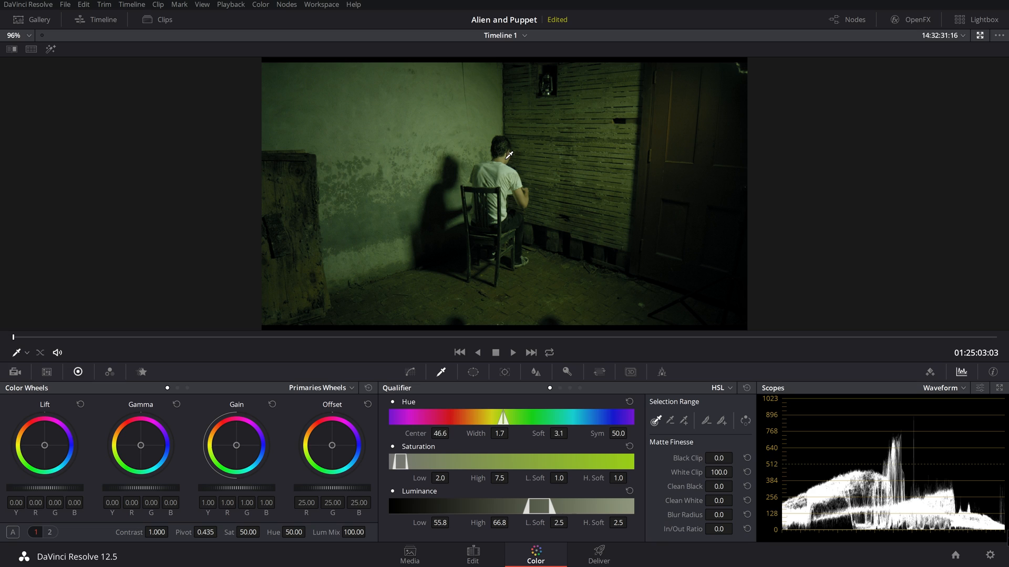
pyautogui.moveTo(580, 303)
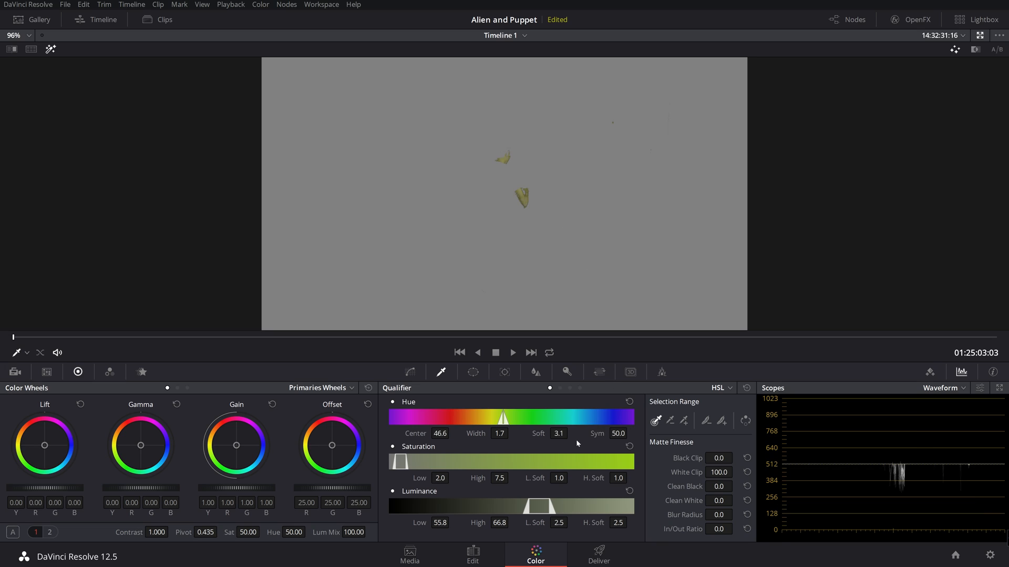
pyautogui.moveTo(459, 433)
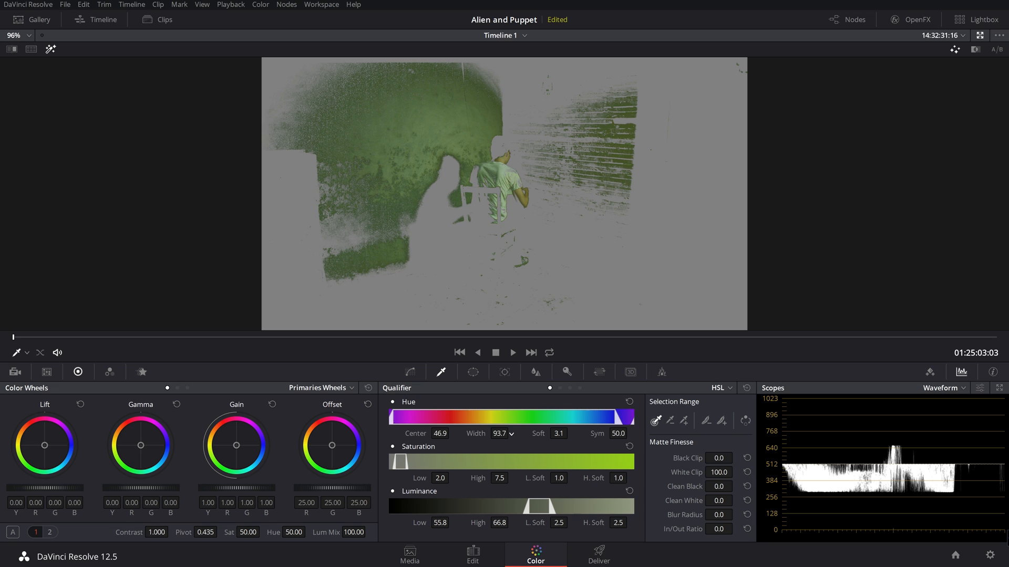
pyautogui.moveTo(499, 433); pyautogui.dragTo(485, 433)
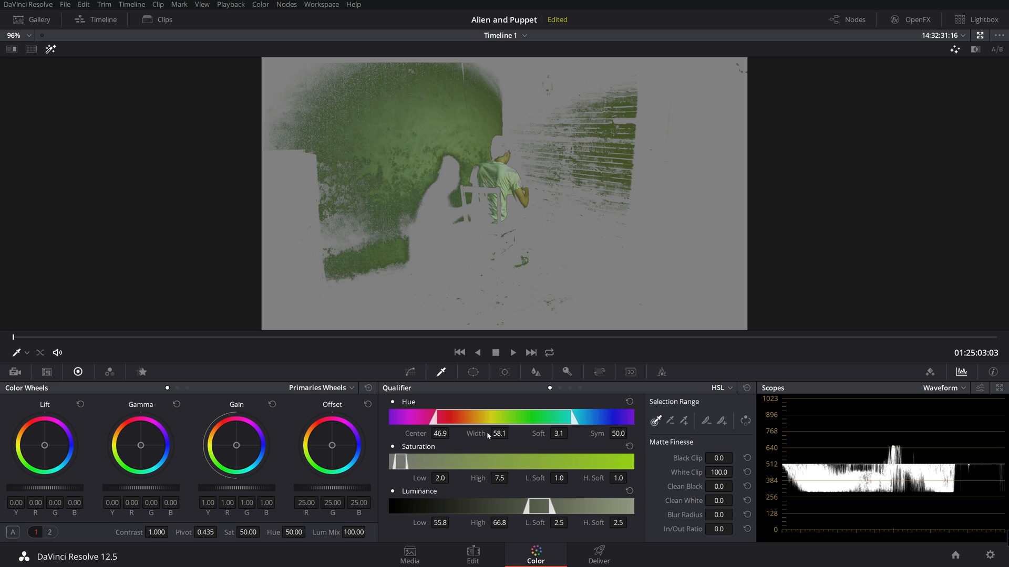
pyautogui.moveTo(498, 433); pyautogui.dragTo(485, 433)
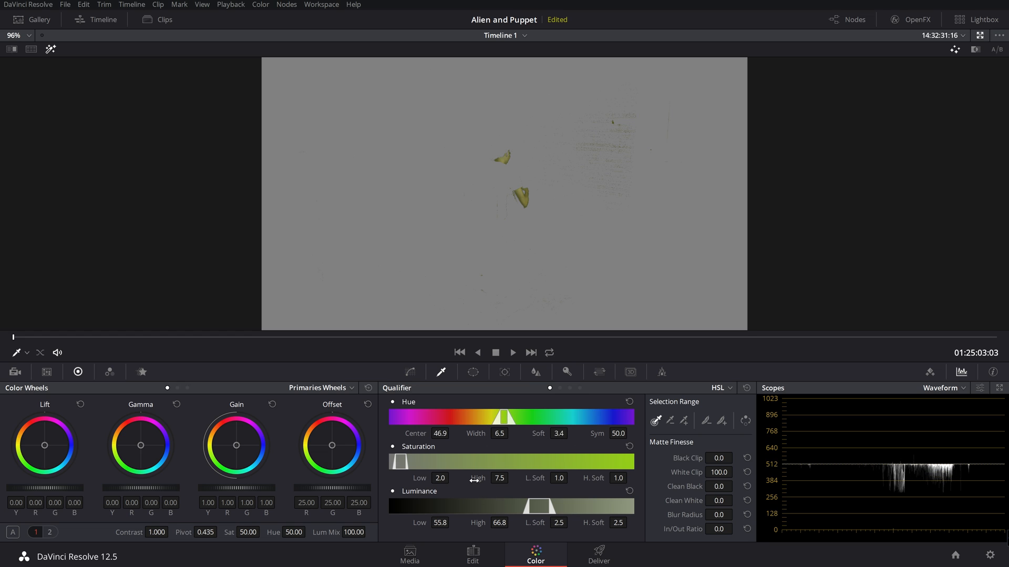
pyautogui.moveTo(499, 460); pyautogui.dragTo(475, 461)
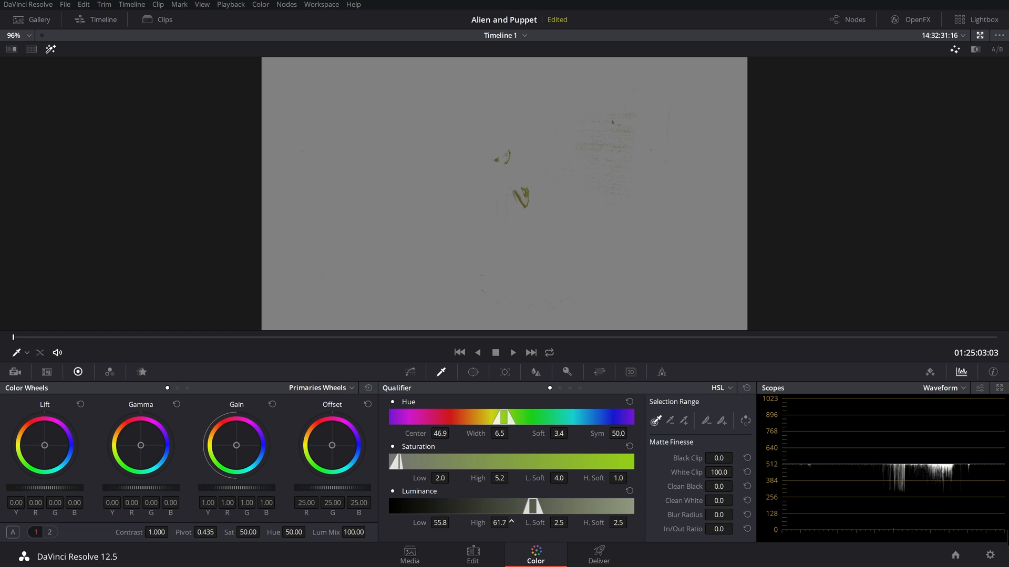
pyautogui.moveTo(504, 505); pyautogui.dragTo(533, 506)
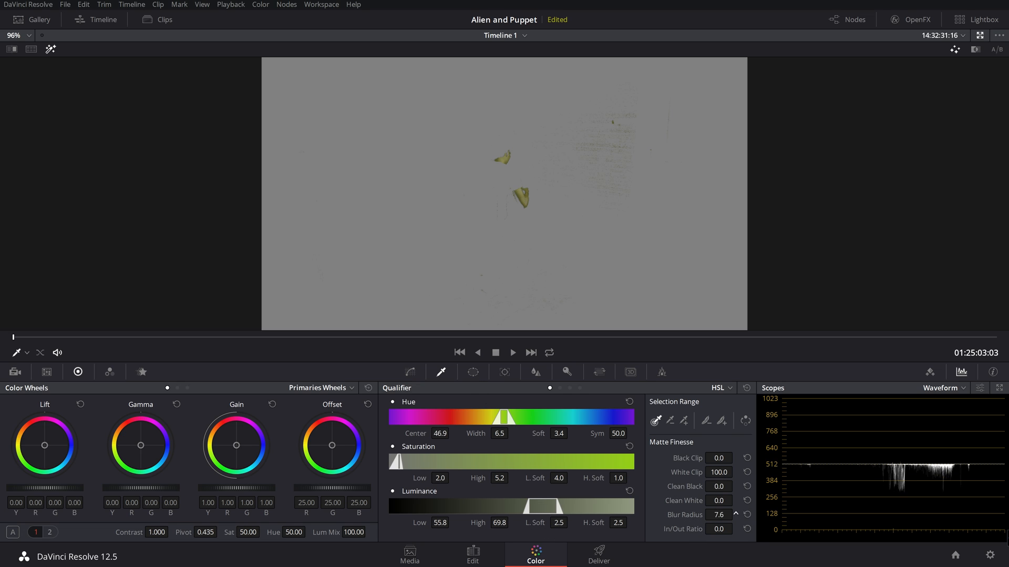
# Step: Raise the matte Blur Radius to 29.1 and show the vectorscope
pyautogui.click(736, 511)
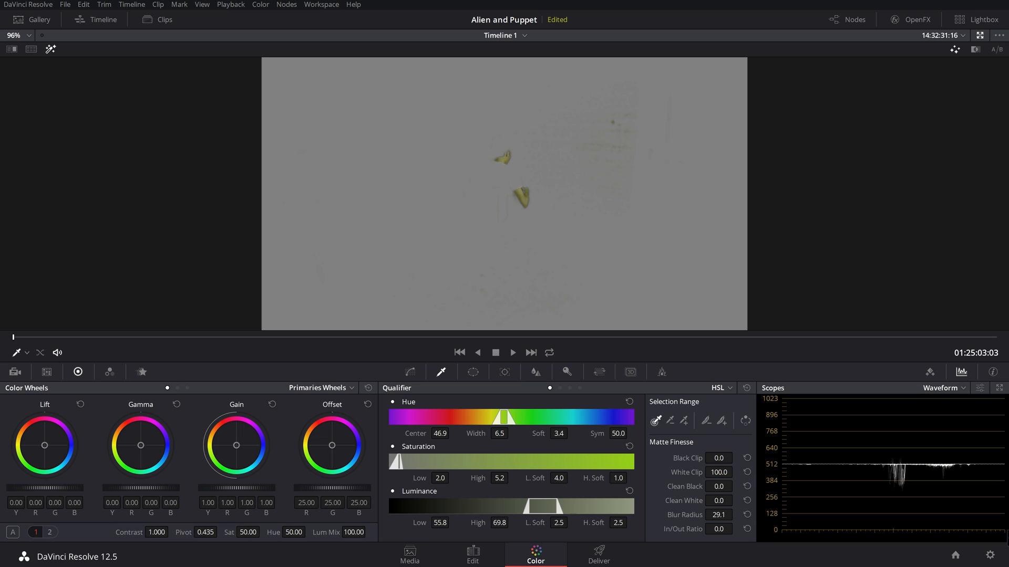
pyautogui.click(943, 388)
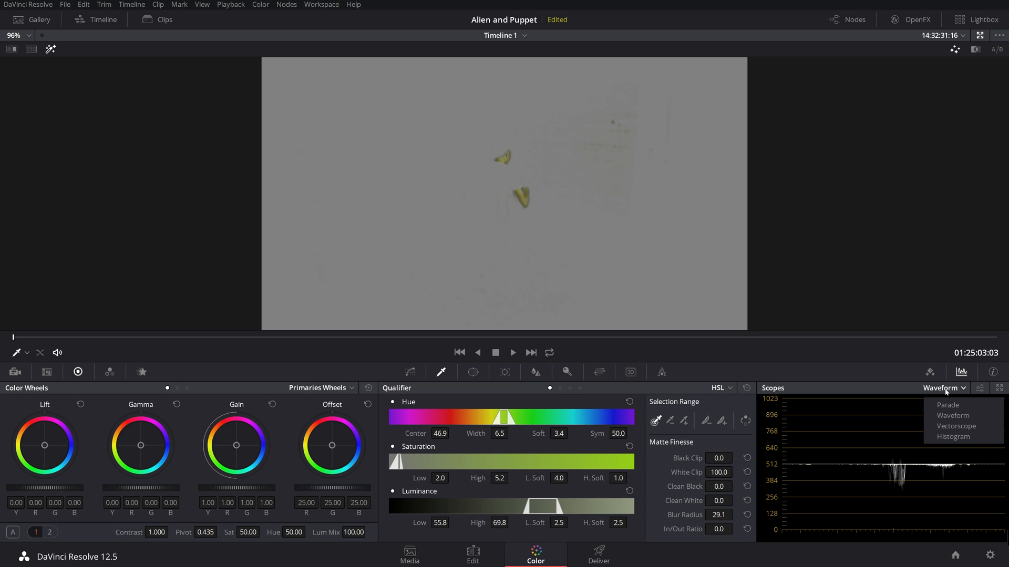
pyautogui.click(955, 426)
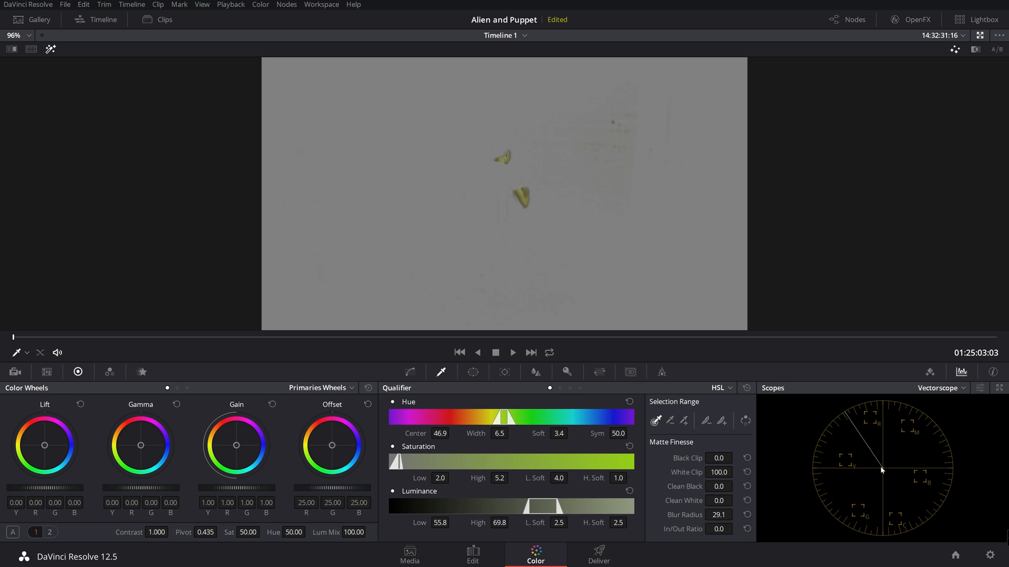
pyautogui.click(980, 388)
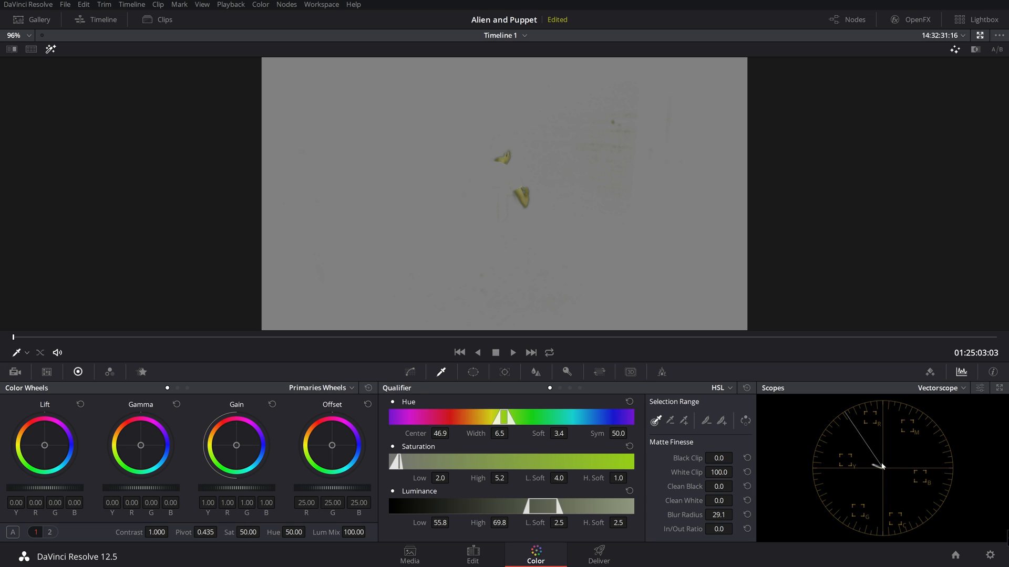
pyautogui.moveTo(880, 463)
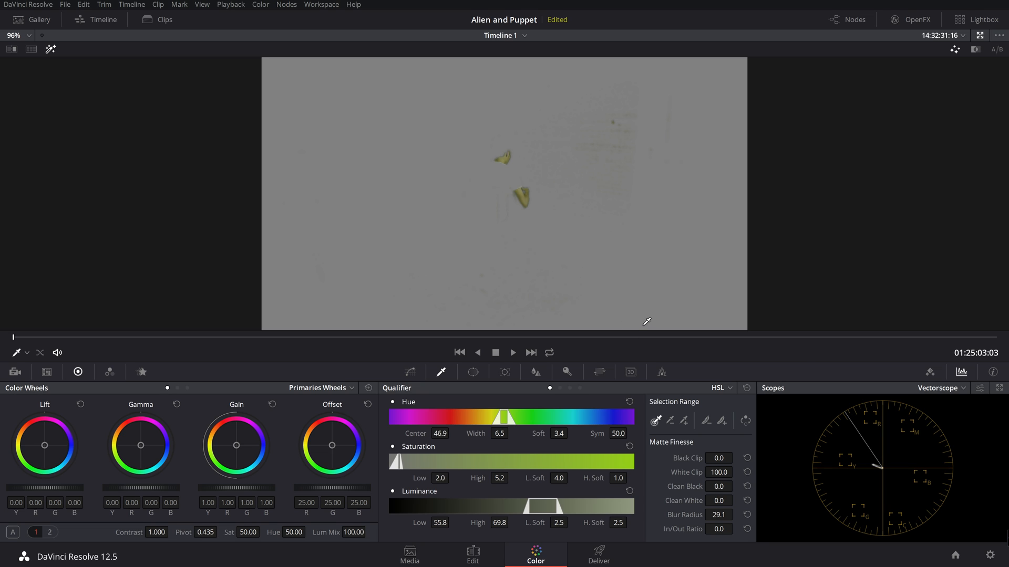
pyautogui.moveTo(145, 450)
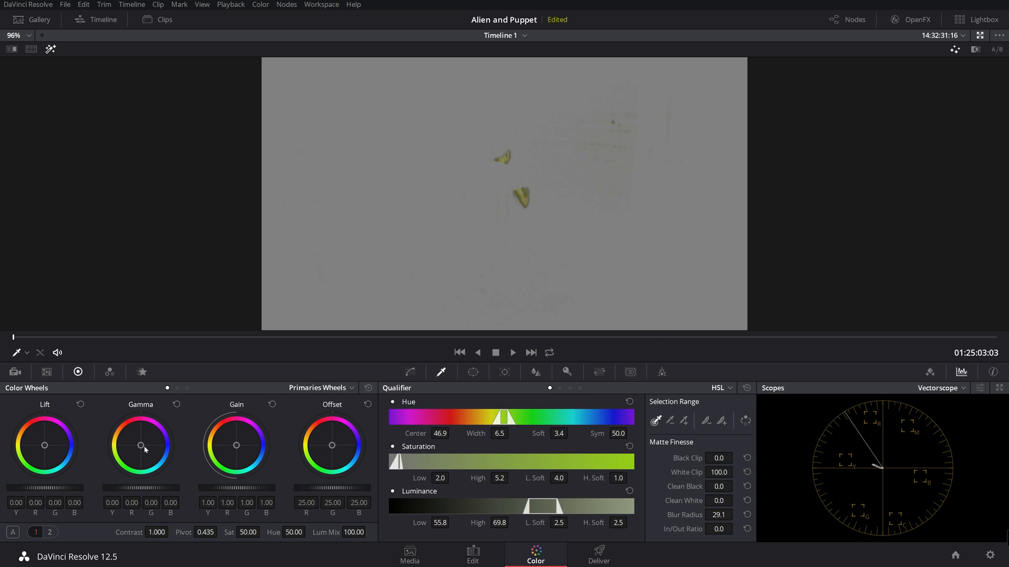
# Step: Warm the keyed patches' gain, with saturation 34 and matte blur radius 38.8
pyautogui.moveTo(140, 447); pyautogui.dragTo(142, 444)
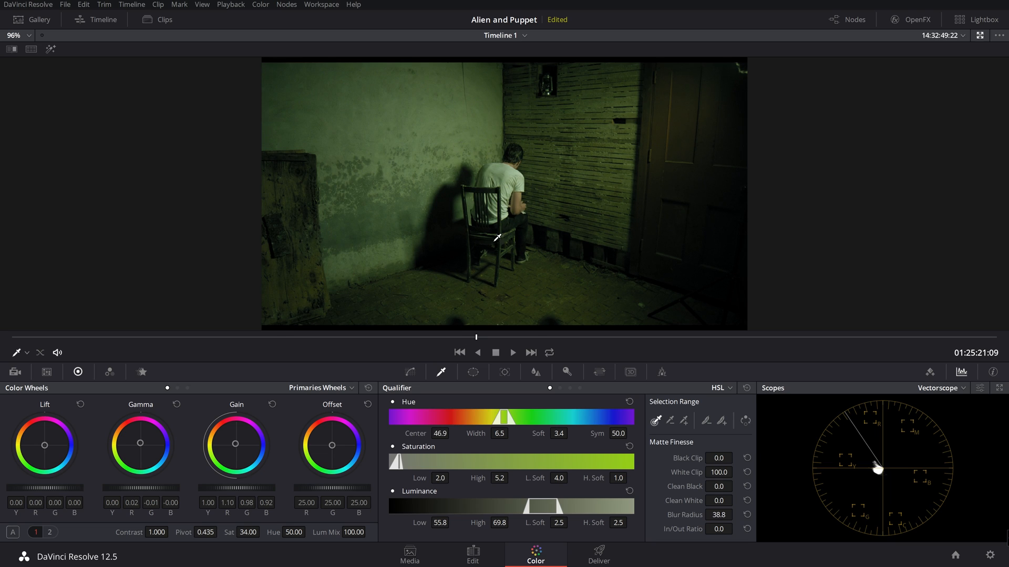
pyautogui.click(848, 20)
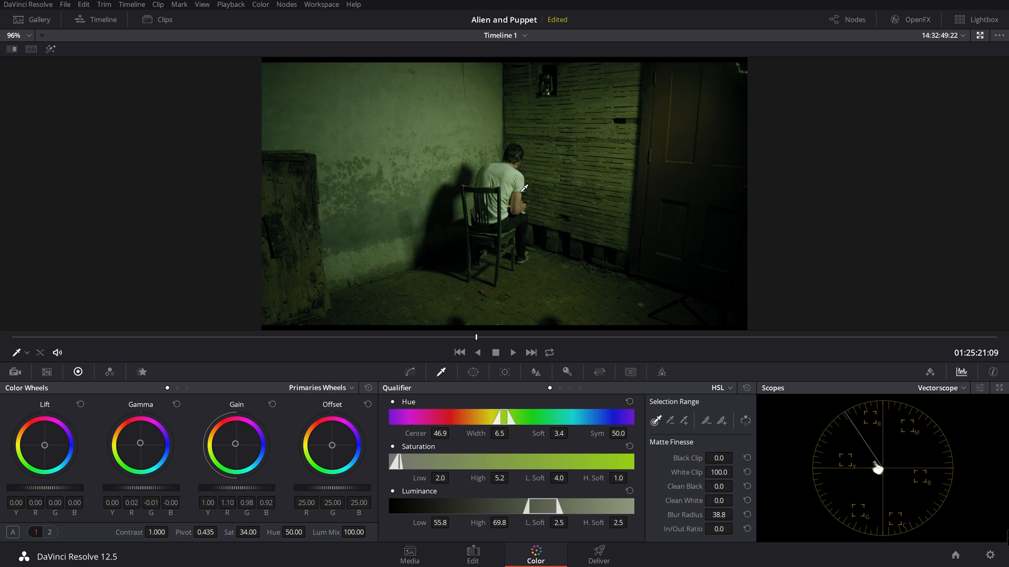
pyautogui.moveTo(569, 232)
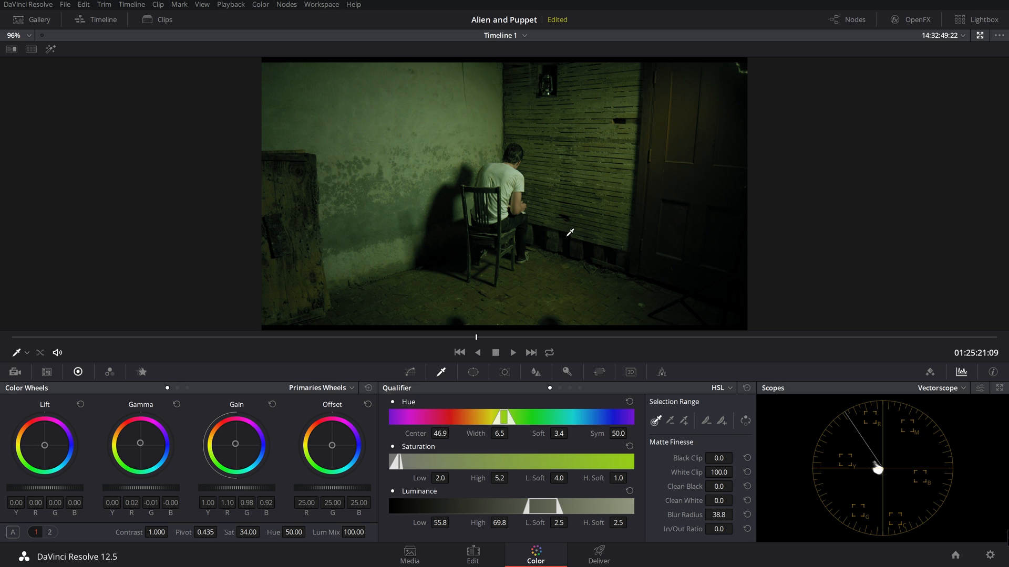
pyautogui.moveTo(579, 281)
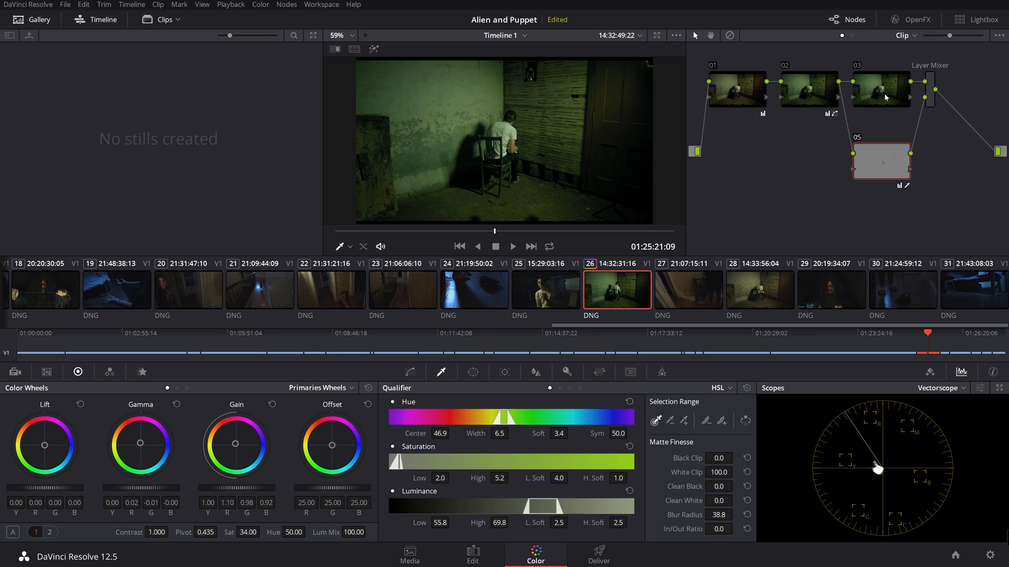
# Step: Select node 03 to add serial node 06 and layer node 08 via a Layer Mixer
pyautogui.click(879, 90)
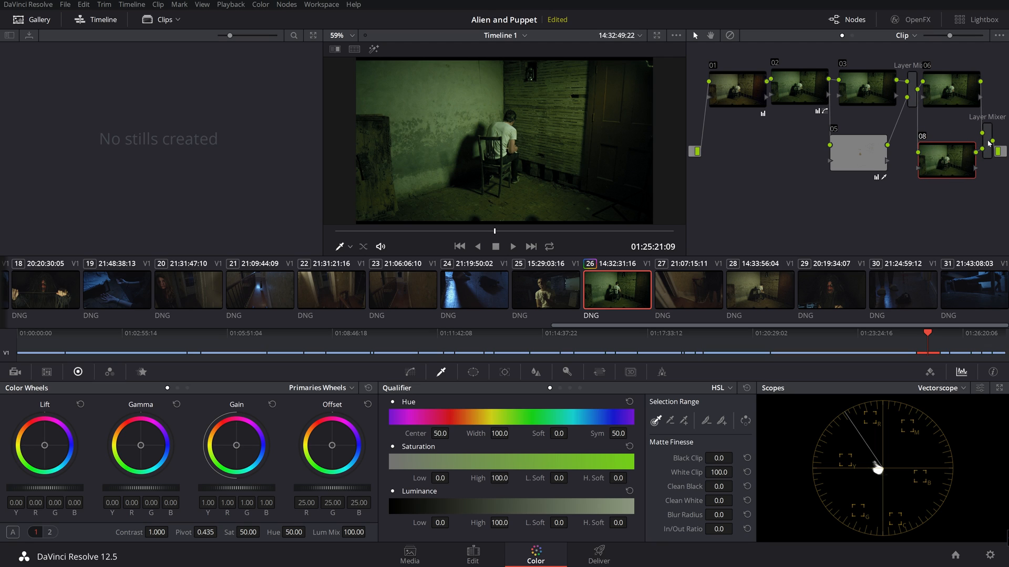
pyautogui.moveTo(944, 163)
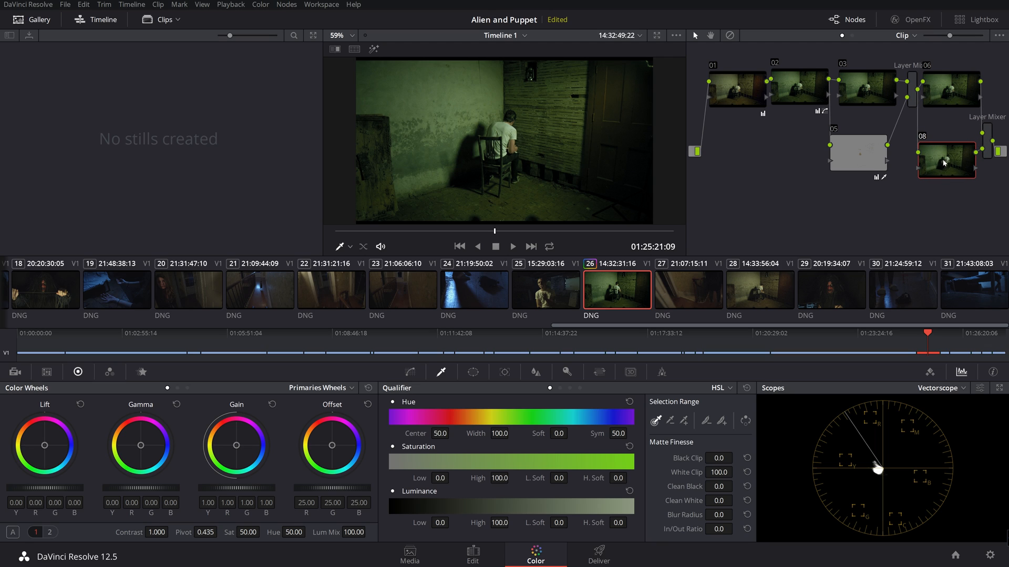
# Step: Select node 08 and shape a soft oval Circle window (Size 55.93, Aspect 67.48, Soft 9.64)
pyautogui.click(473, 372)
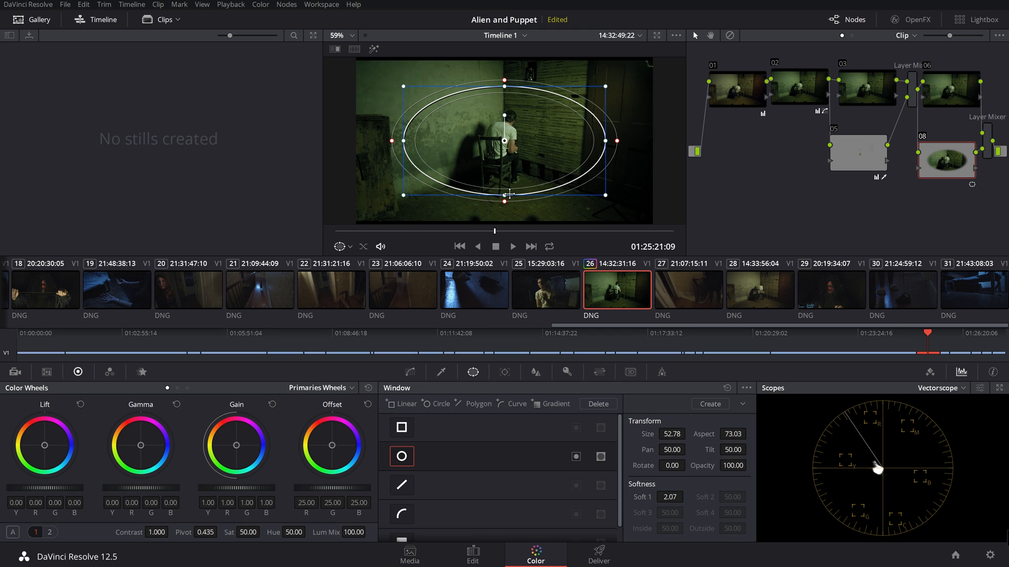
pyautogui.moveTo(616, 140); pyautogui.dragTo(613, 143)
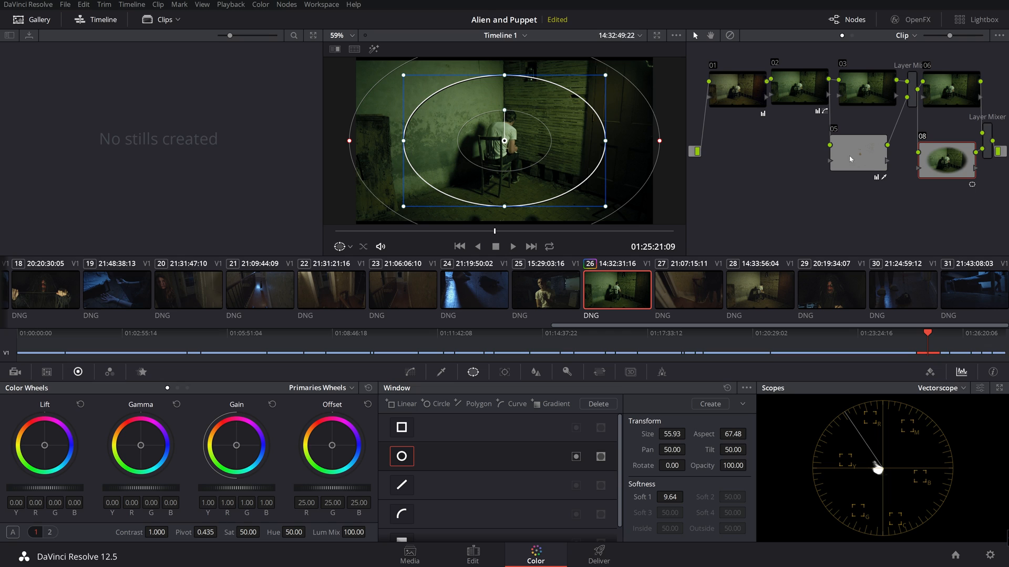
pyautogui.moveTo(954, 98)
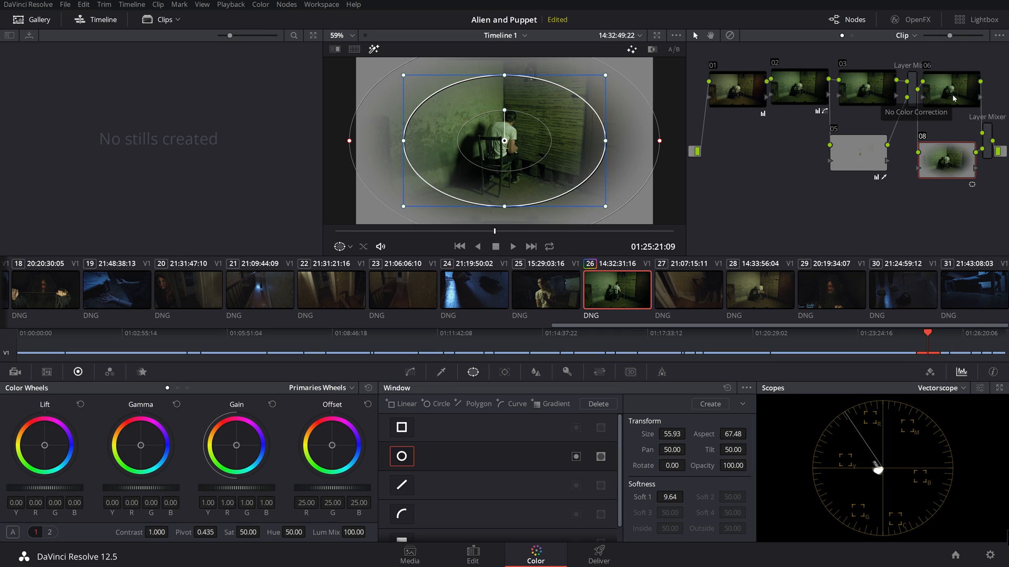
pyautogui.click(441, 372)
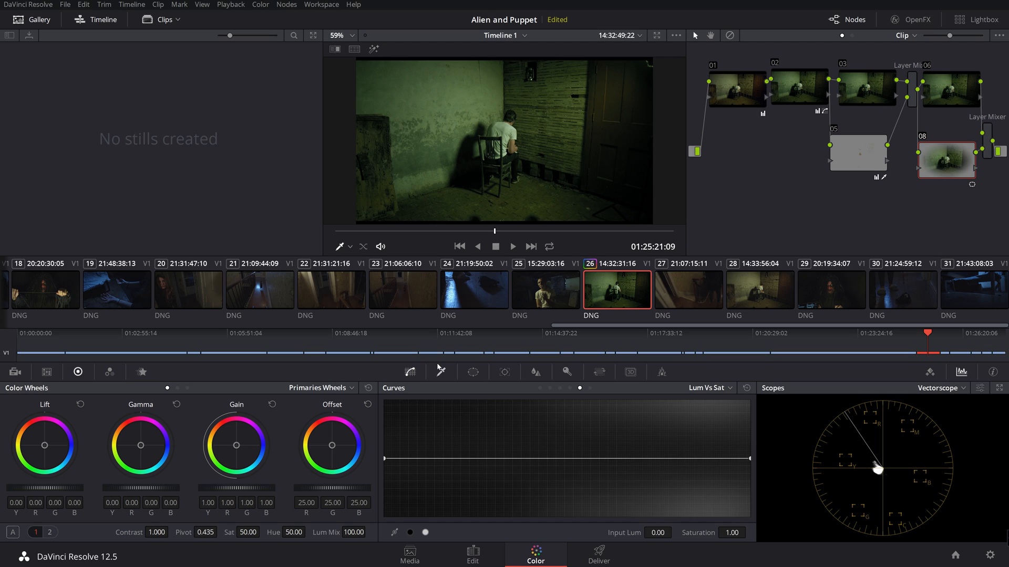
# Step: Drag node 06's Lift master down to -0.02, briefly checking vignette node 08
pyautogui.click(950, 88)
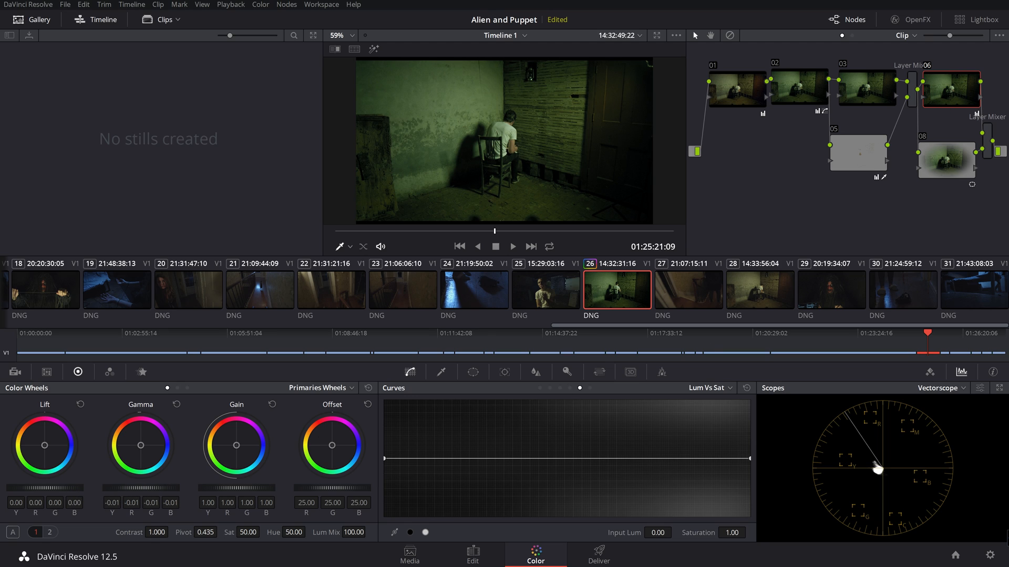
pyautogui.moveTo(44, 445); pyautogui.dragTo(62, 438)
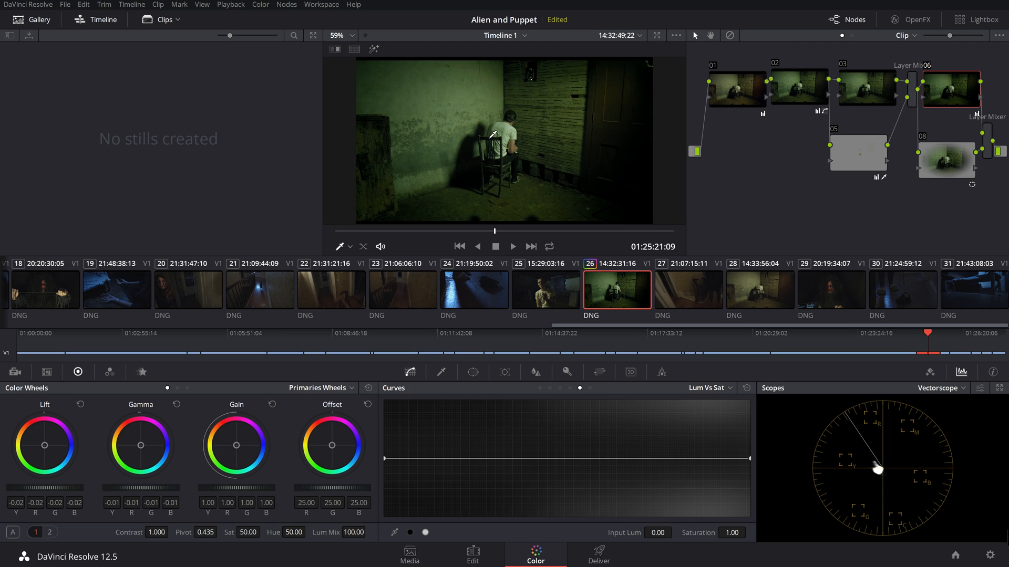
pyautogui.moveTo(957, 163)
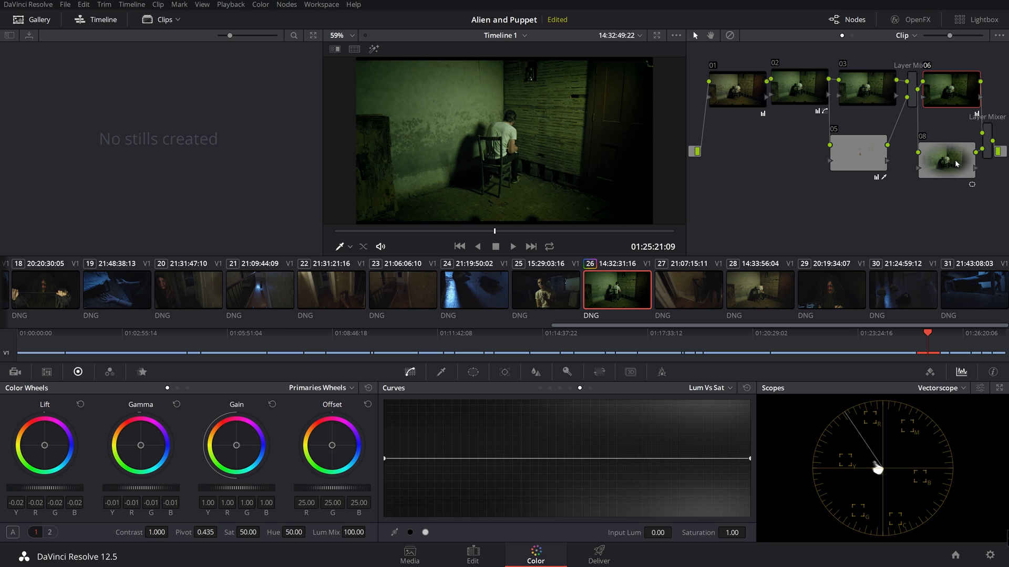
pyautogui.click(945, 161)
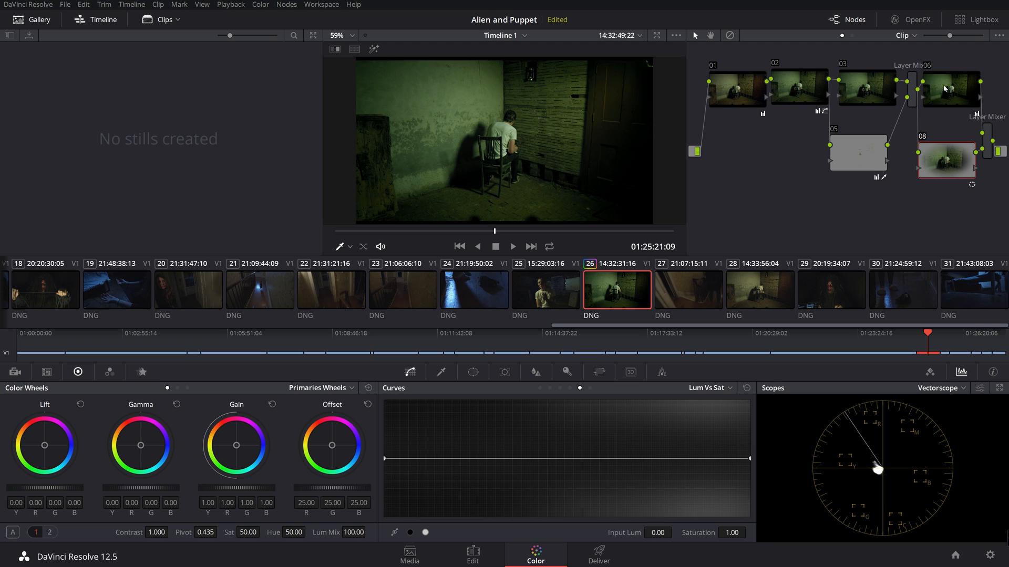
pyautogui.click(946, 90)
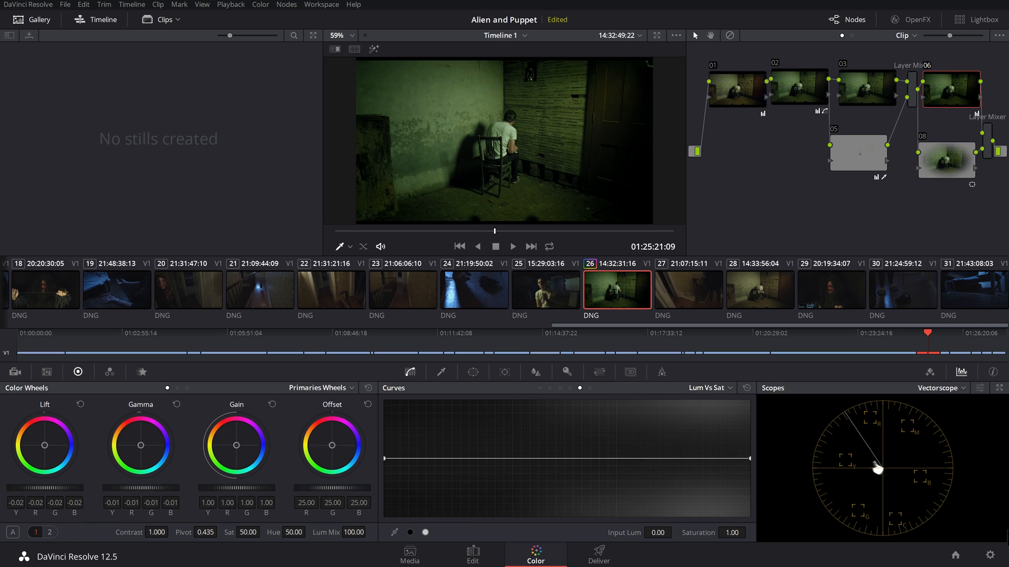
pyautogui.moveTo(518, 160)
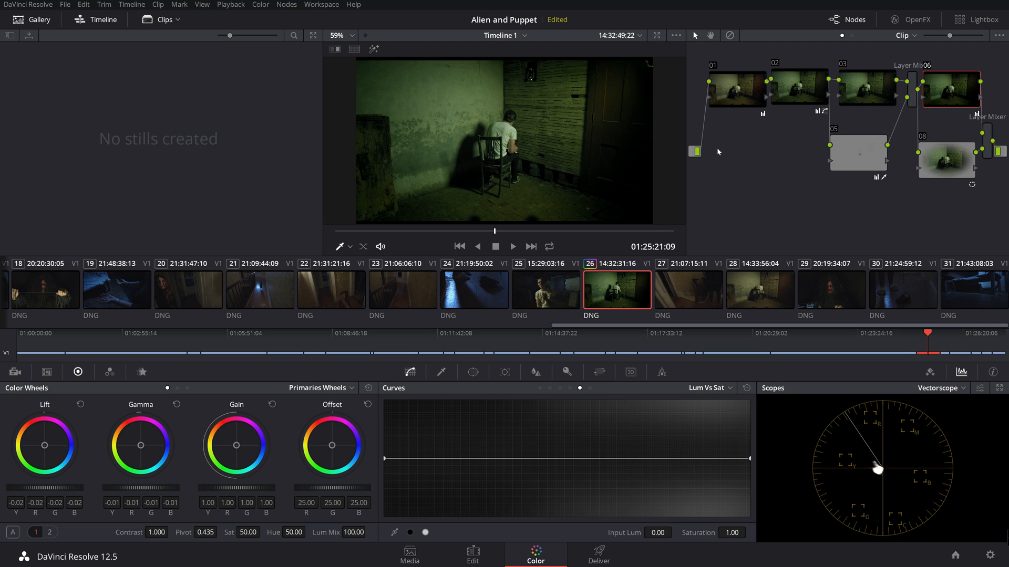
pyautogui.click(945, 160)
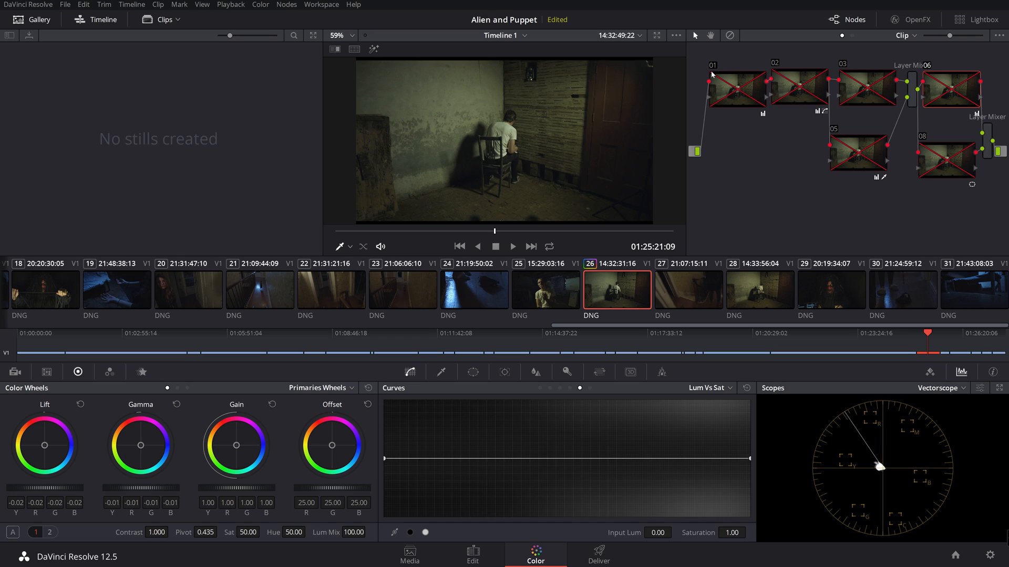
pyautogui.click(735, 88)
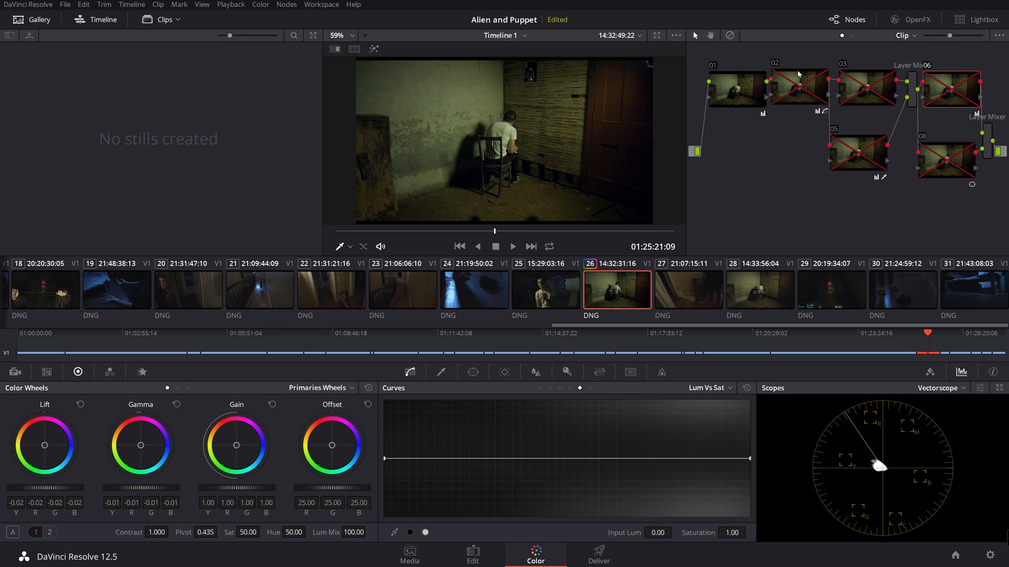
pyautogui.click(797, 89)
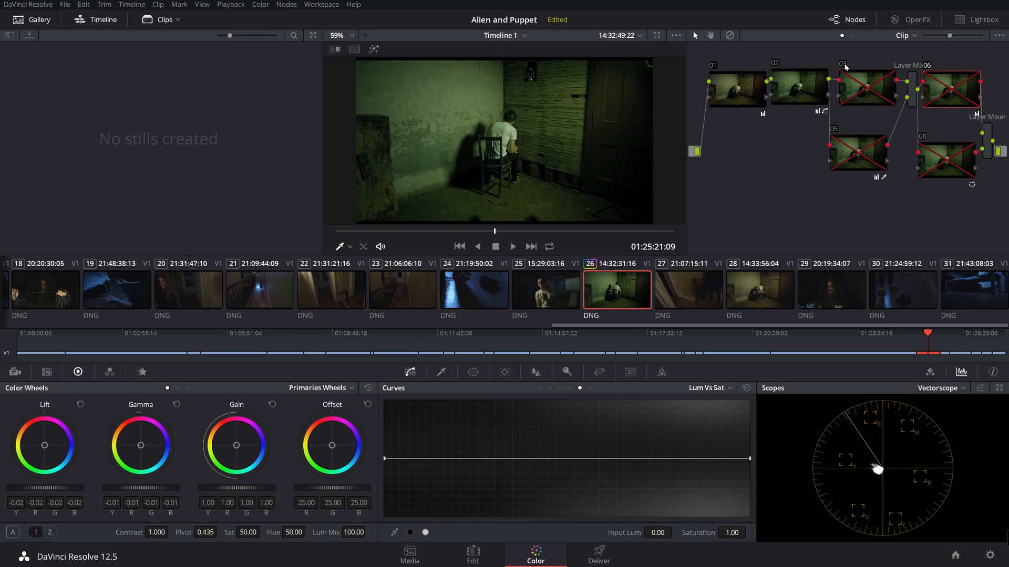
pyautogui.click(864, 89)
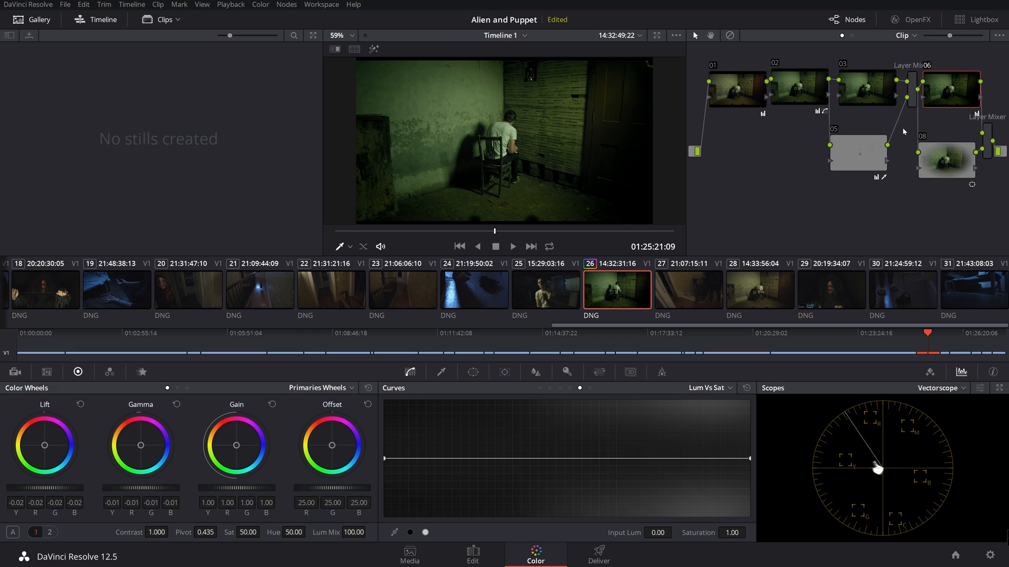
pyautogui.moveTo(699, 275)
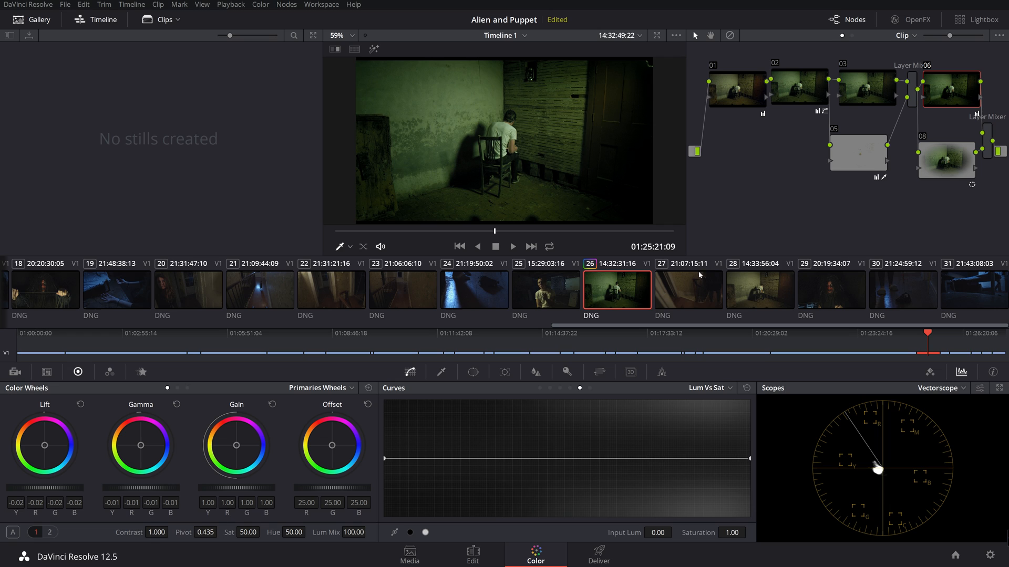
pyautogui.moveTo(819, 295)
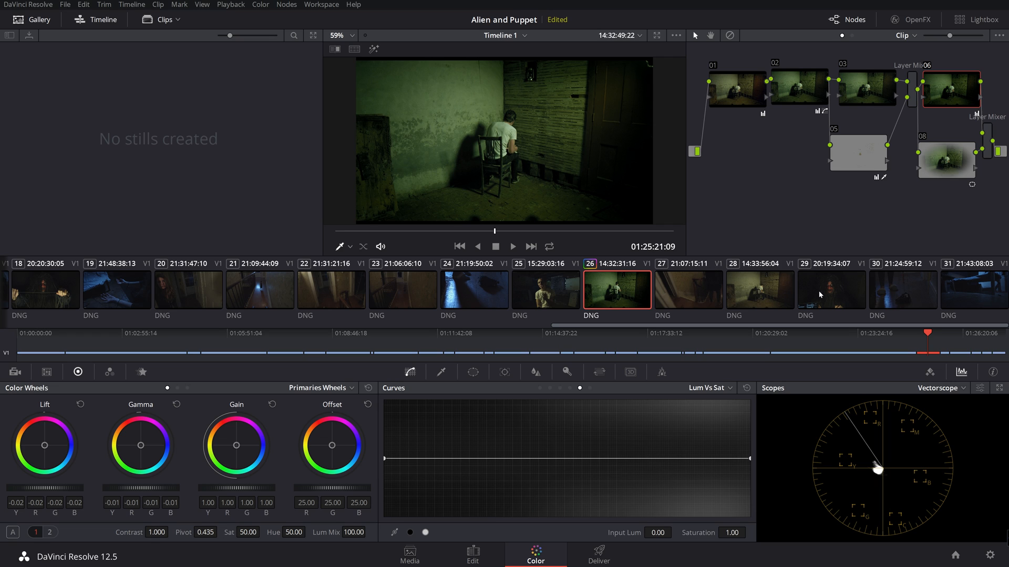
# Step: Select the demon puppet clip in the thumbnail strip
pyautogui.click(831, 289)
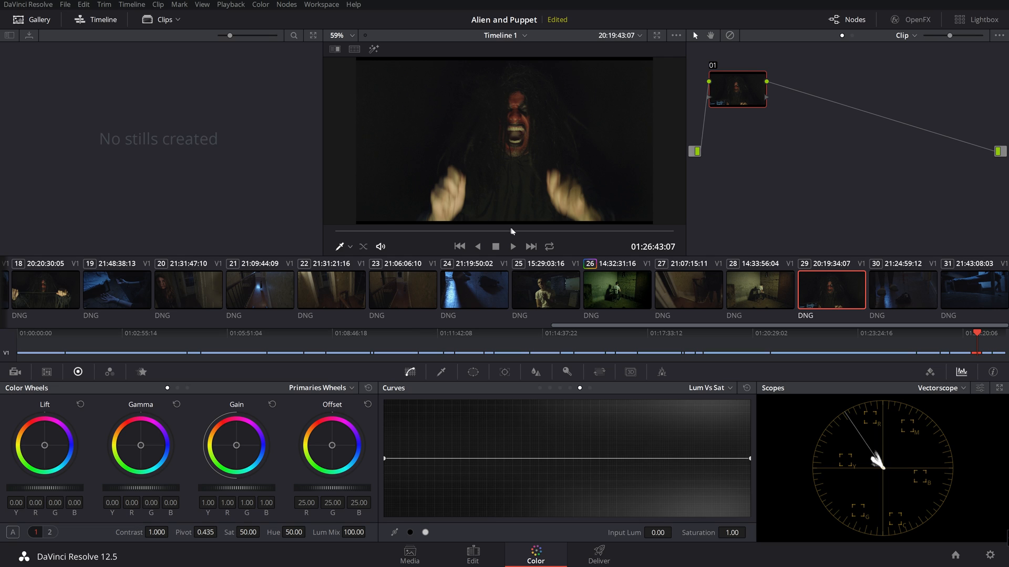
pyautogui.moveTo(511, 231)
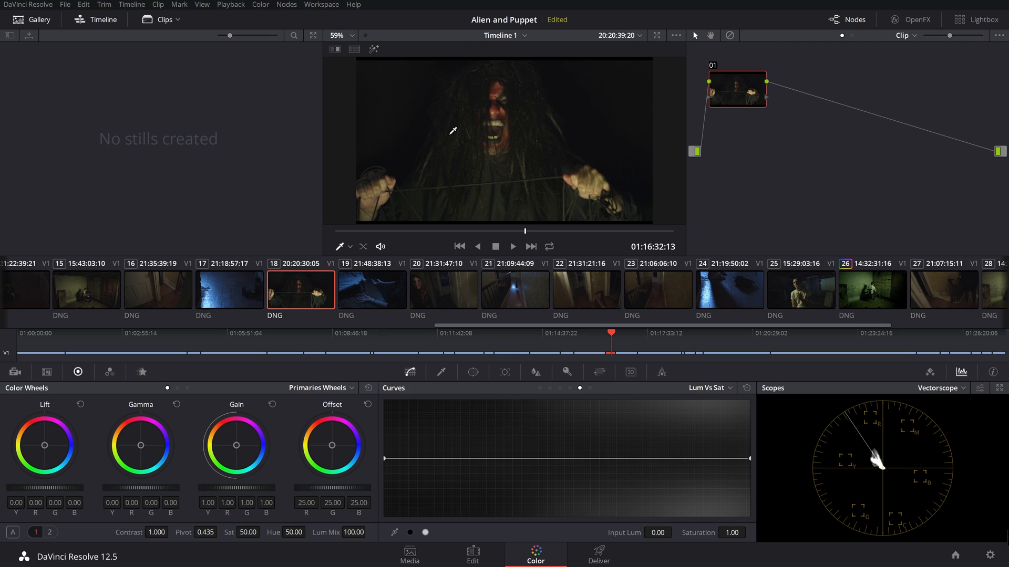
pyautogui.moveTo(424, 144)
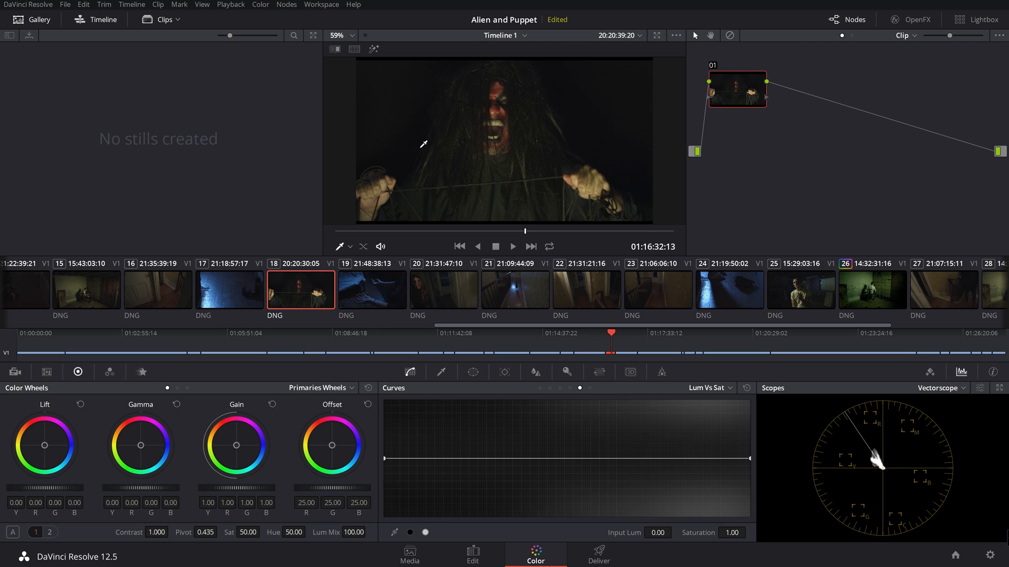
pyautogui.moveTo(960, 392)
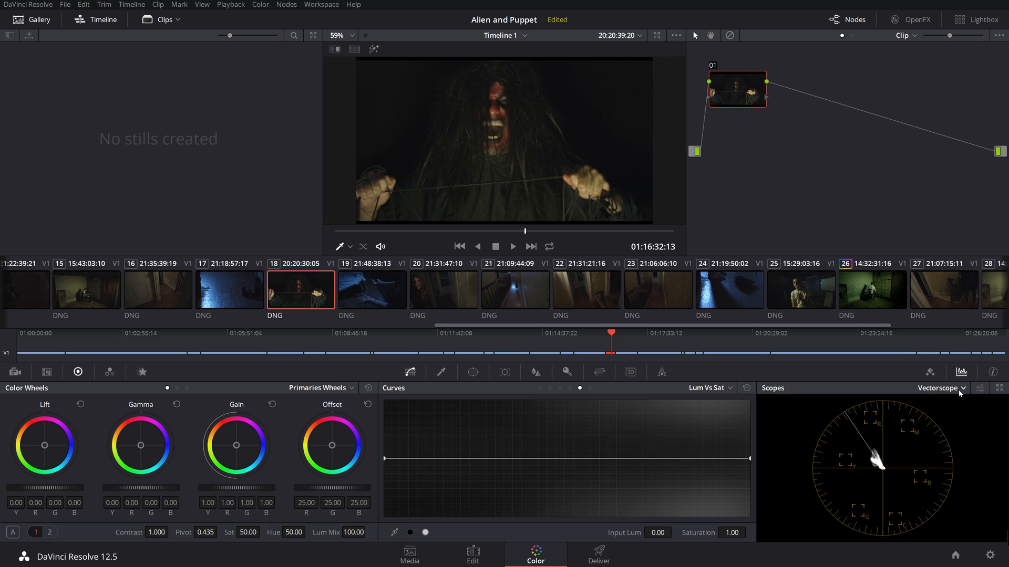
# Step: Show the waveform scope and decode clip 18 per-clip at Tungsten white balance
pyautogui.click(941, 388)
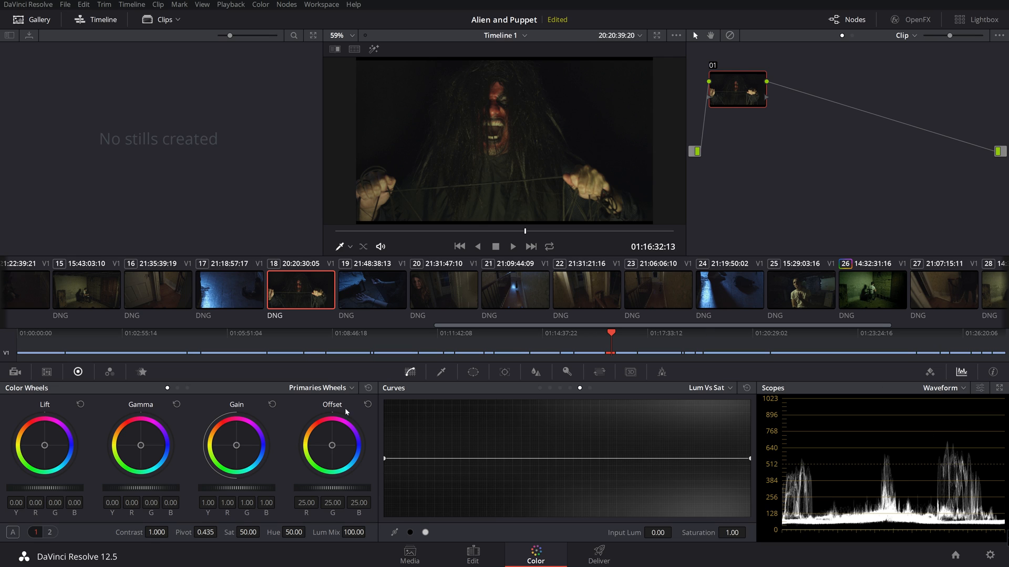
pyautogui.click(45, 372)
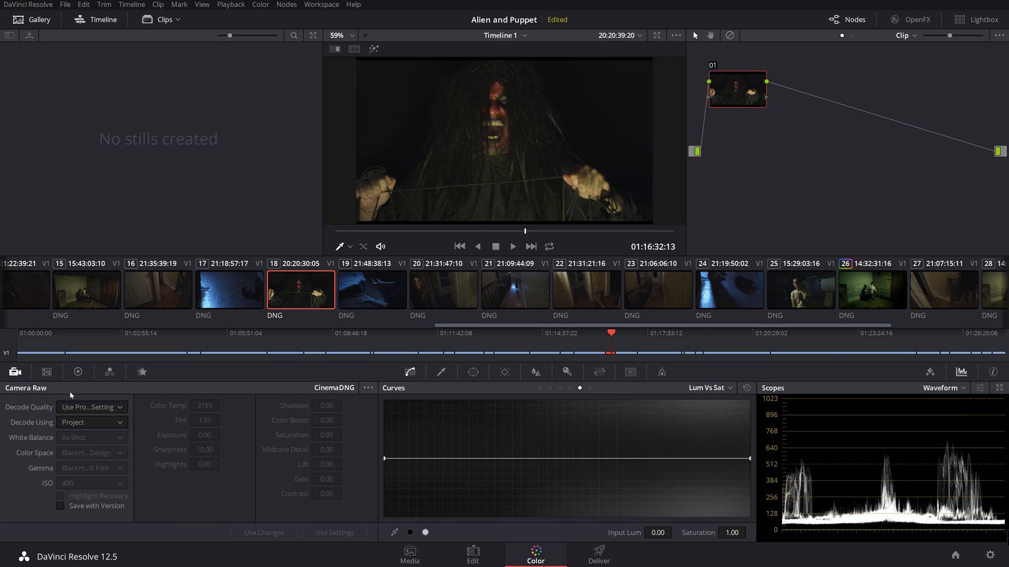
pyautogui.click(91, 422)
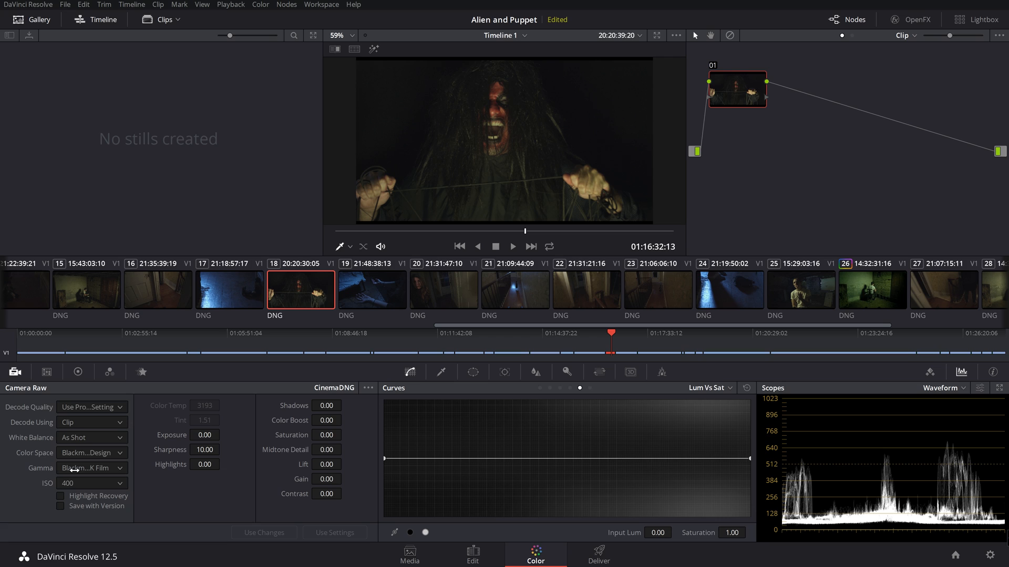
pyautogui.click(90, 438)
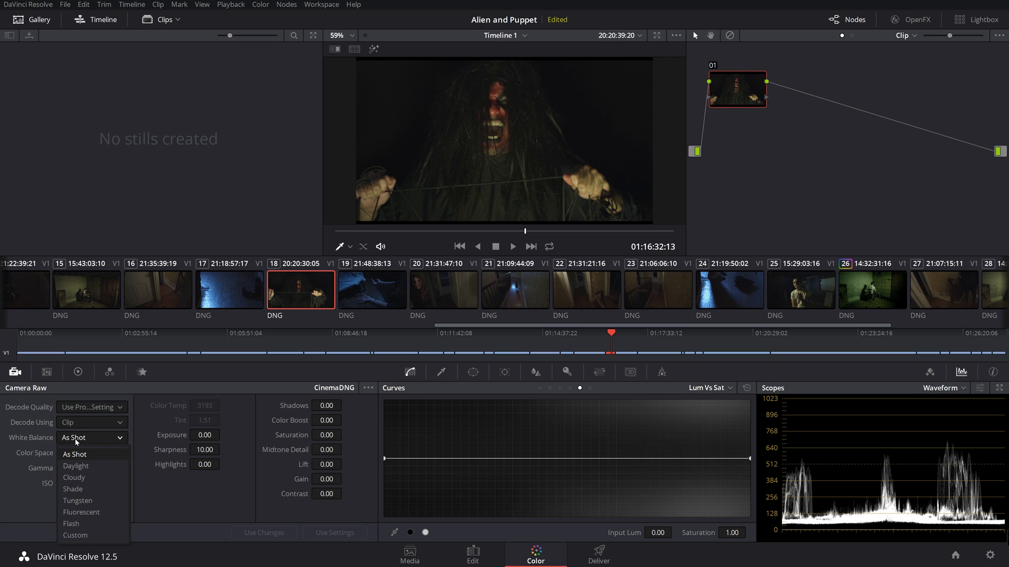
pyautogui.click(74, 454)
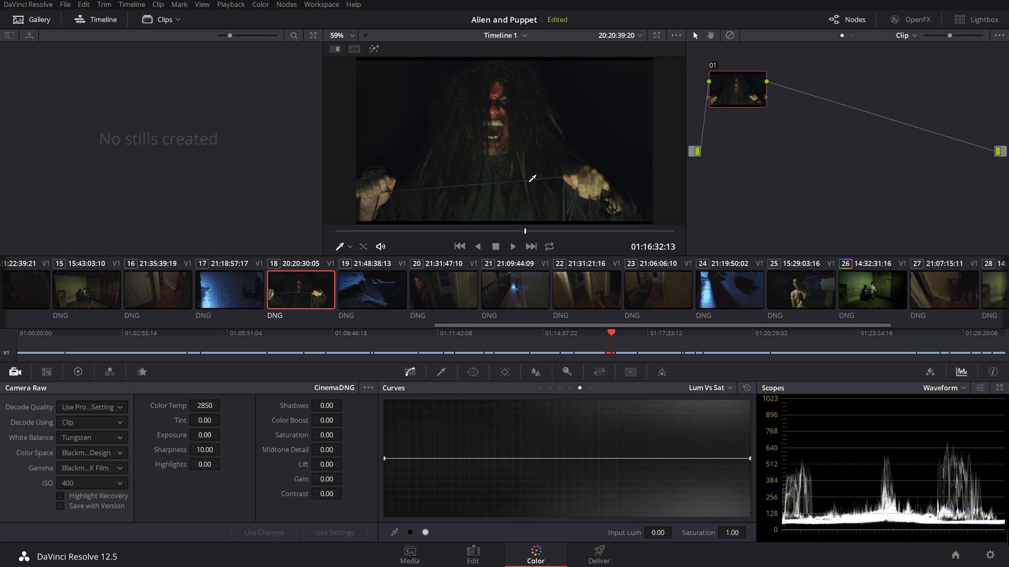
pyautogui.moveTo(99, 483)
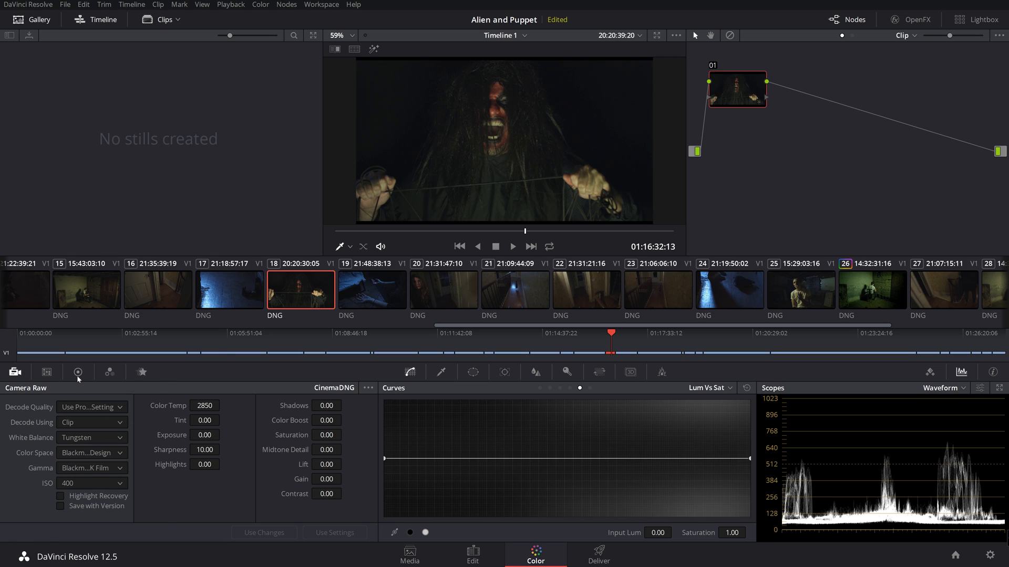
# Step: Return to the primary Color Wheels palette for clip 18
pyautogui.click(78, 372)
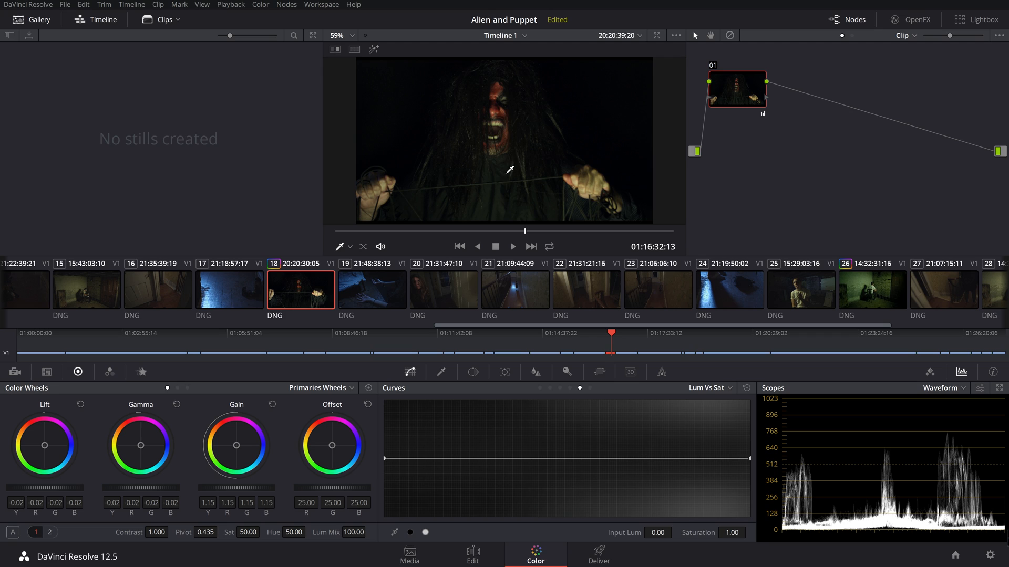
pyautogui.moveTo(623, 153)
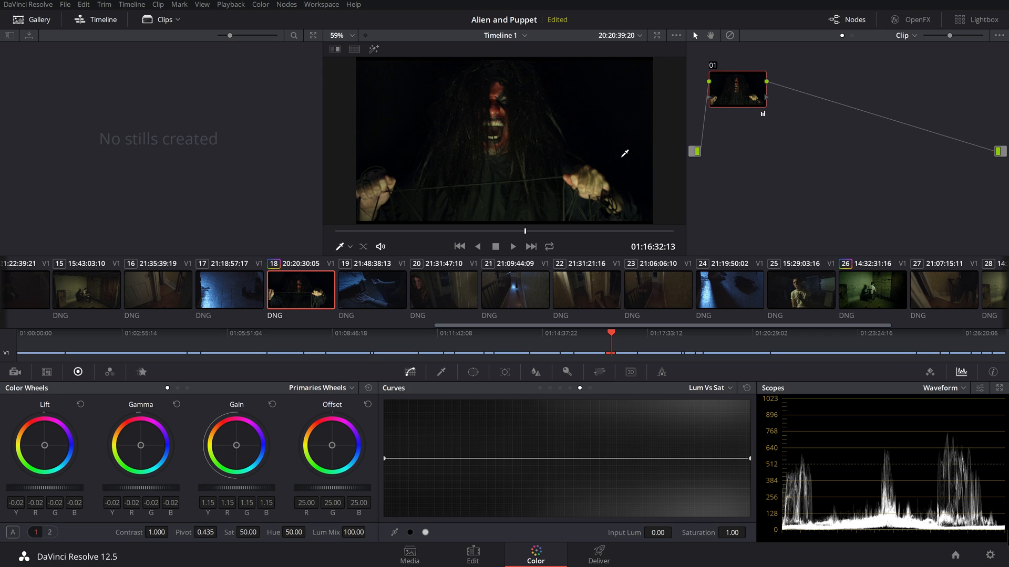
pyautogui.moveTo(181, 462)
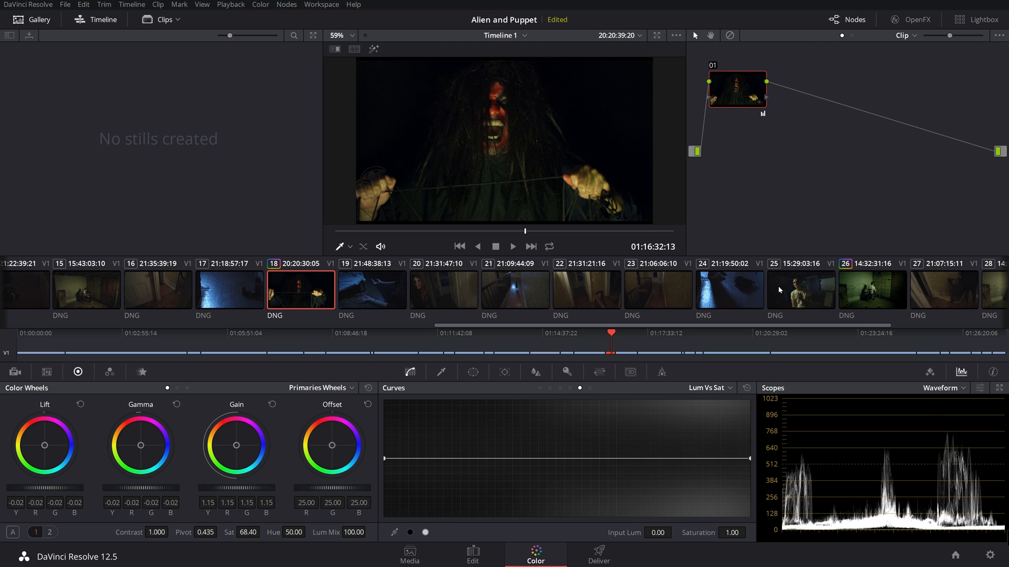
pyautogui.moveTo(493, 152)
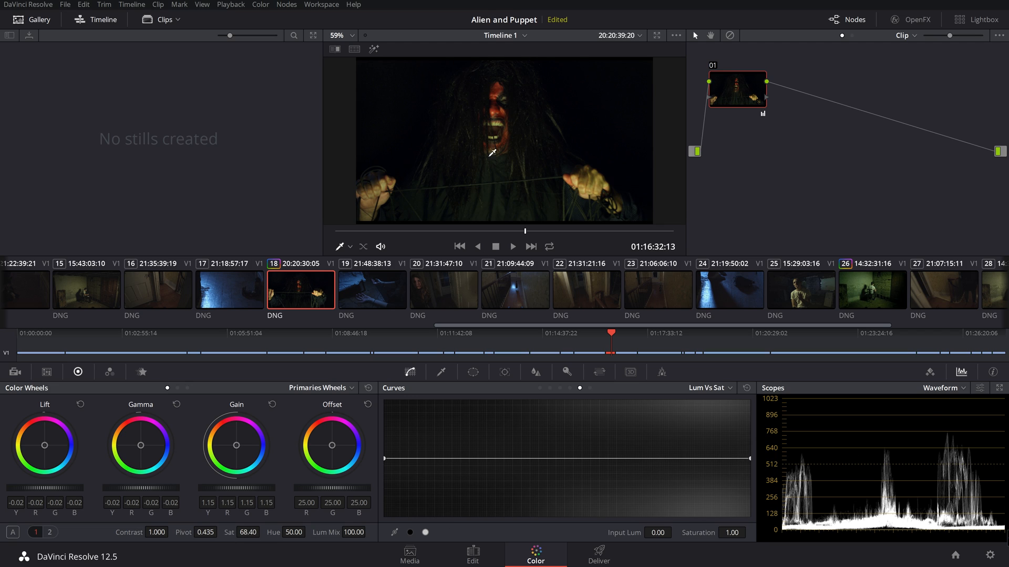
pyautogui.moveTo(593, 194)
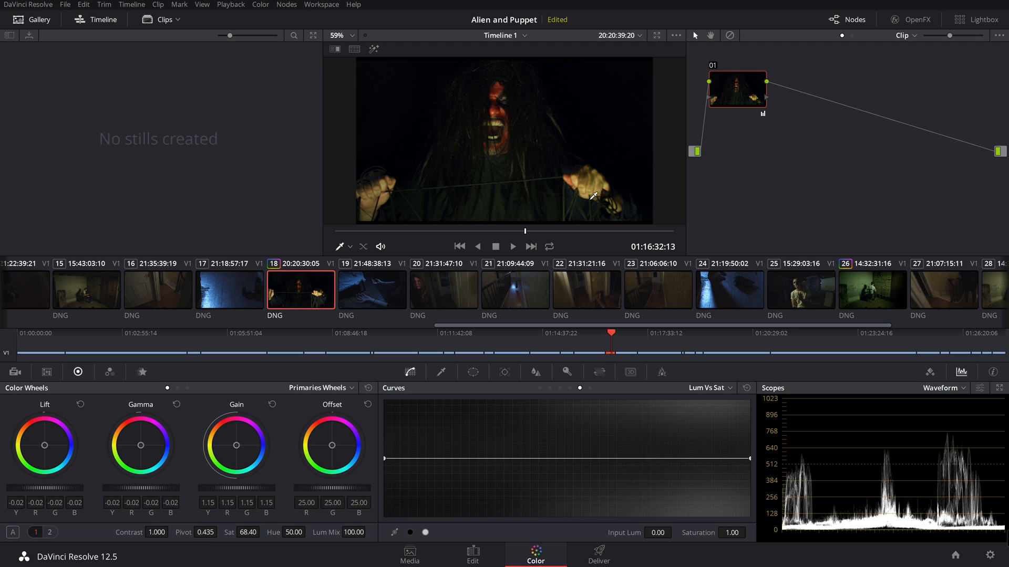
pyautogui.moveTo(534, 202)
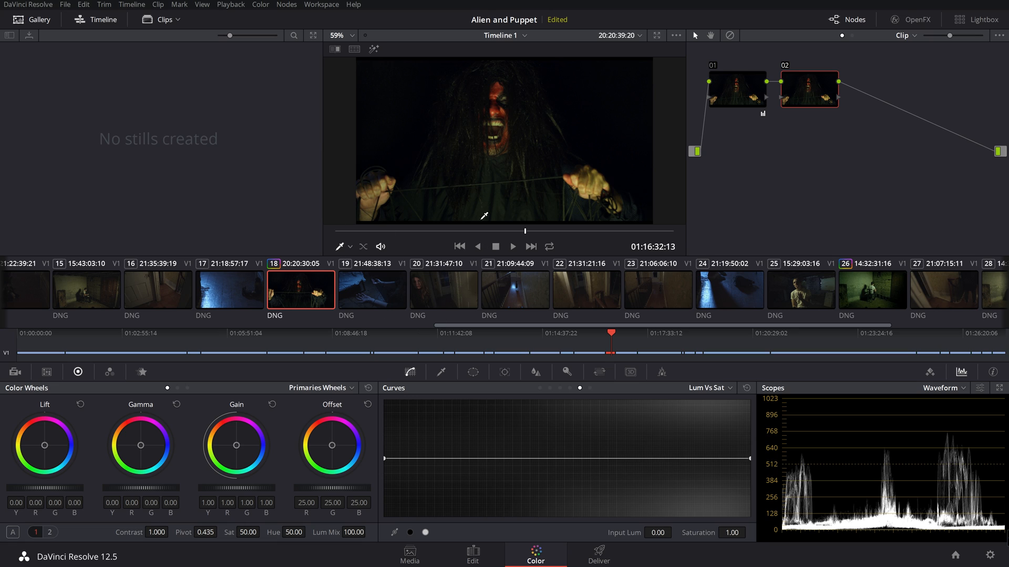
pyautogui.moveTo(542, 122)
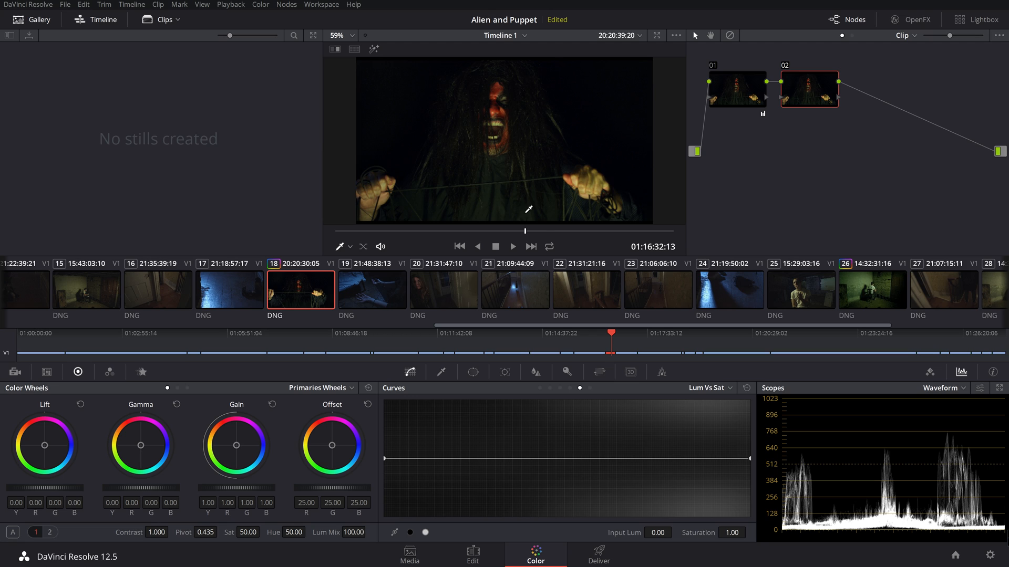
pyautogui.moveTo(154, 459)
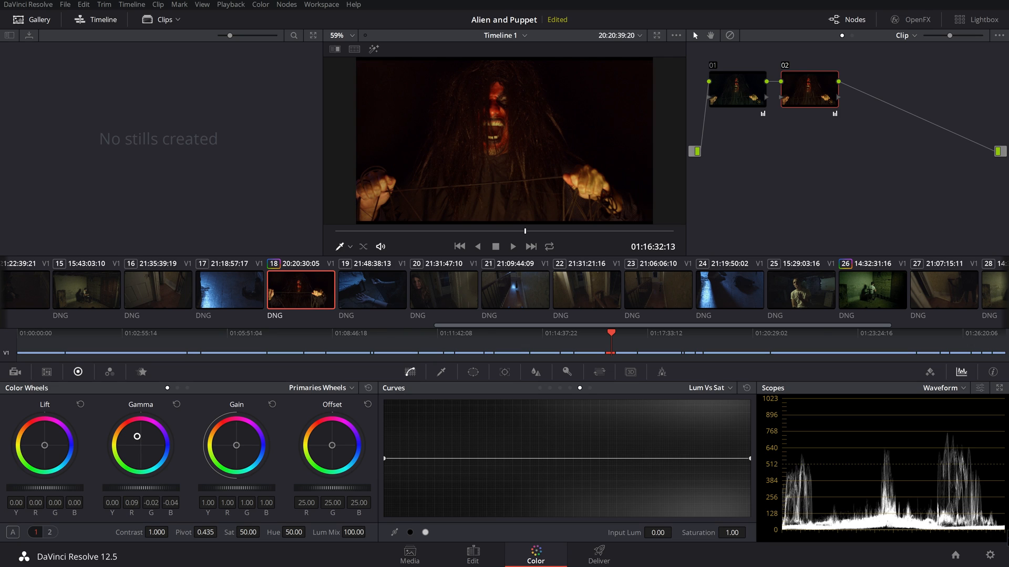
# Step: Drag node 02's Gamma wheel center toward red to warm the midtones
pyautogui.moveTo(236, 446); pyautogui.dragTo(232, 438)
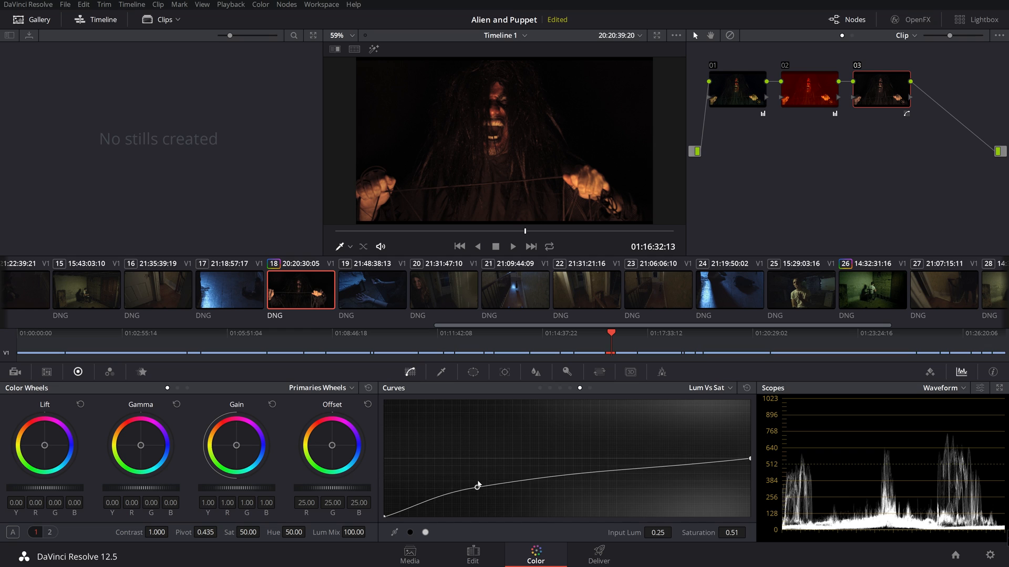
# Step: Raise the Lum vs Sat curve above the shadows to saturation 1.04
pyautogui.moveTo(477, 486); pyautogui.dragTo(478, 458)
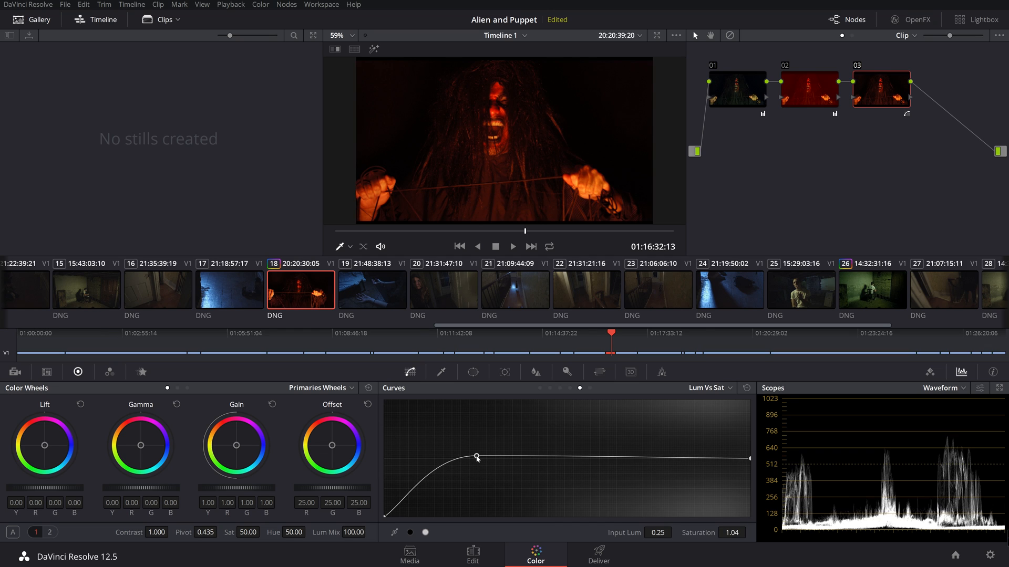
pyautogui.moveTo(779, 229)
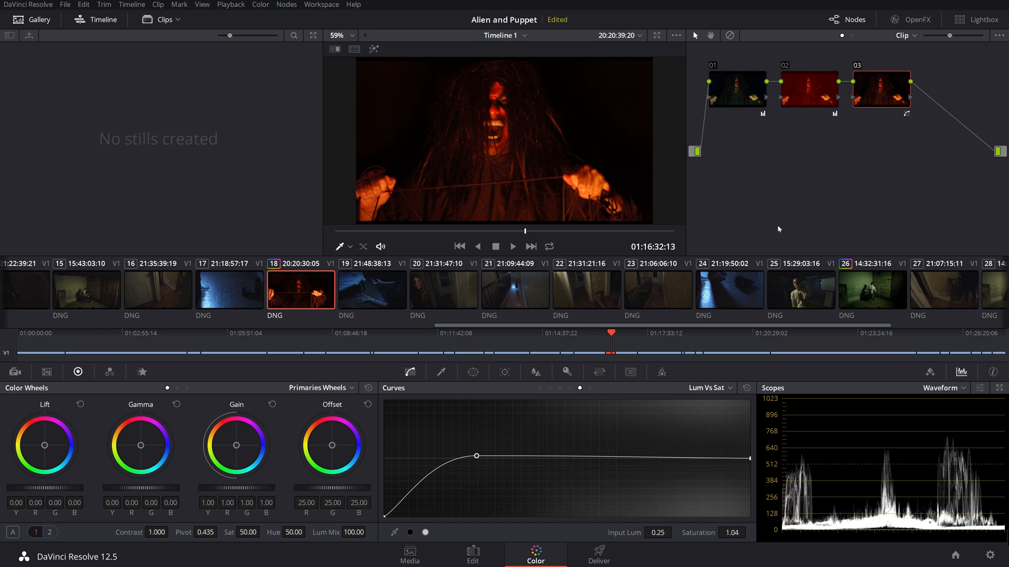
pyautogui.moveTo(648, 218)
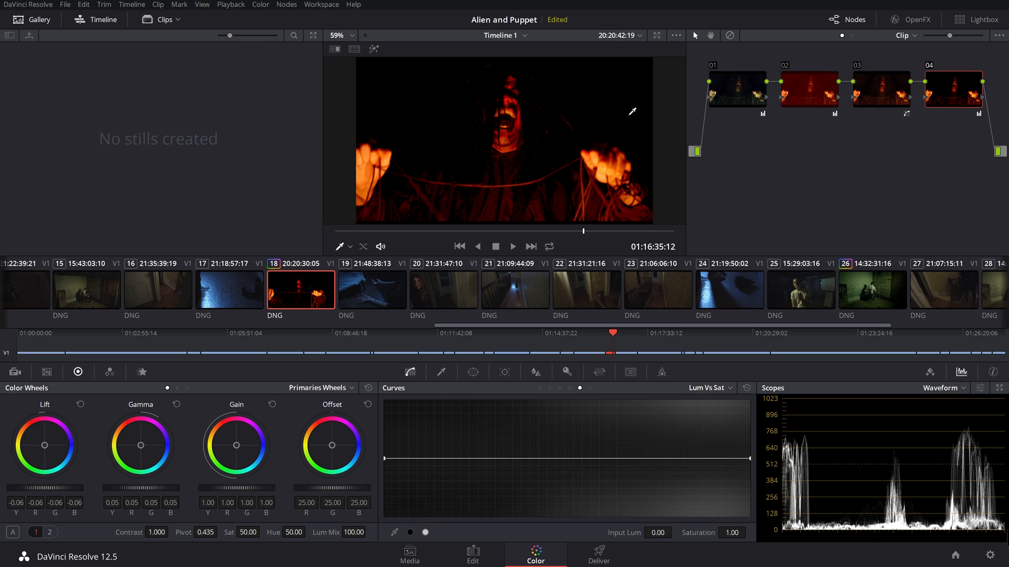
pyautogui.moveTo(683, 229)
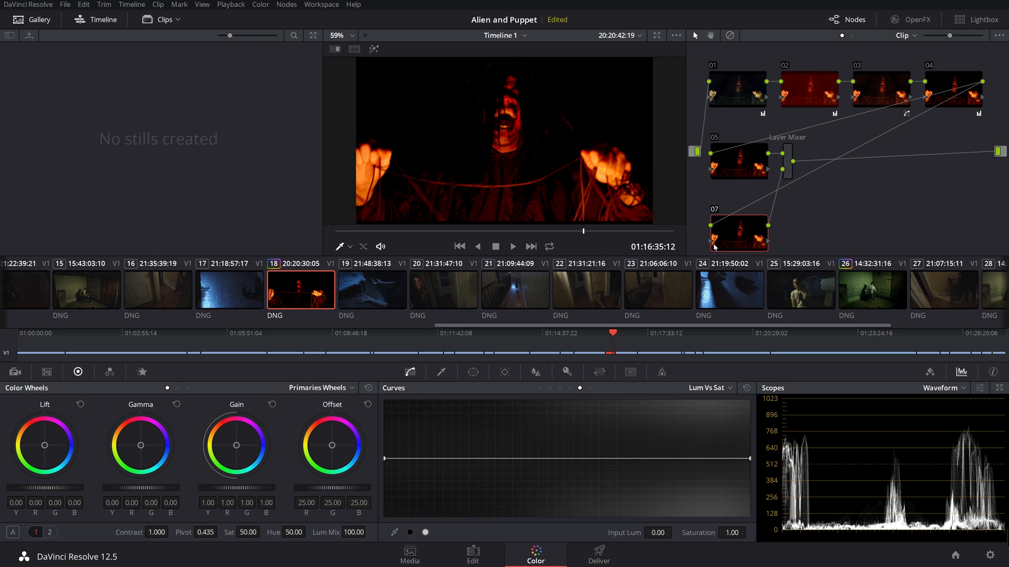
# Step: Add a Circle window and fit it around the demon's face
pyautogui.click(472, 372)
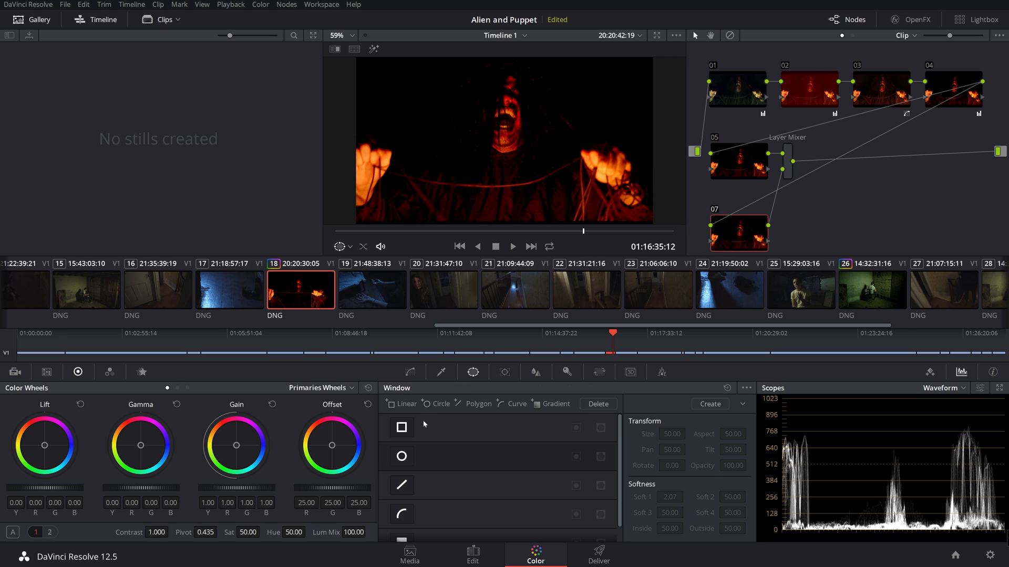
pyautogui.click(401, 456)
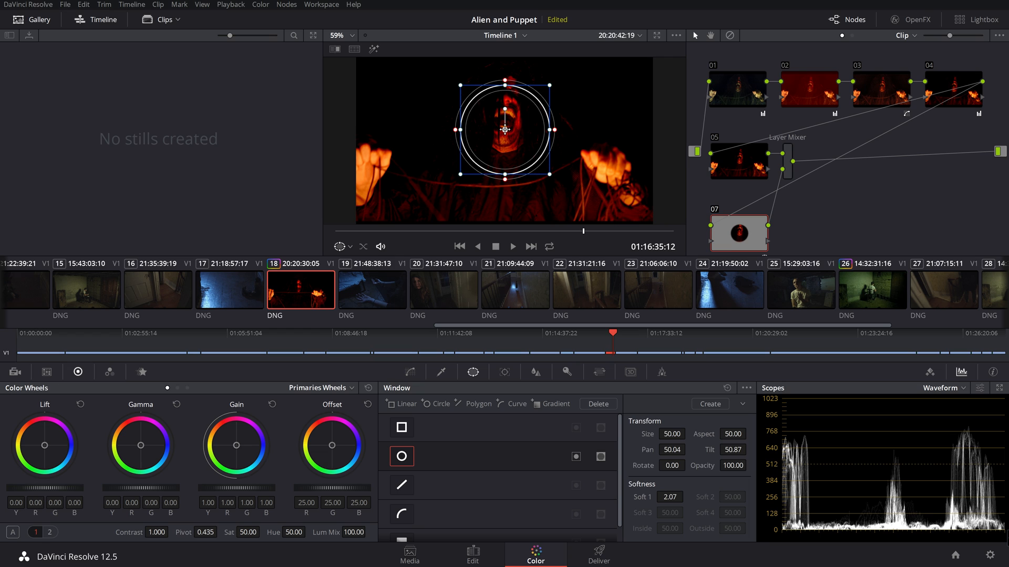
pyautogui.moveTo(548, 129); pyautogui.dragTo(569, 136)
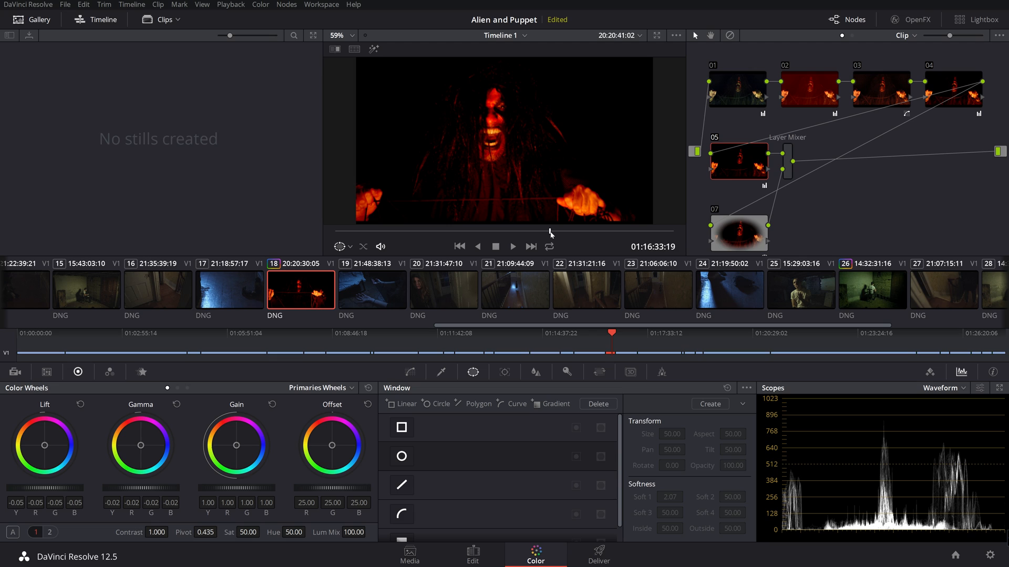
pyautogui.moveTo(527, 89)
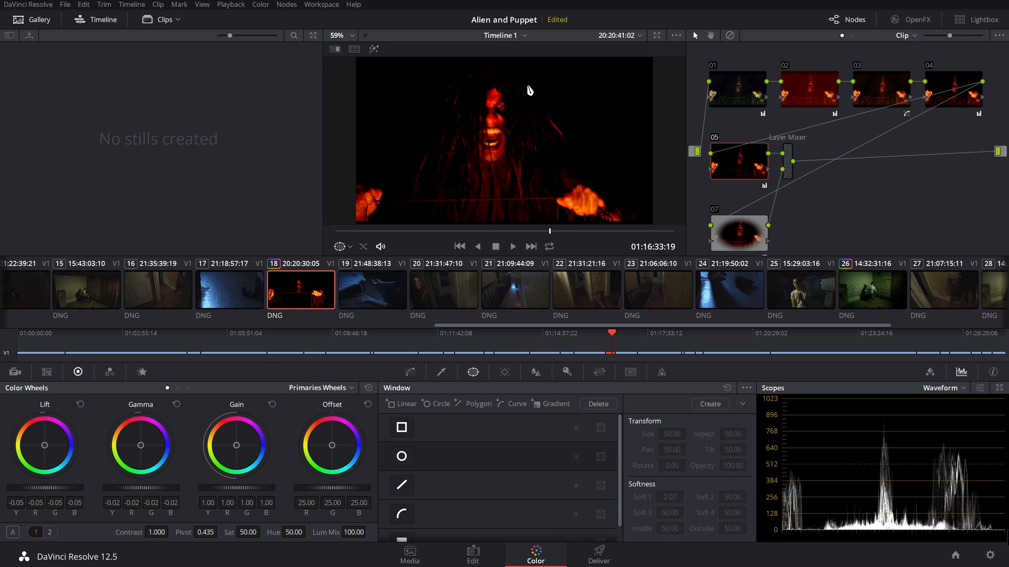
pyautogui.moveTo(447, 198)
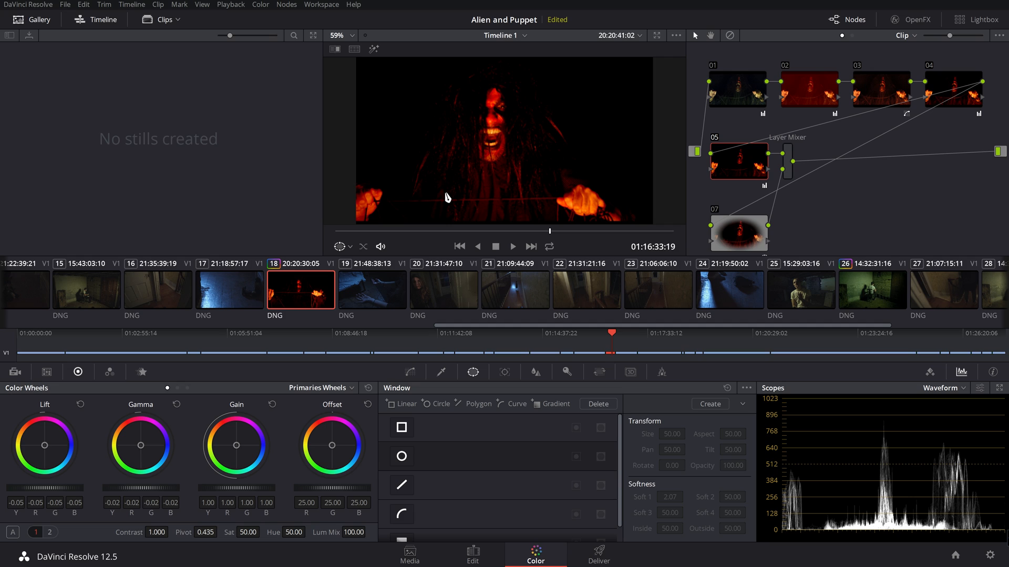
pyautogui.moveTo(407, 201)
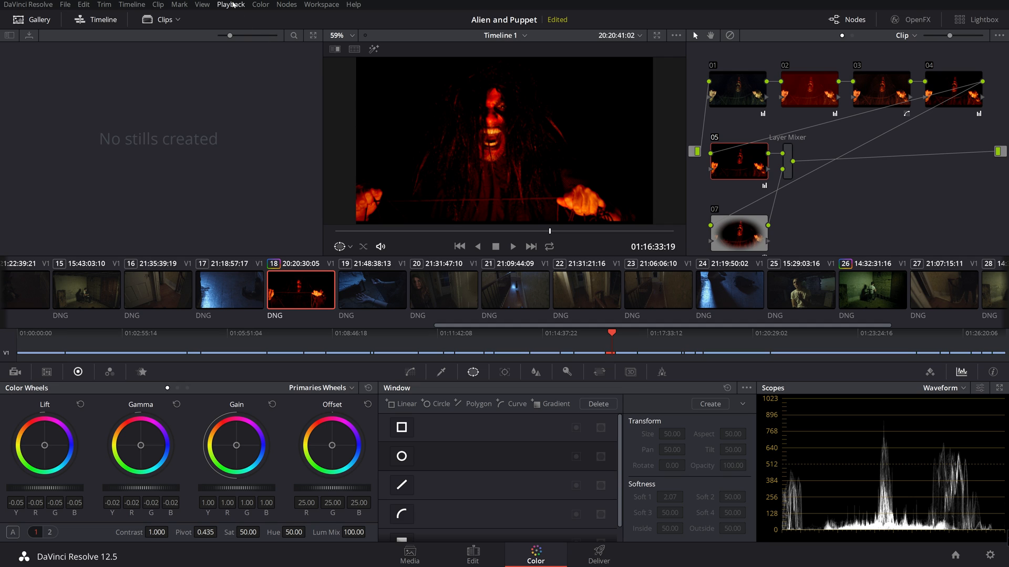
pyautogui.click(230, 5)
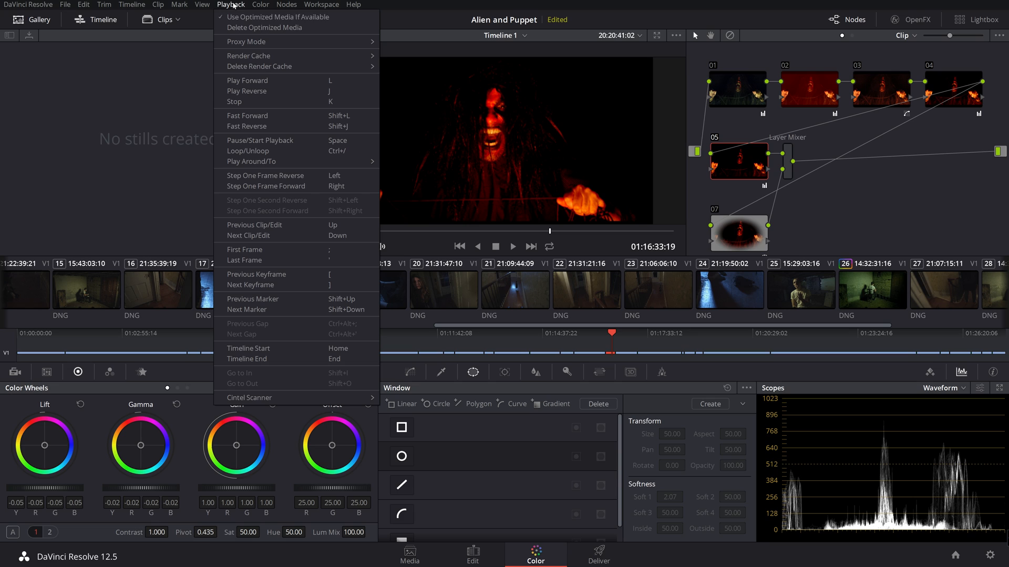
pyautogui.click(353, 5)
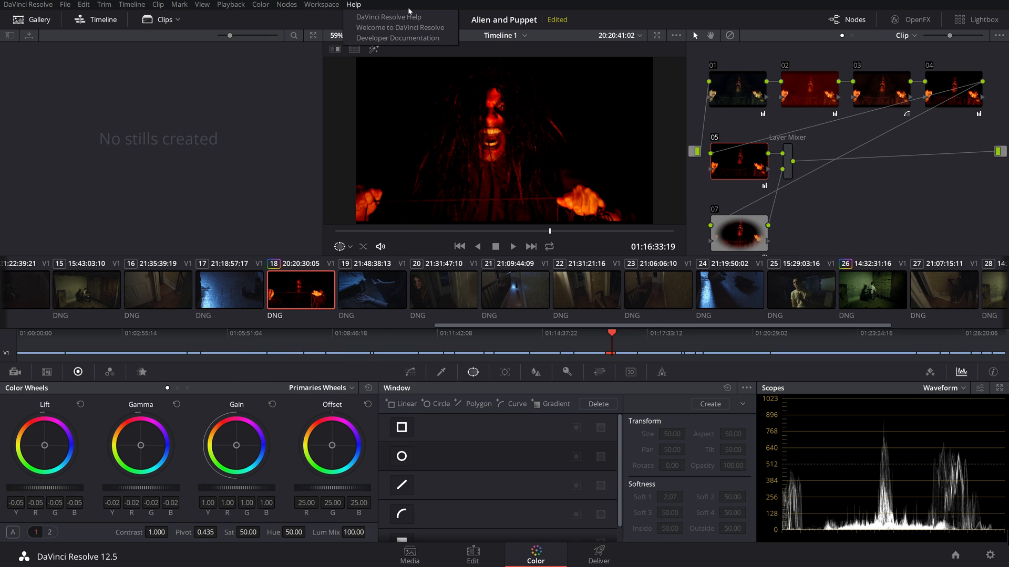